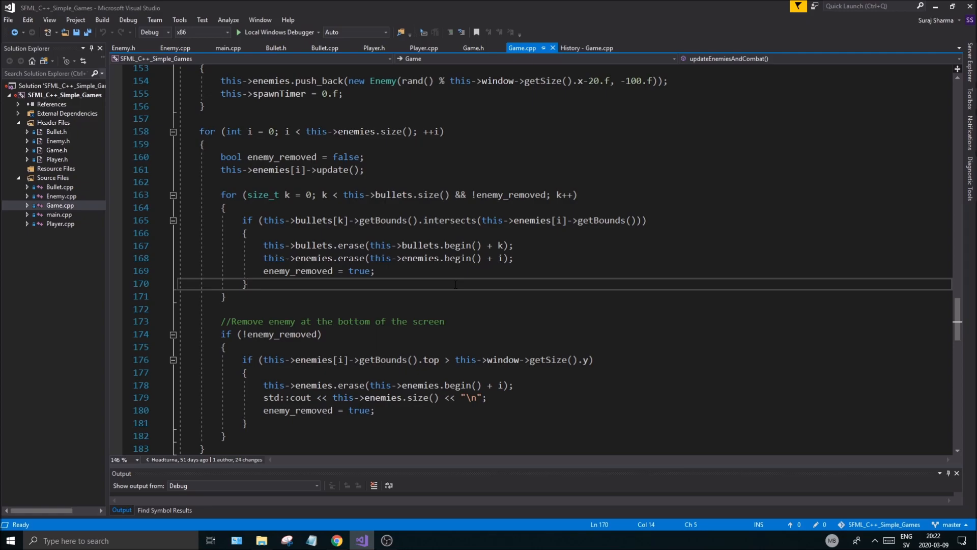
# Review Game.cpp and select the updateEnemiesAndCombat definition name for renaming
pyautogui.click(248, 284)
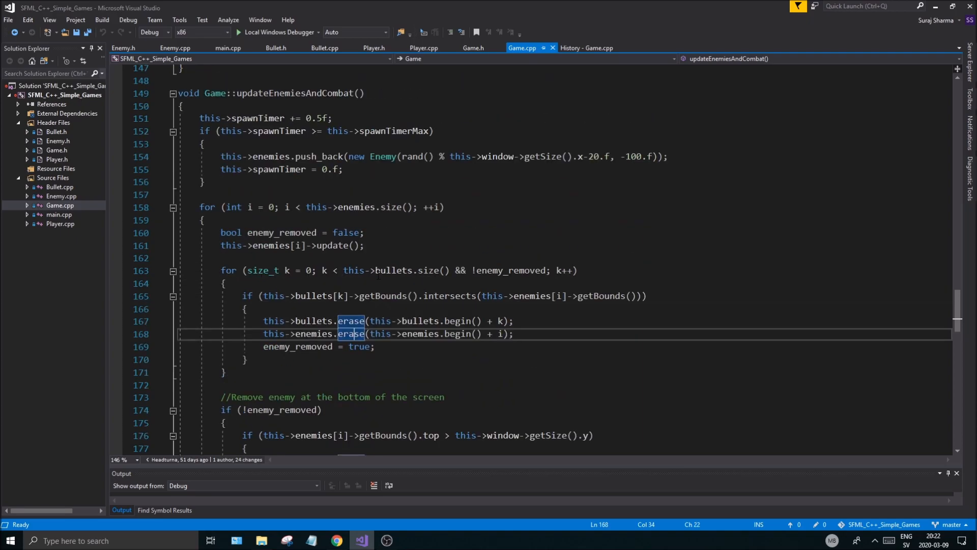
pyautogui.scroll(3)
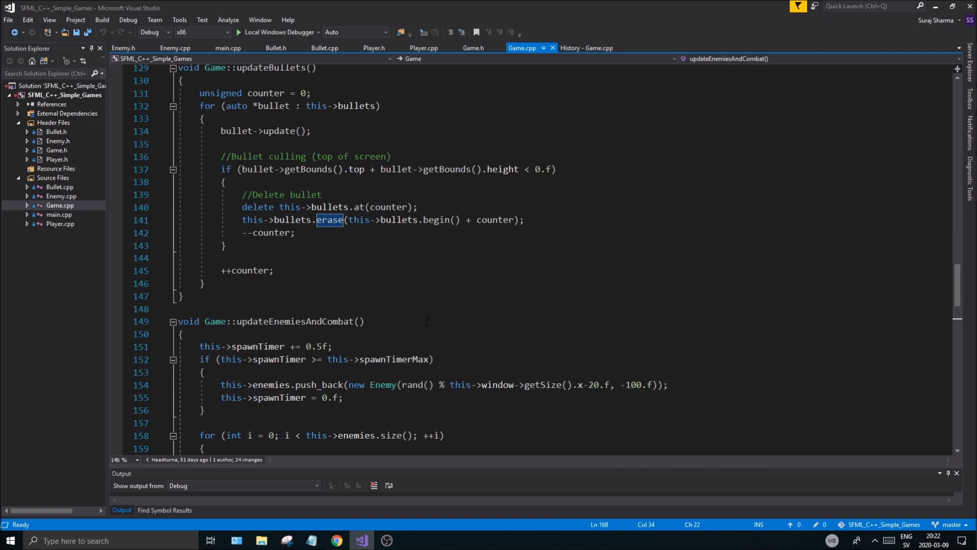
pyautogui.click(182, 296)
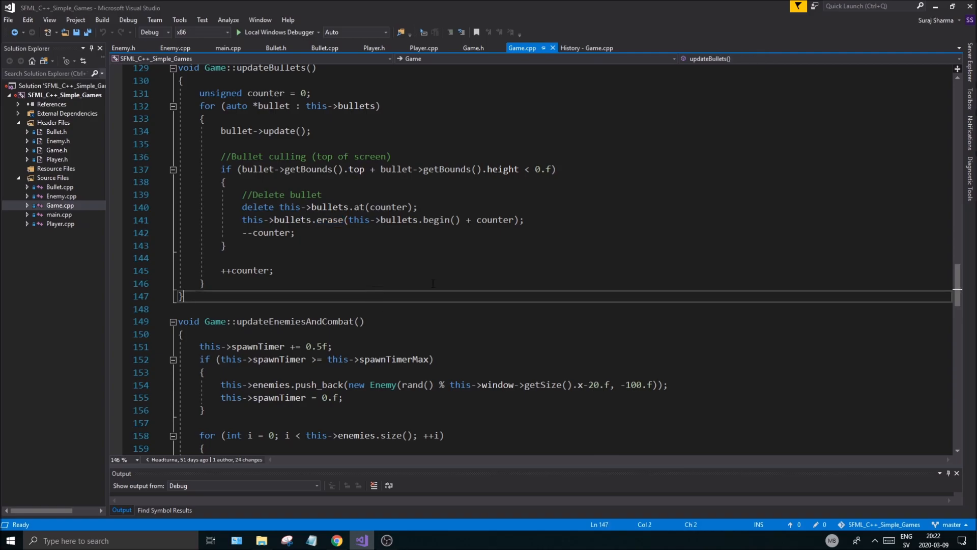
pyautogui.scroll(-3)
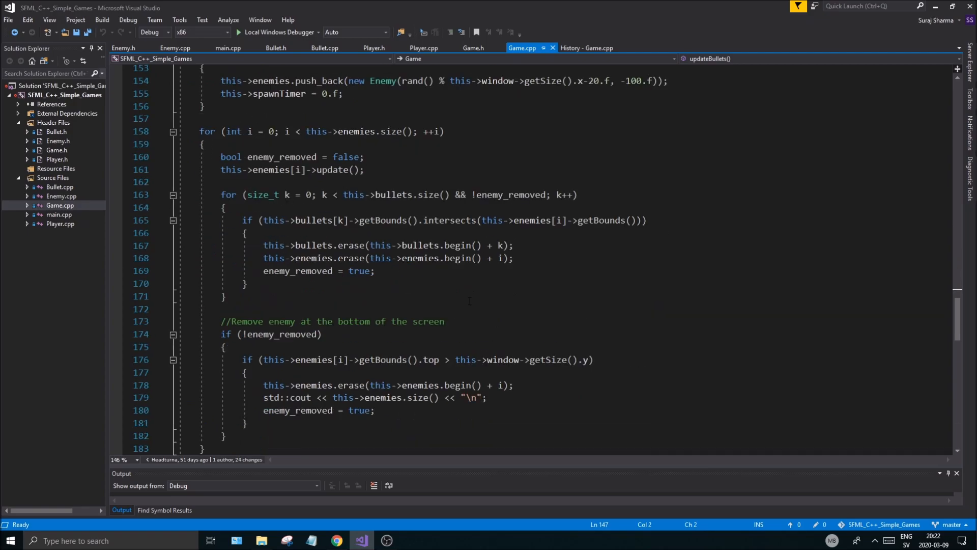
pyautogui.scroll(3)
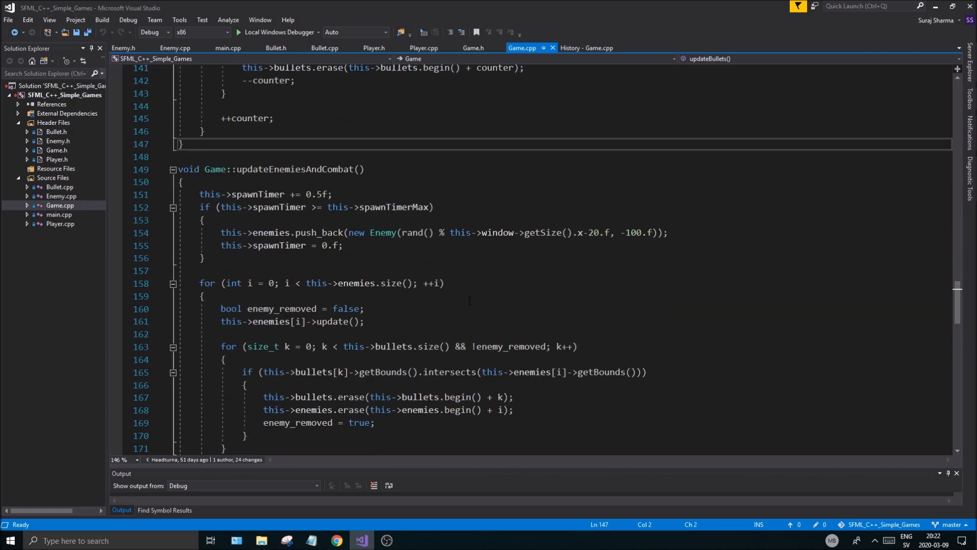
pyautogui.scroll(3)
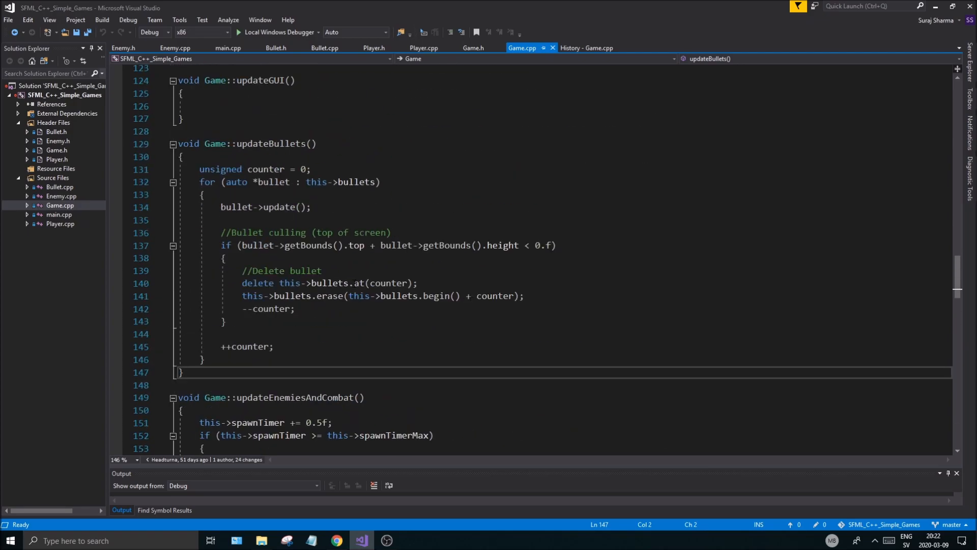
pyautogui.scroll(3)
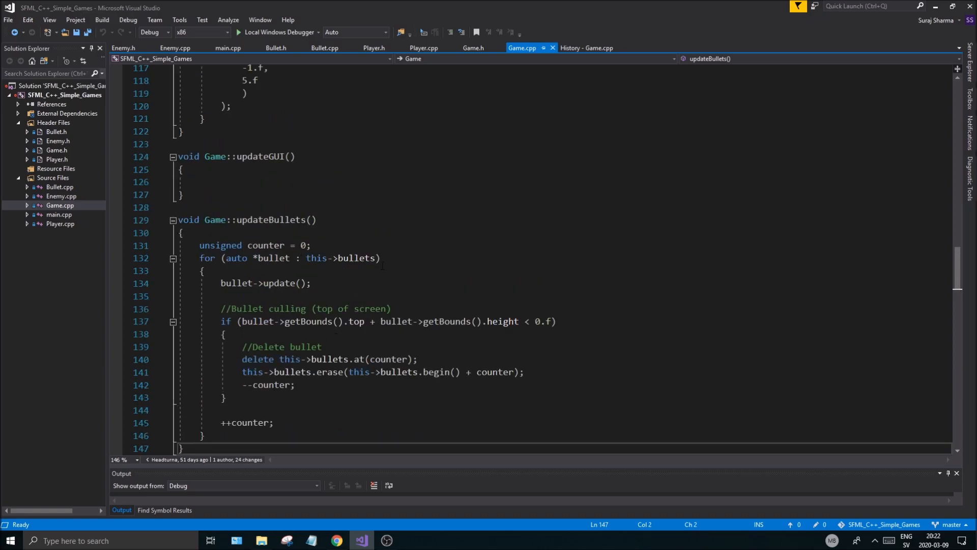
pyautogui.scroll(-3)
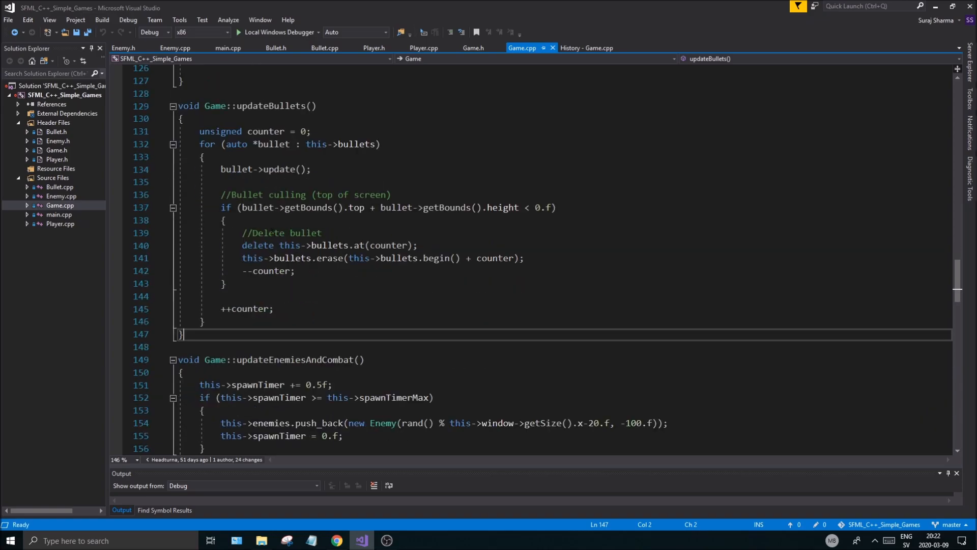
pyautogui.scroll(-3)
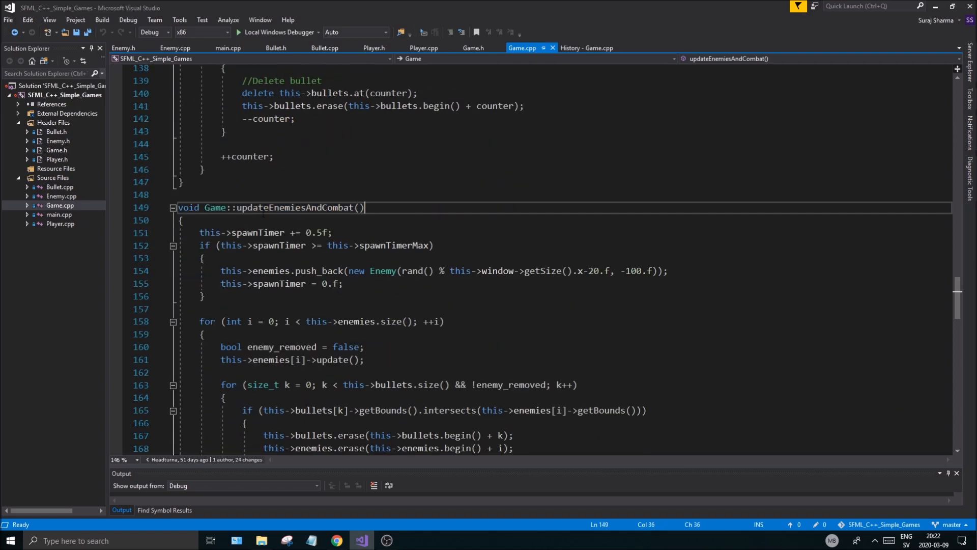
pyautogui.doubleClick(293, 207)
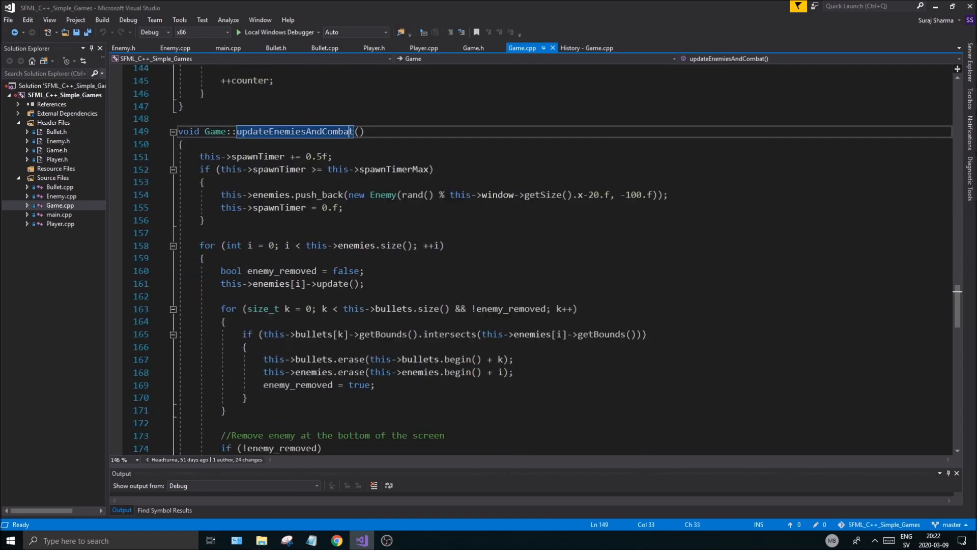
pyautogui.scroll(3)
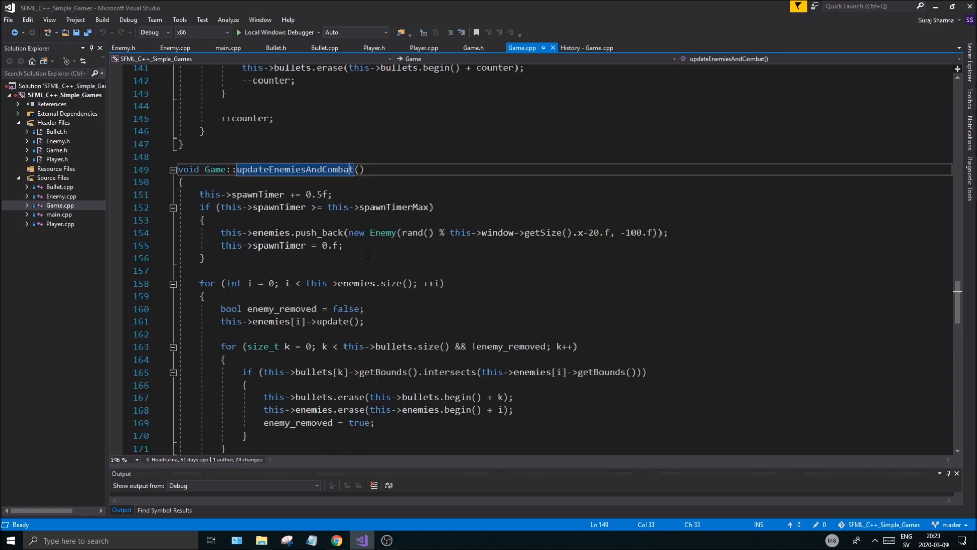
pyautogui.scroll(-3)
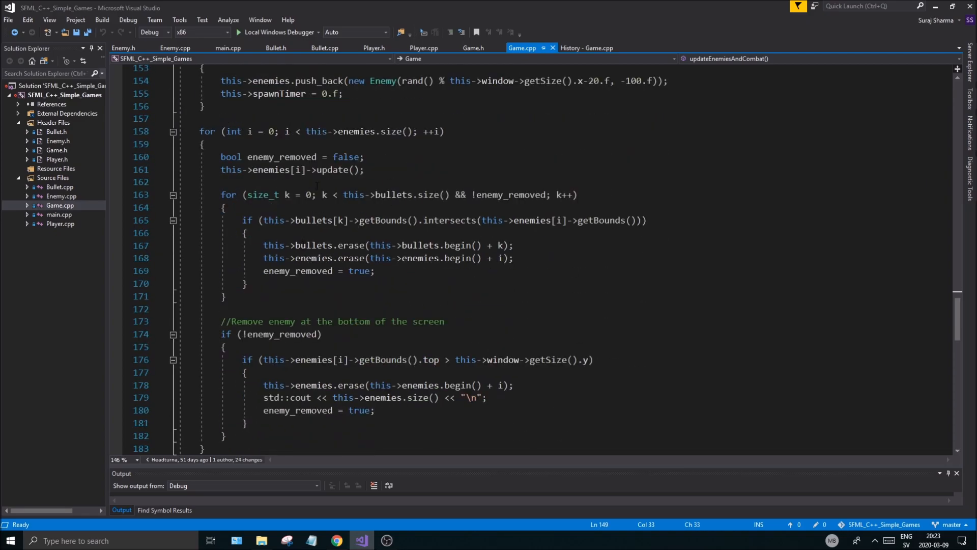
pyautogui.scroll(3)
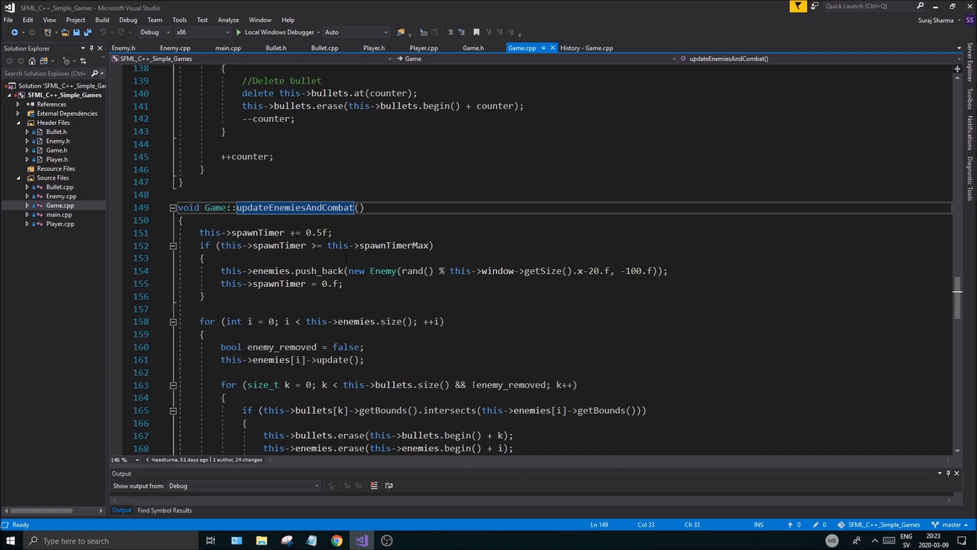
pyautogui.scroll(3)
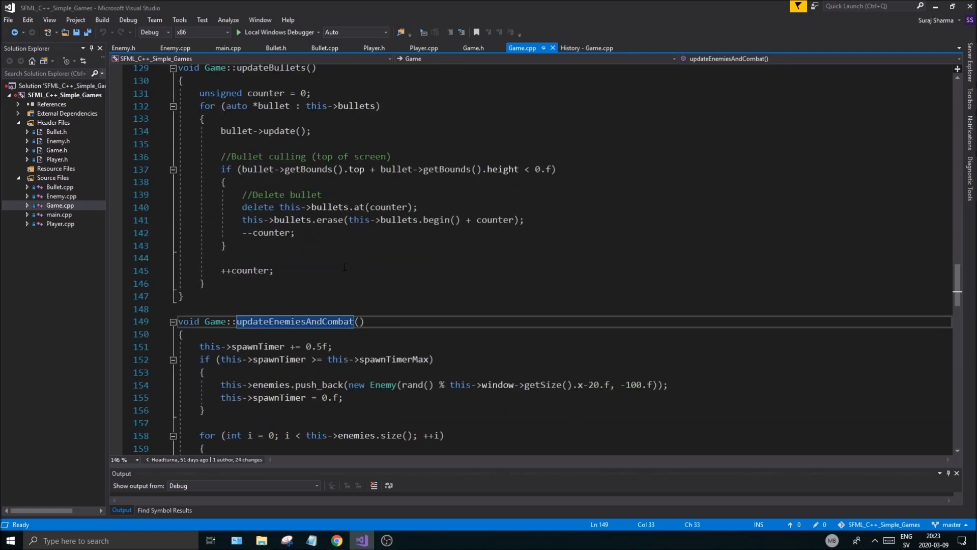
pyautogui.scroll(-3)
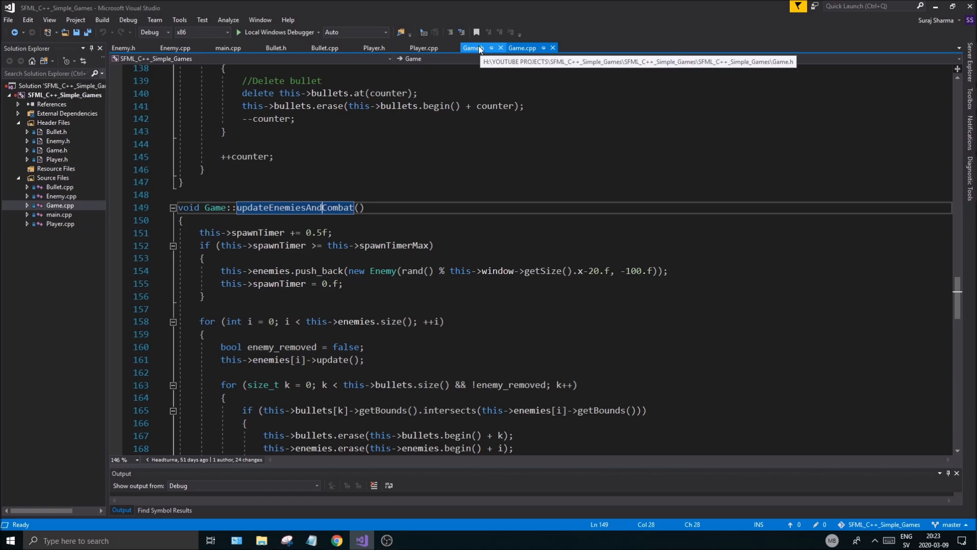
# In Game.h rename the declaration to updateEnemies and declare void updateCombat(); below it
pyautogui.click(472, 48)
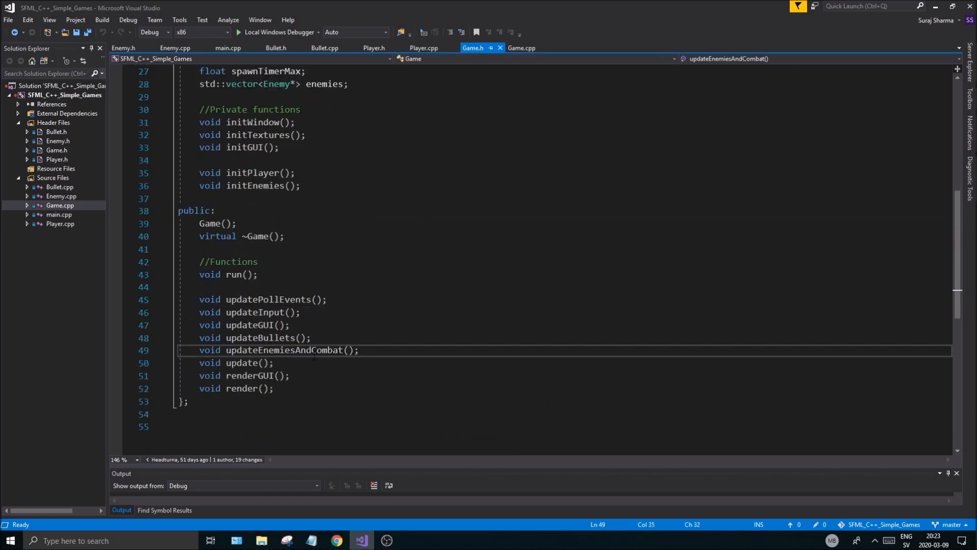
pyautogui.doubleClick(283, 349)
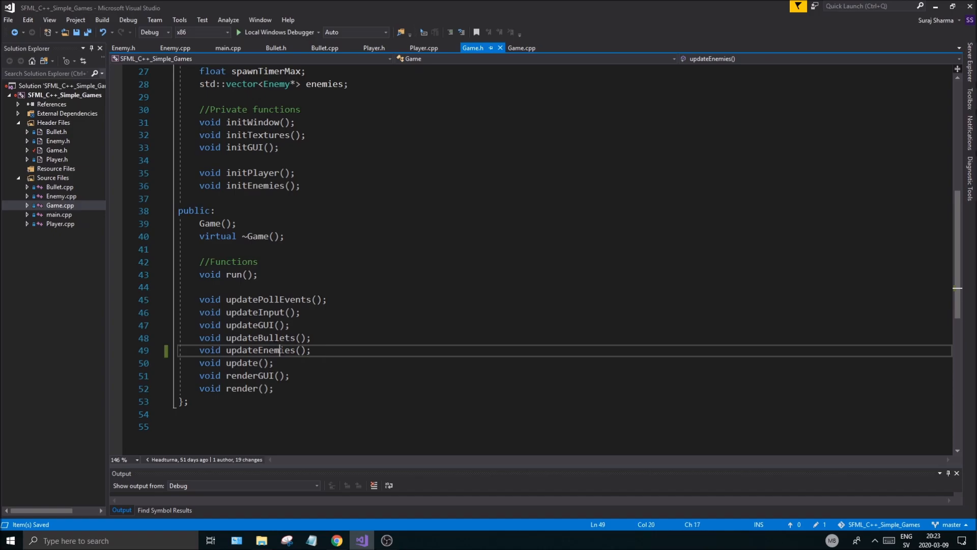
pyautogui.click(311, 349)
pyautogui.write('void')
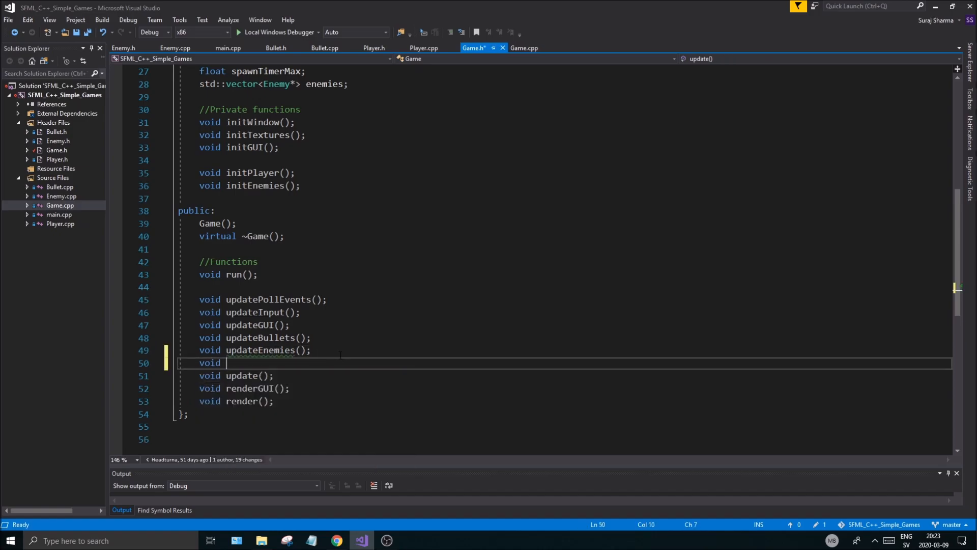
pyautogui.write('updateCombat();')
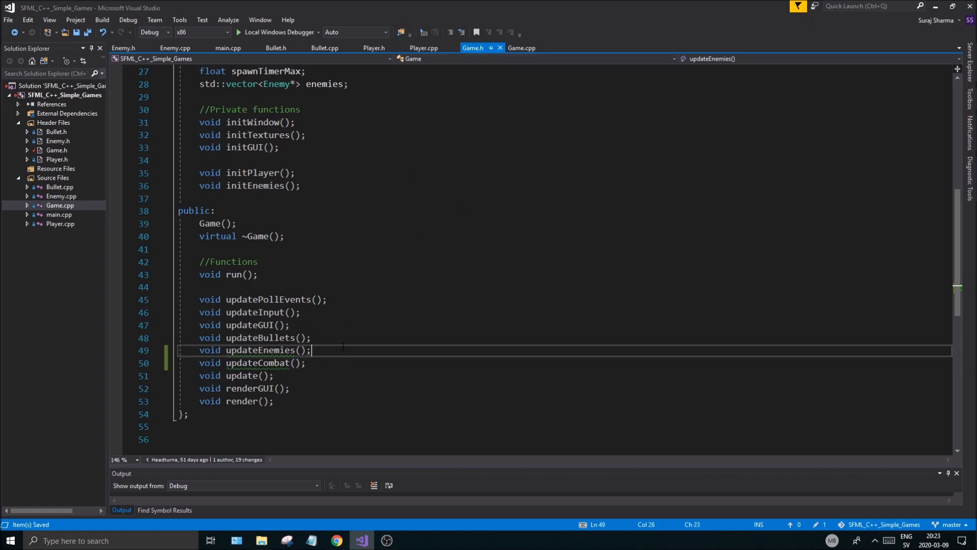
pyautogui.click(521, 48)
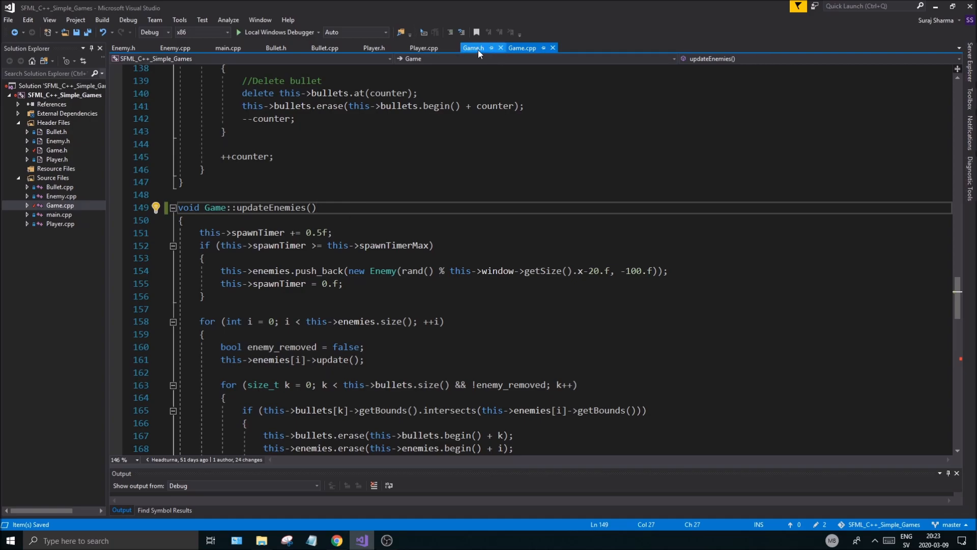
# Generate an empty Game::updateCombat definition in Game.cpp below updateEnemies and save
pyautogui.click(472, 48)
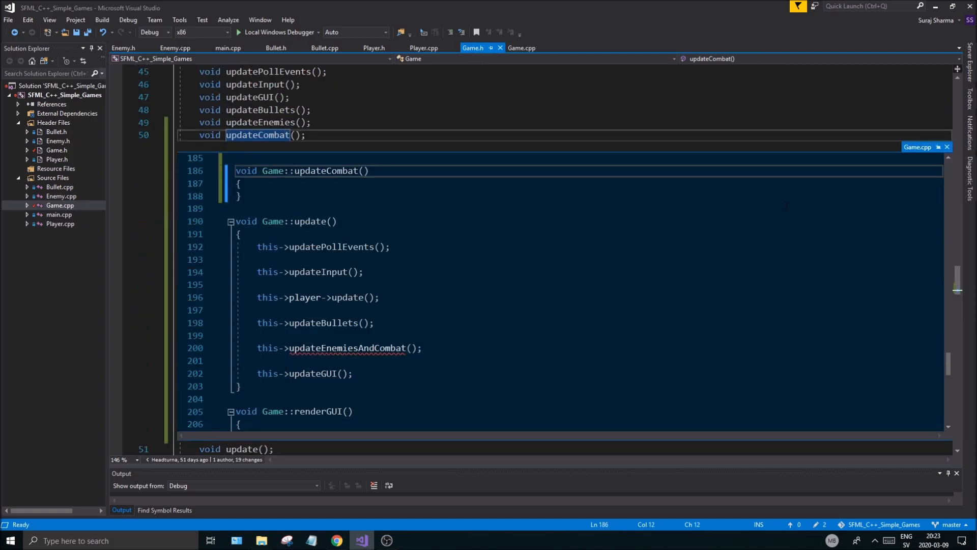
pyautogui.click(522, 48)
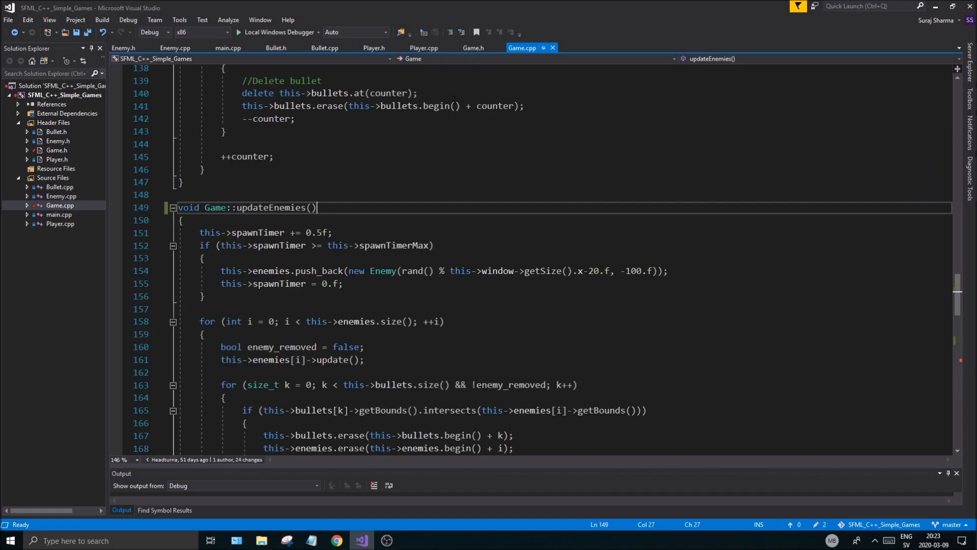
pyautogui.scroll(3)
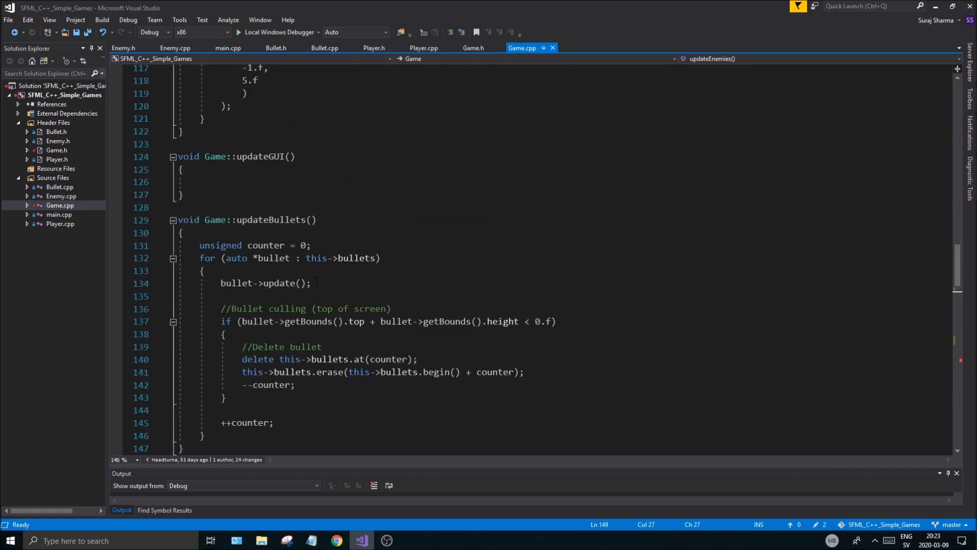
pyautogui.scroll(-3)
pyautogui.write('void Game::updateCombat()')
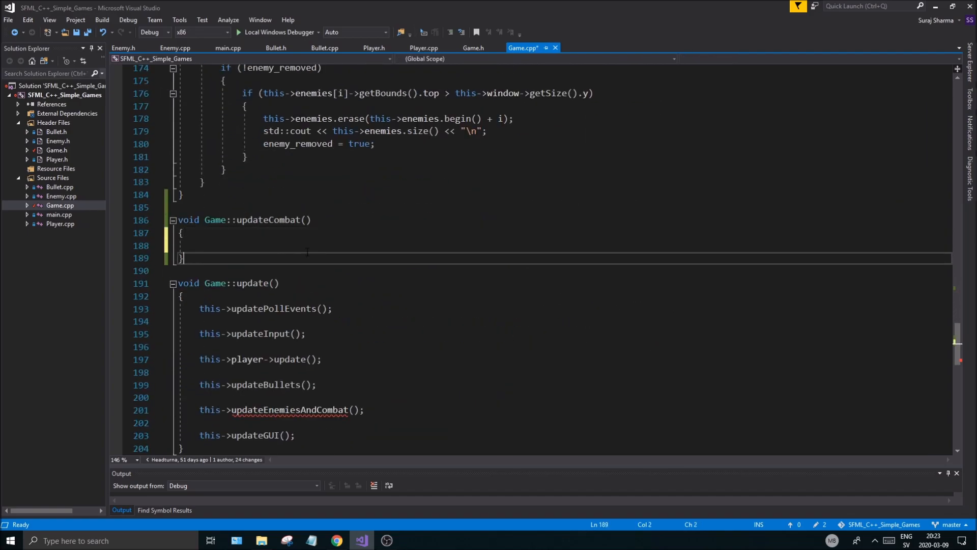
pyautogui.press('ctrl+s')
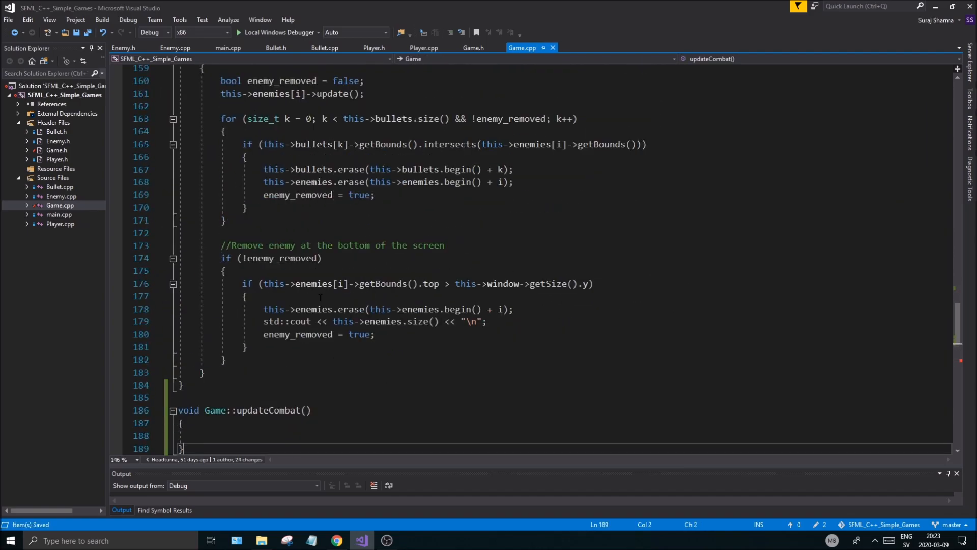
pyautogui.scroll(3)
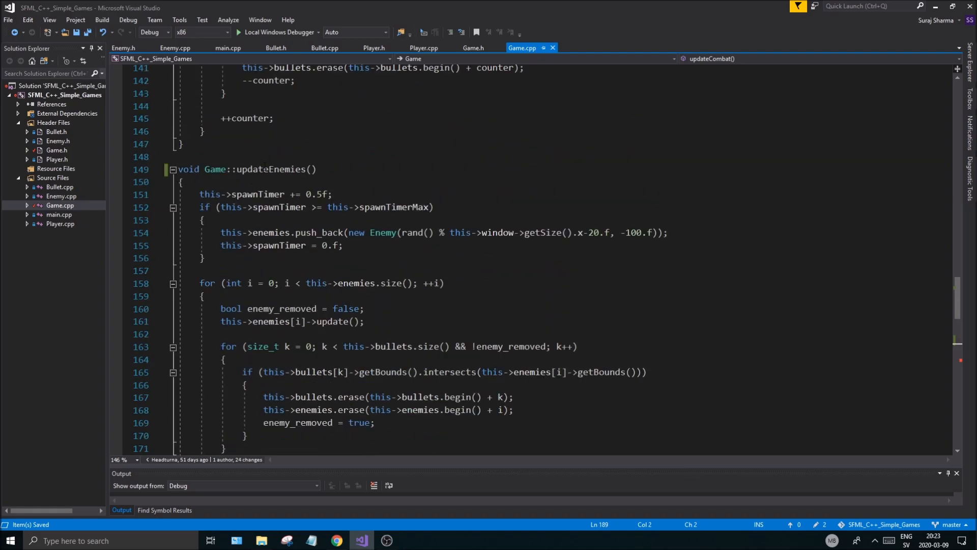
pyautogui.scroll(-3)
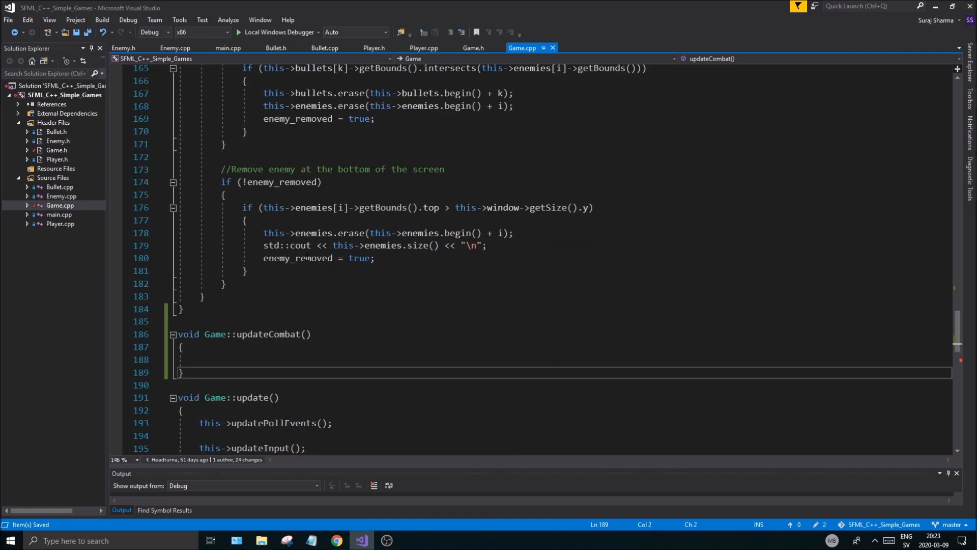
pyautogui.scroll(3)
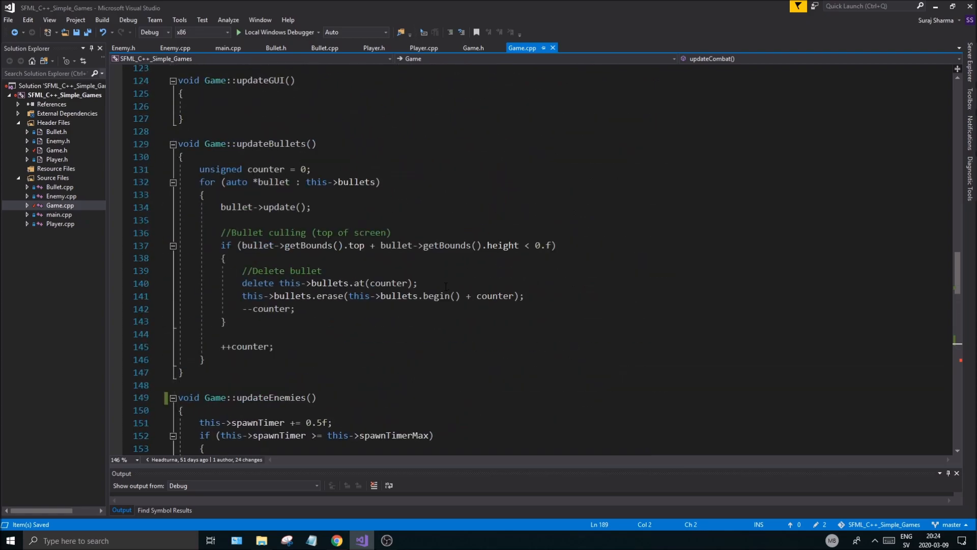
# Add this->updateCombat(); to Game::update, checking its declaration in Game.h
pyautogui.click(473, 48)
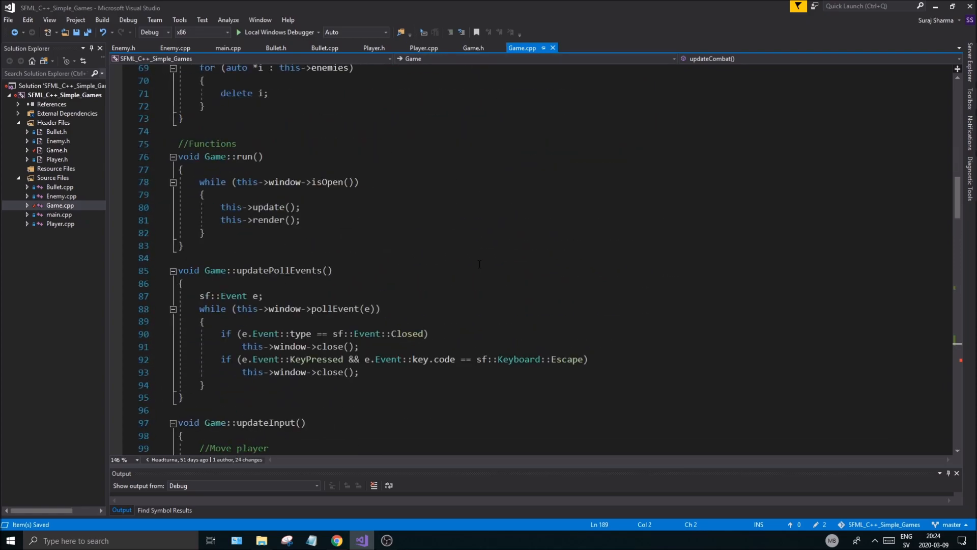
pyautogui.scroll(-3)
pyautogui.write('this->updateEnemies();')
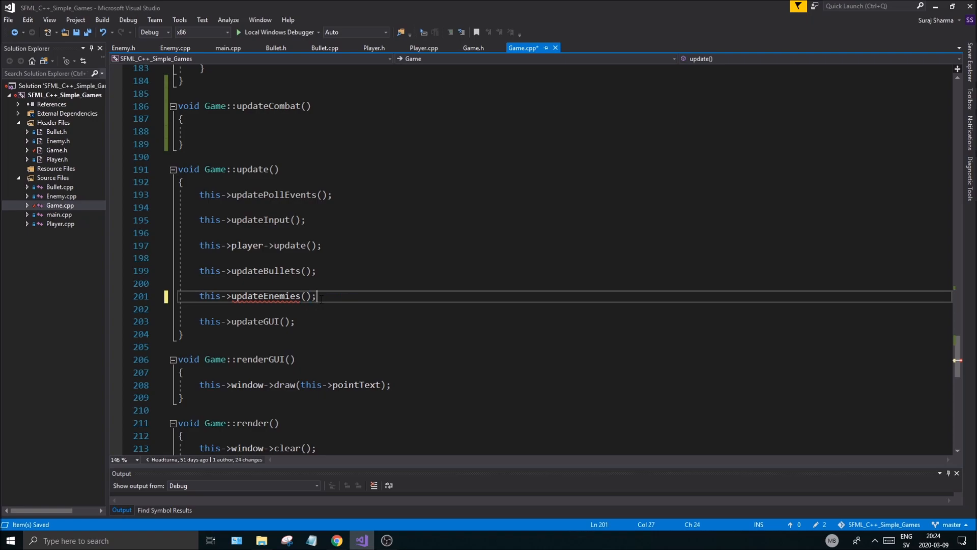
pyautogui.write('vb')
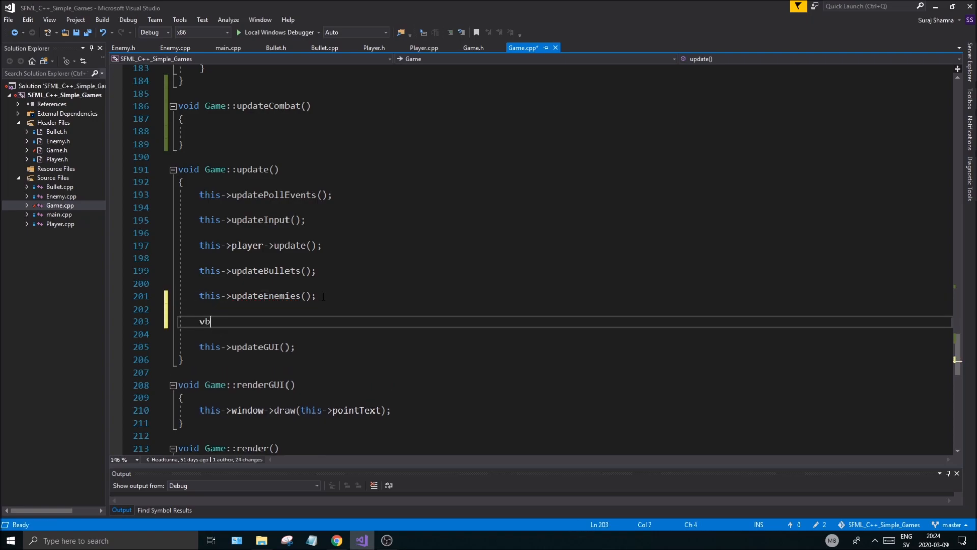
pyautogui.write('this->updateCombat')
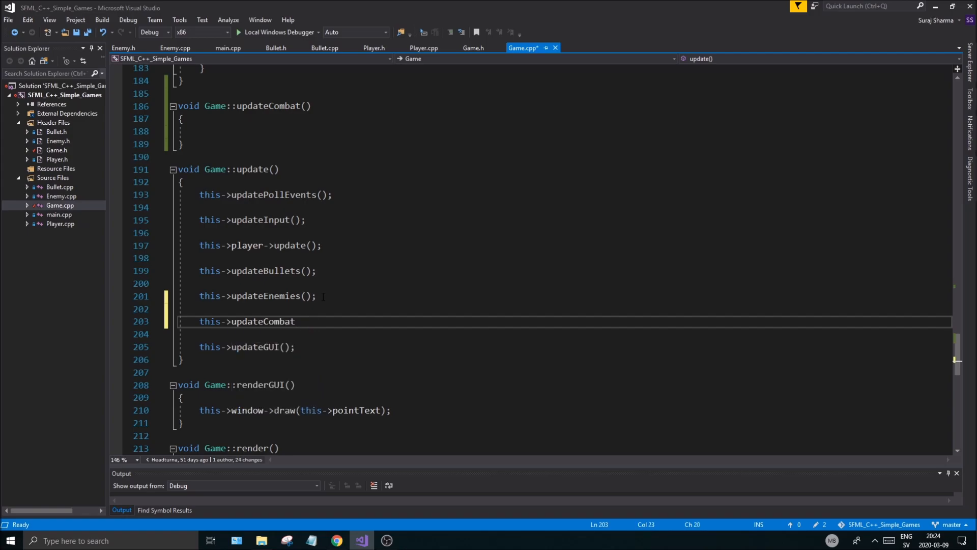
pyautogui.click(473, 48)
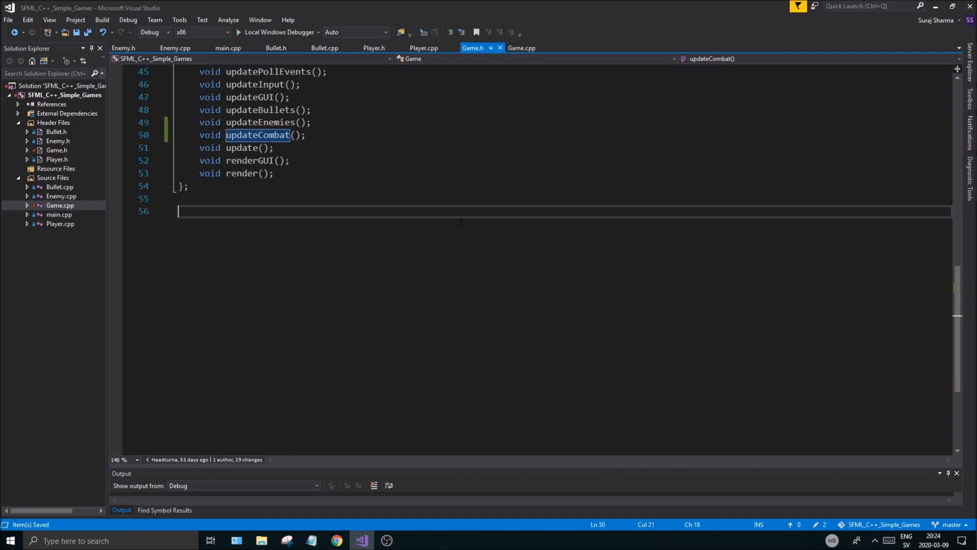
pyautogui.click(522, 48)
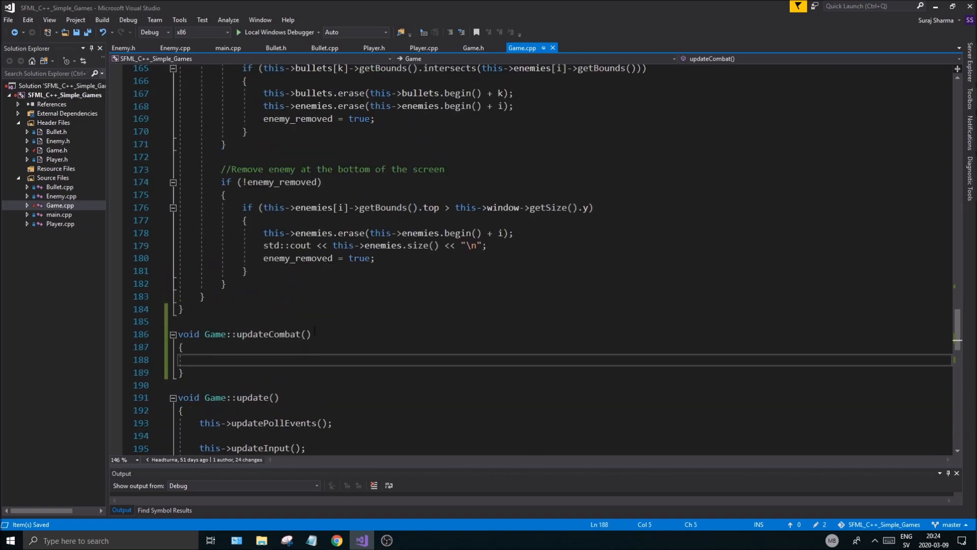
# Cut the enemy collision-and-removal loop from updateEnemies and paste it into updateCombat
pyautogui.scroll(3)
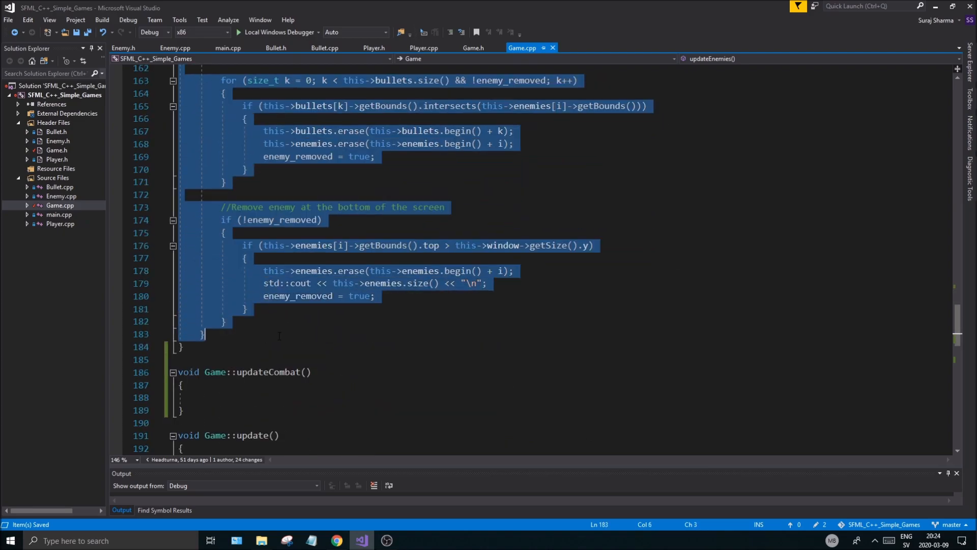
pyautogui.scroll(3)
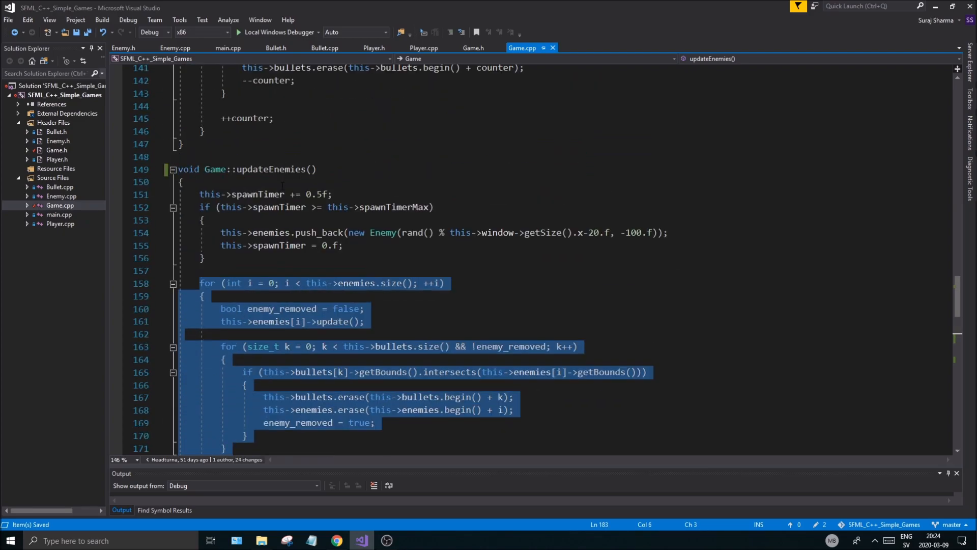
pyautogui.scroll(-3)
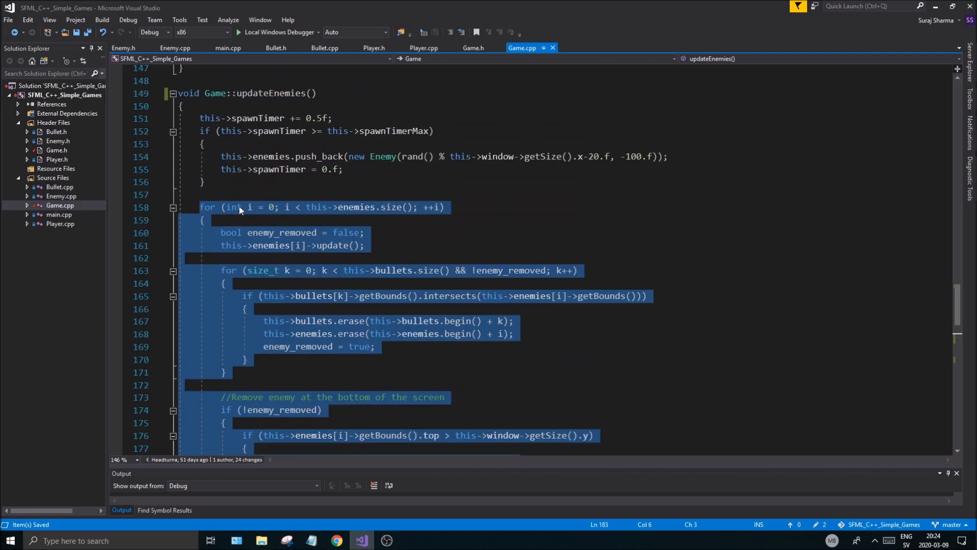
pyautogui.press('Delete')
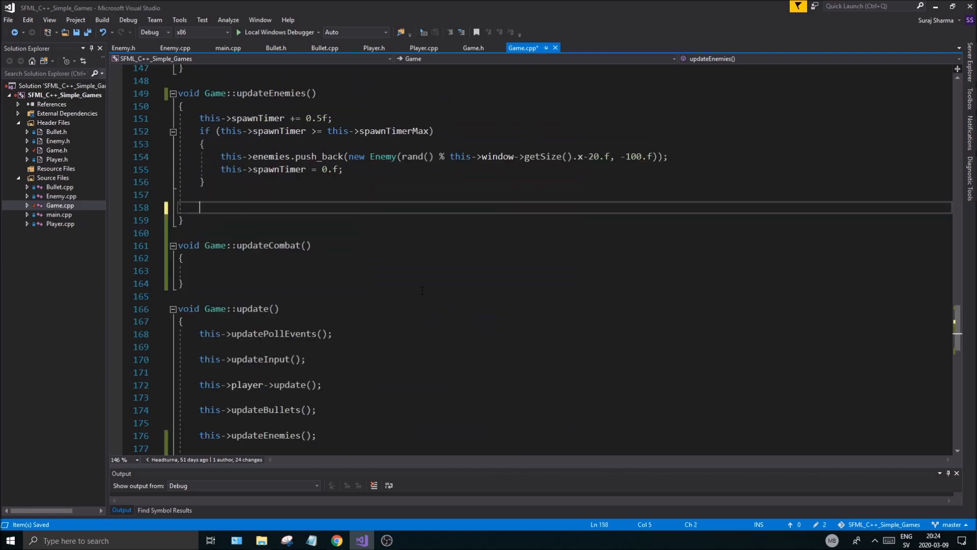
pyautogui.scroll(-3)
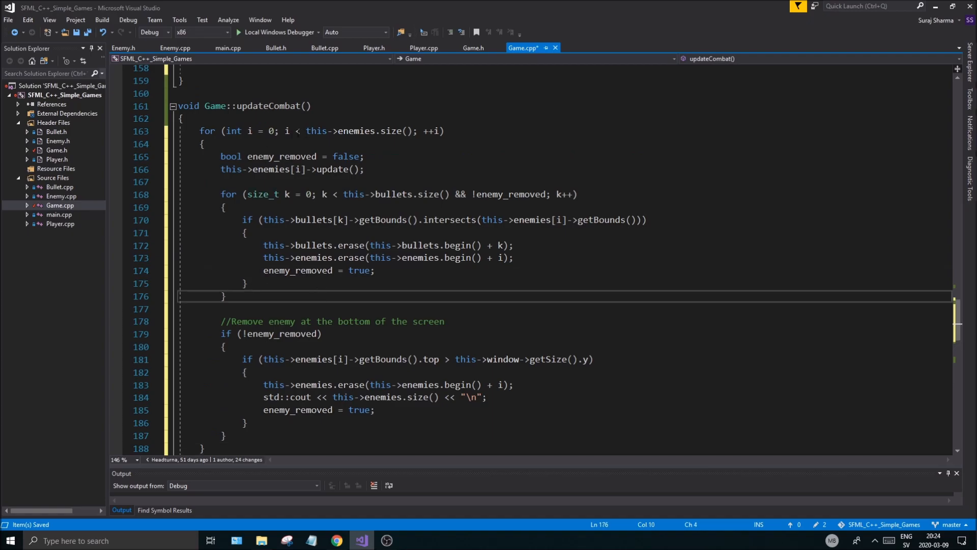
pyautogui.scroll(-3)
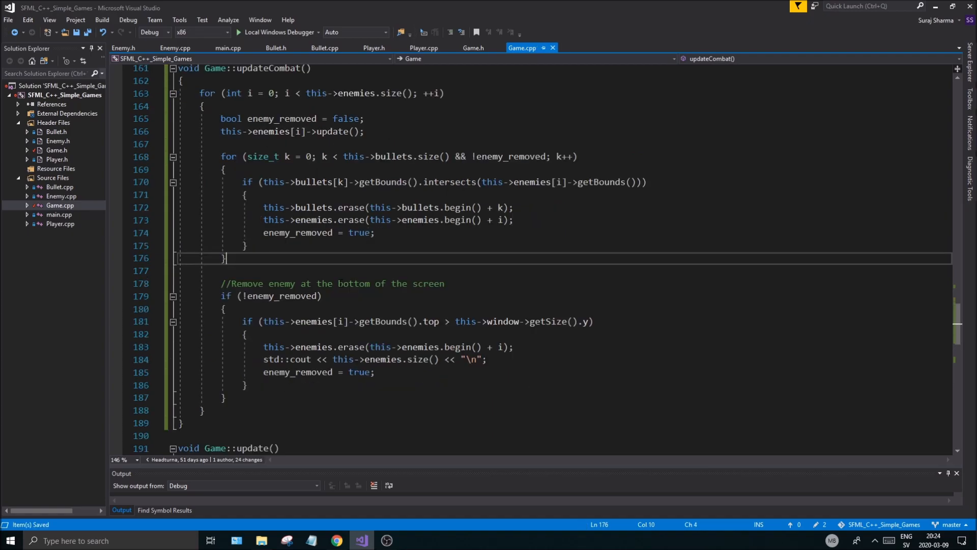
pyautogui.scroll(3)
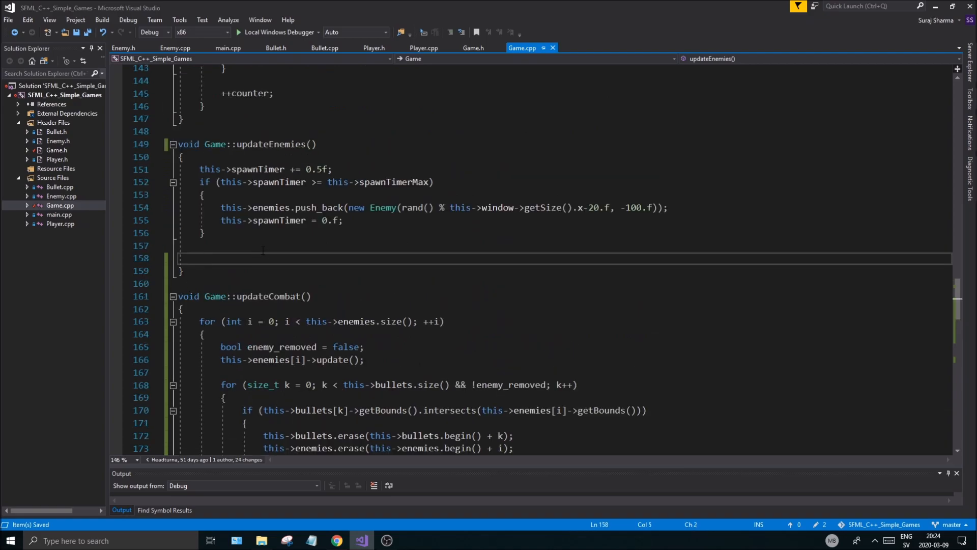
pyautogui.scroll(3)
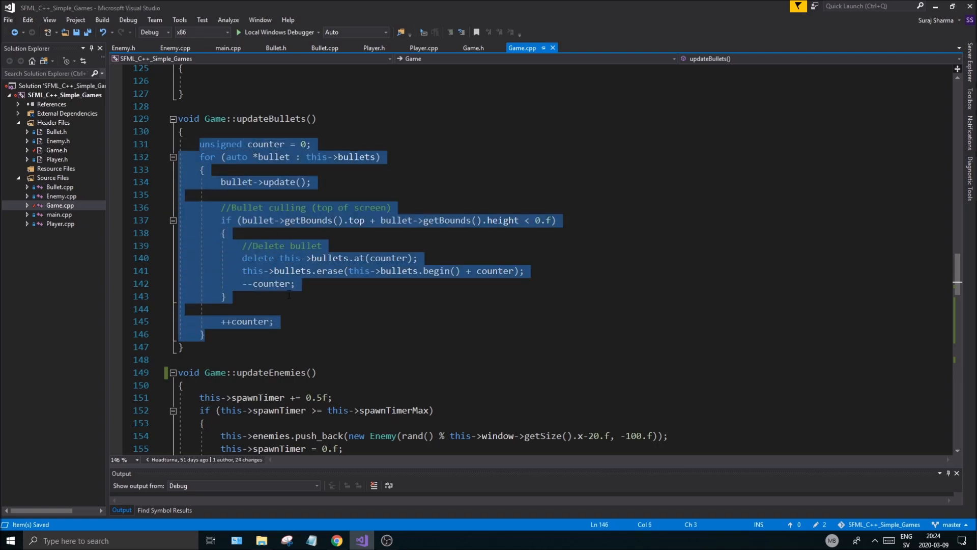
# Add a //Spawning comment atop updateEnemies and start an //Update section below the spawn block
pyautogui.scroll(-3)
pyautogui.write('//')
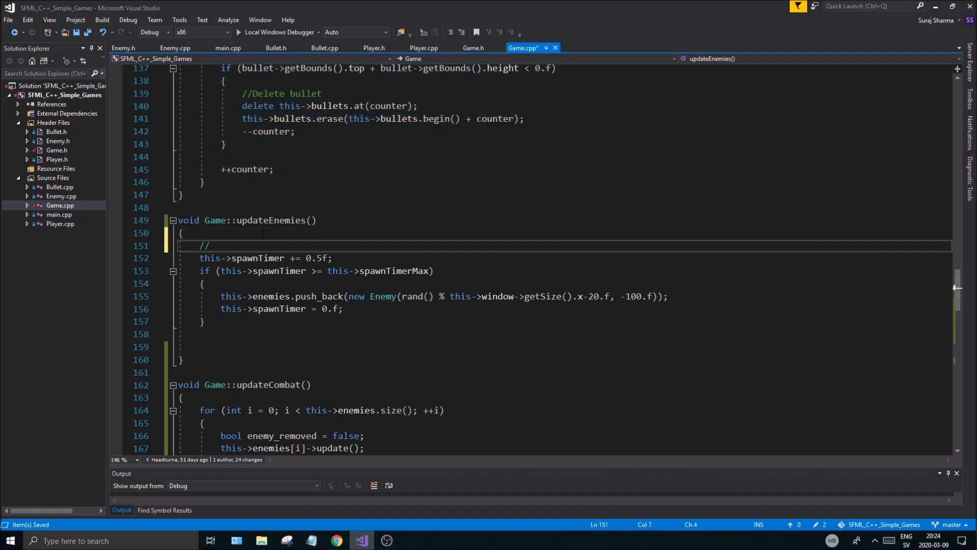
pyautogui.write('Spawning')
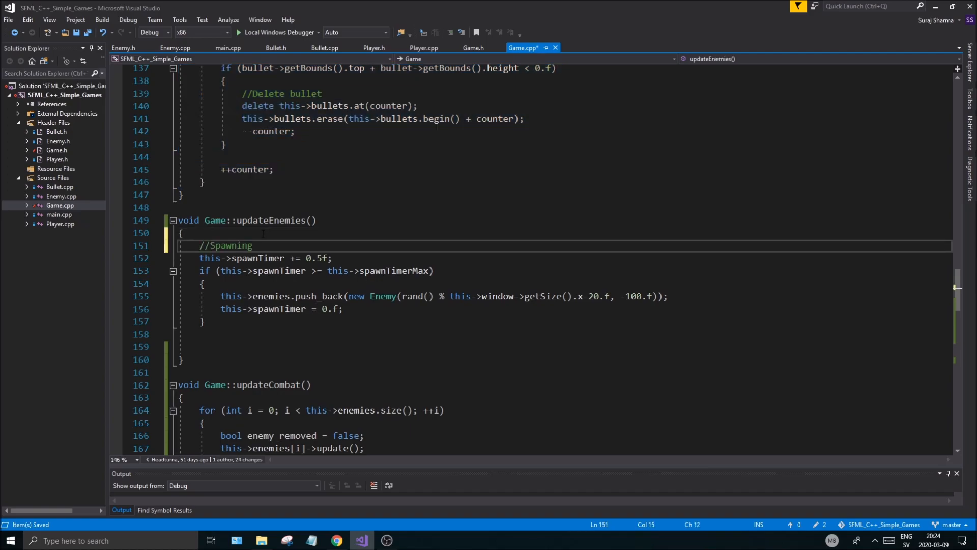
pyautogui.write('//Updat')
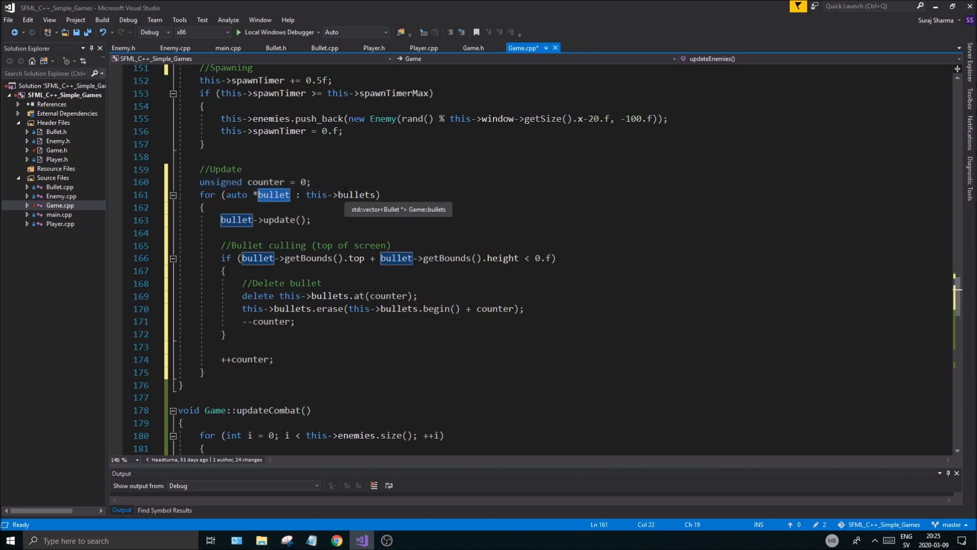
# Rename the copied loop's bullet to enemy and this->bullets to this->enemies, then save
pyautogui.write('enemy')
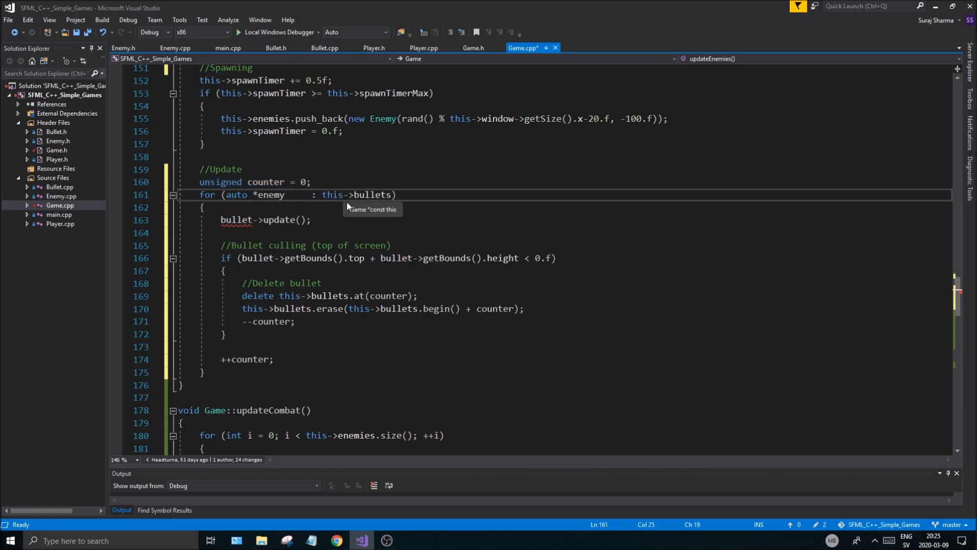
pyautogui.write('emy')
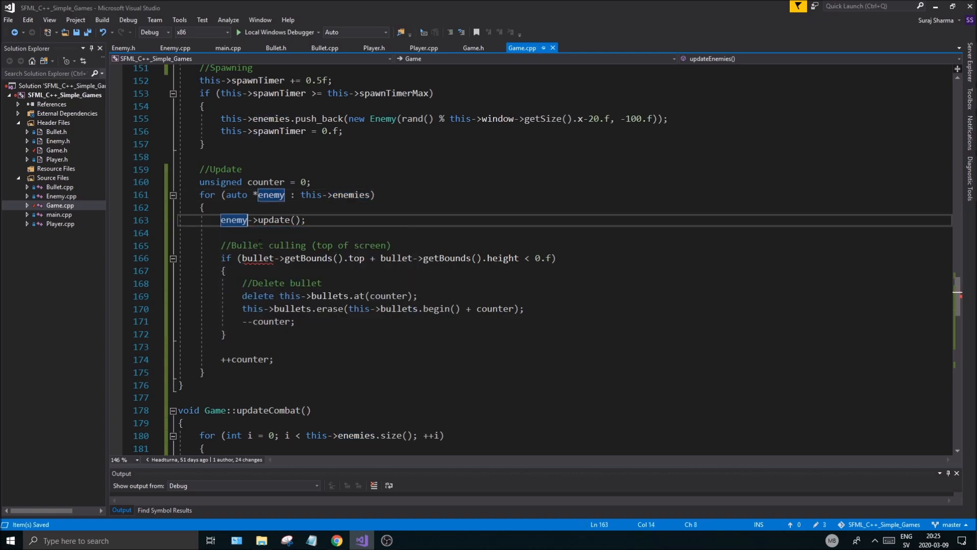
pyautogui.click(255, 257)
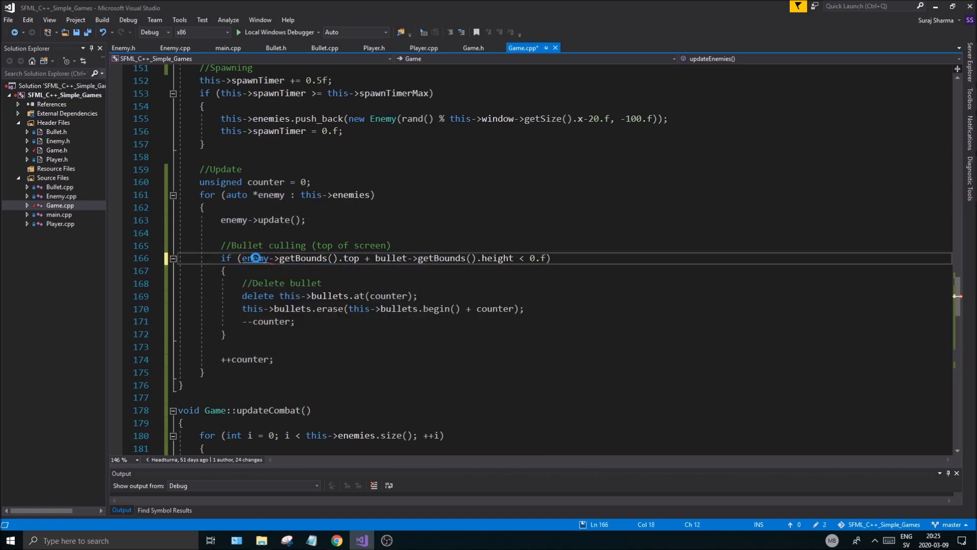
pyautogui.press('ctrl+s')
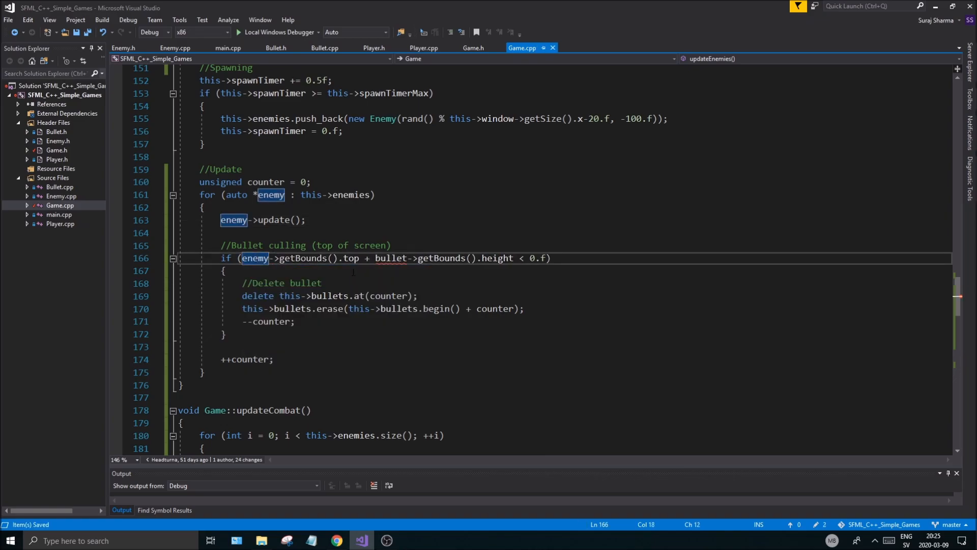
# Rewrite the culling test as enemy->getBounds().top + height, selecting 0.f to replace
pyautogui.doubleClick(350, 258)
pyautogui.write(' ´´')
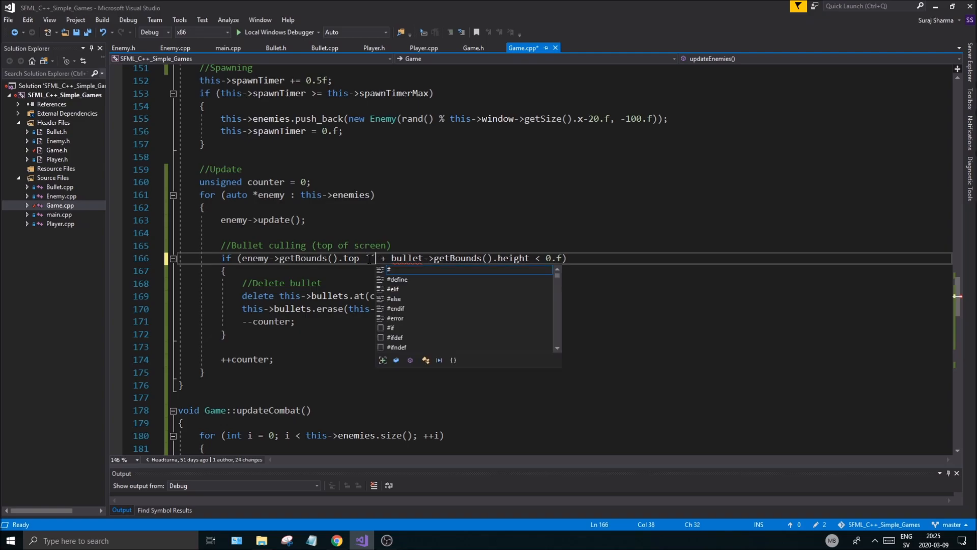
pyautogui.press('Escape')
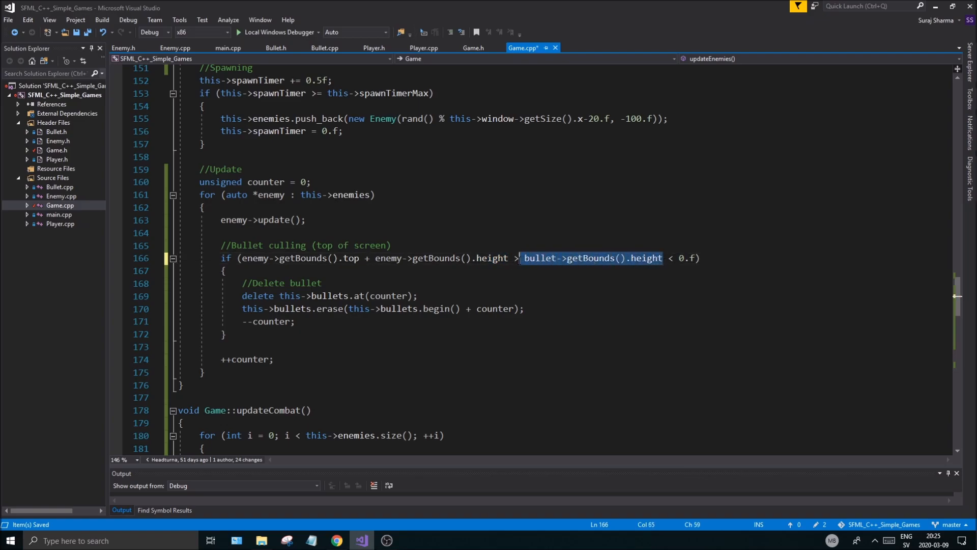
pyautogui.press('Delete')
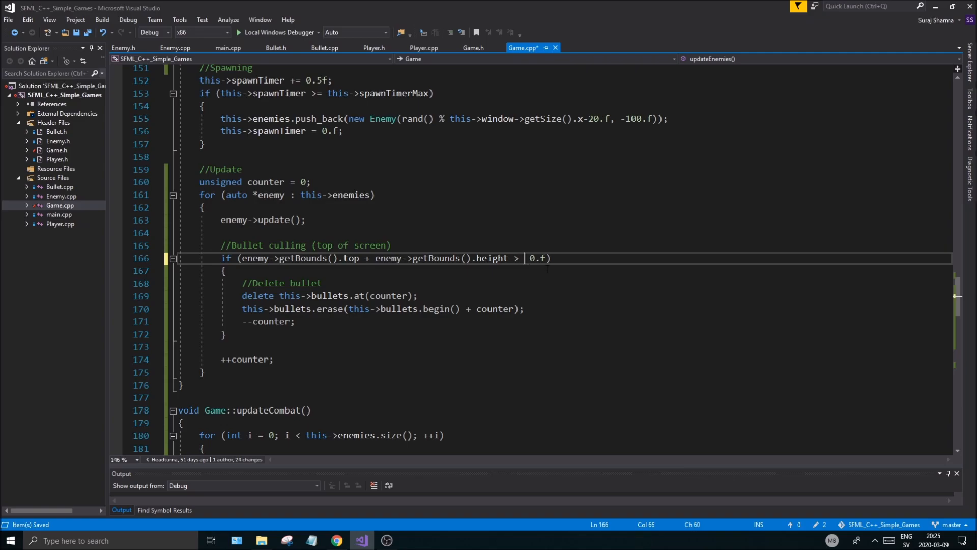
pyautogui.doubleClick(535, 257)
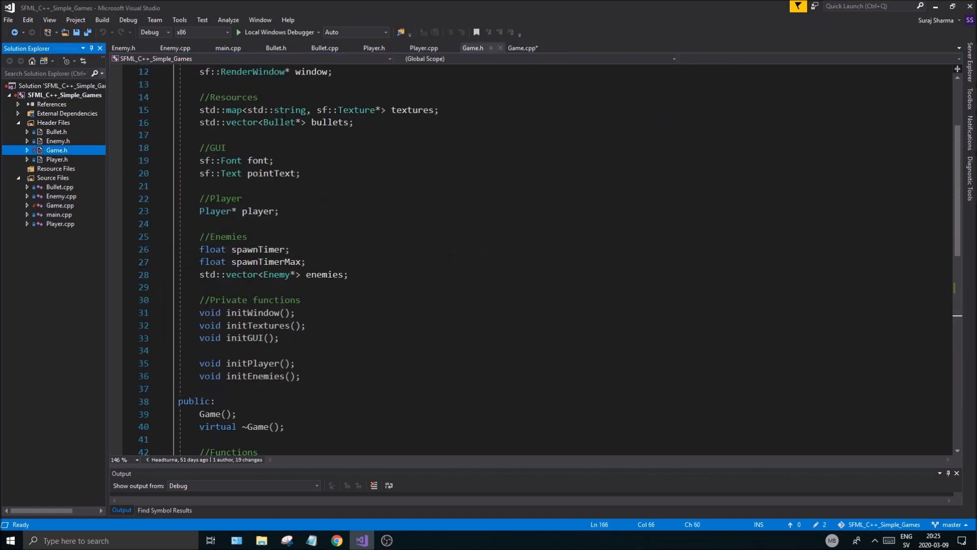
pyautogui.scroll(3)
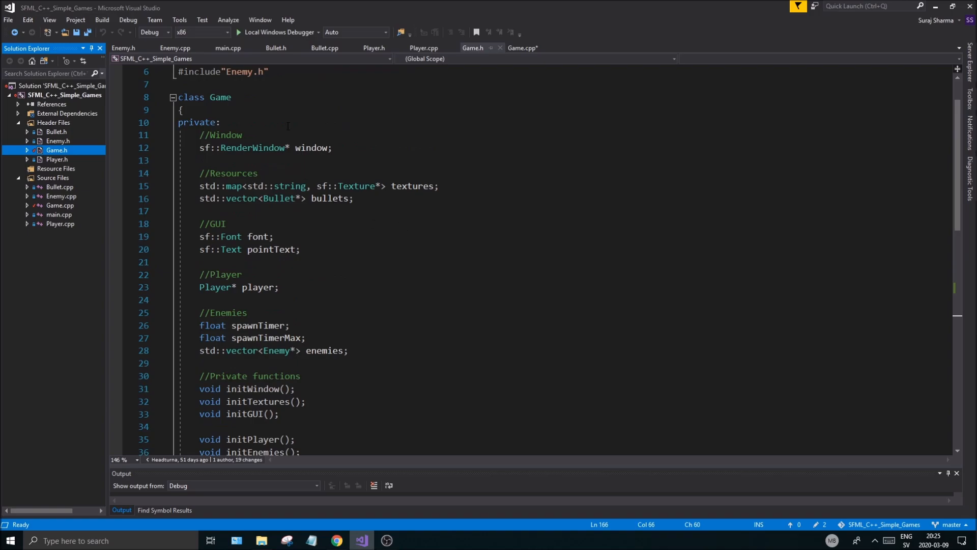
pyautogui.click(523, 48)
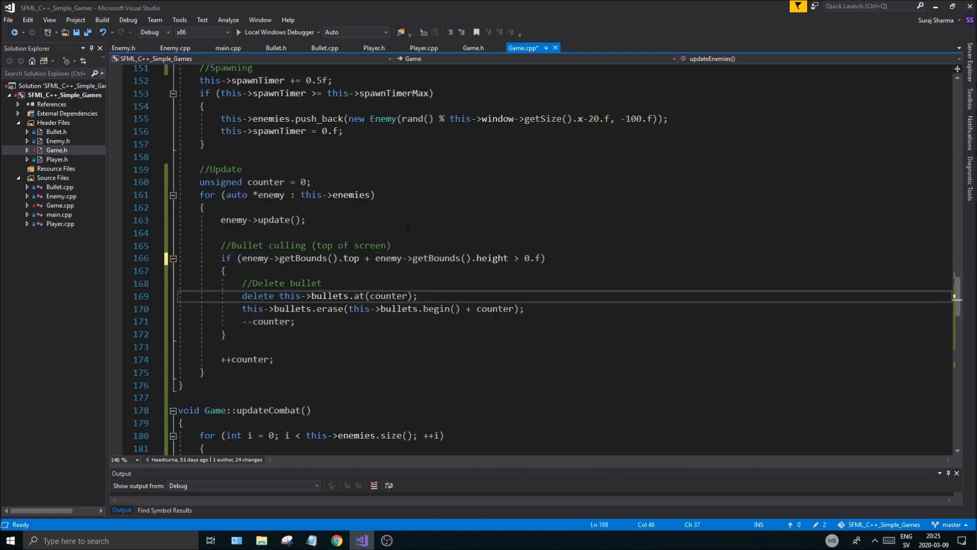
# Compare enemy top plus height against this->window->getSize().y instead of 0.f
pyautogui.scroll(3)
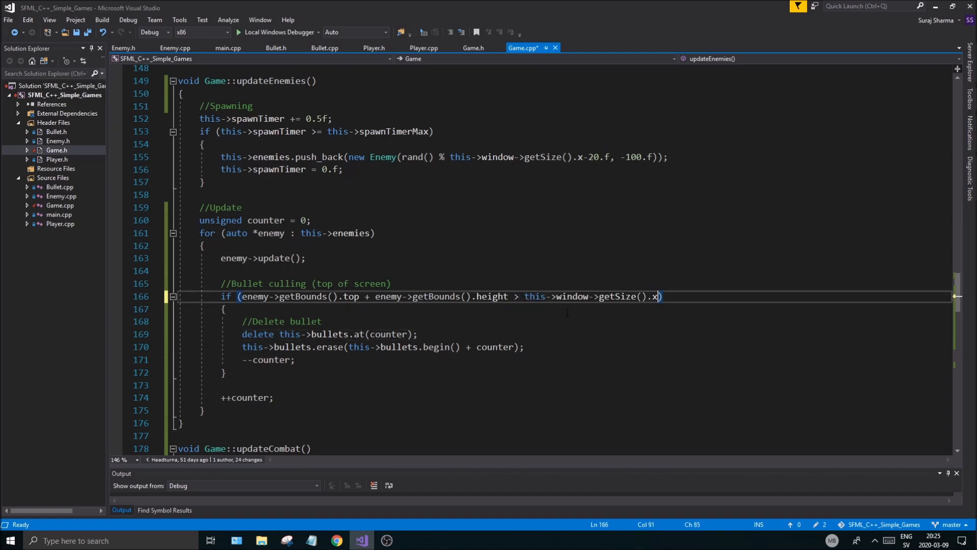
pyautogui.write('y')
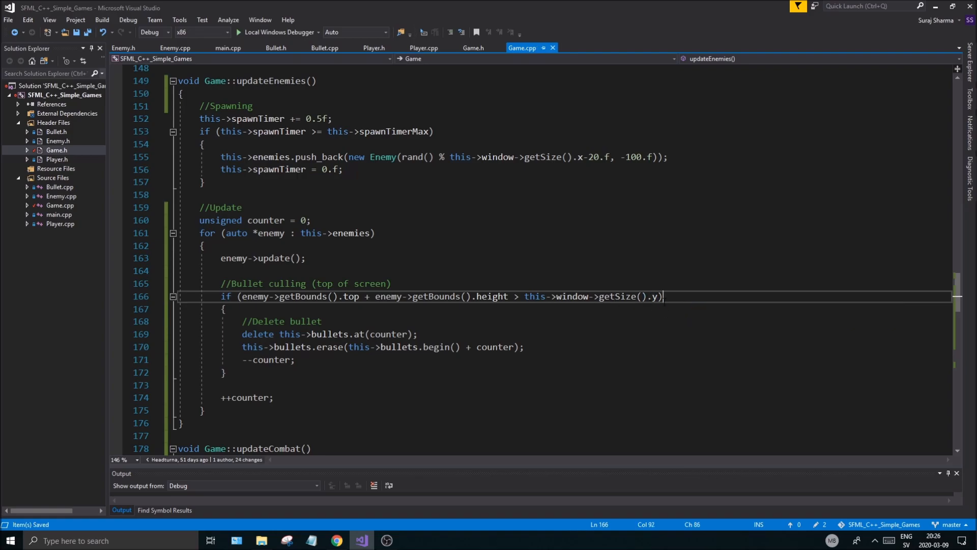
pyautogui.doubleClick(490, 296)
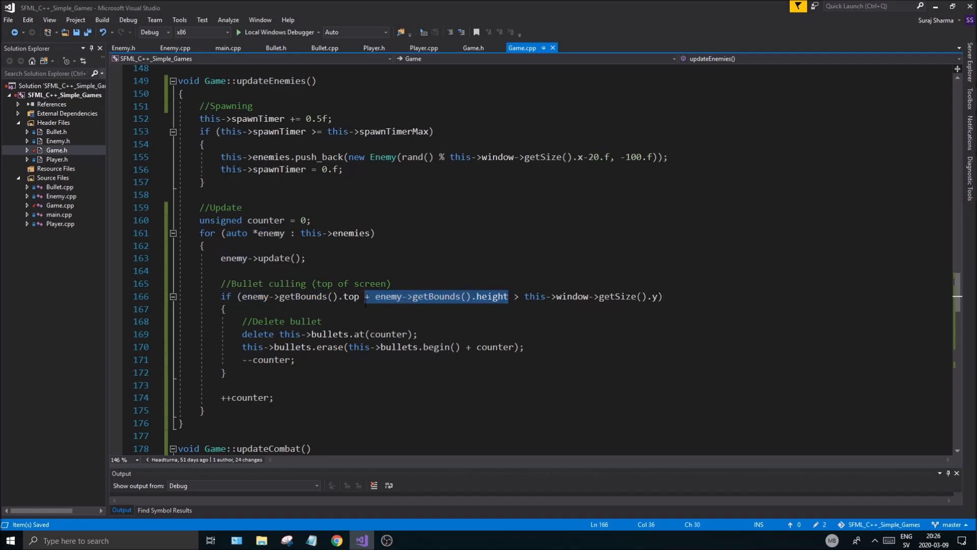
pyautogui.moveTo(466, 323)
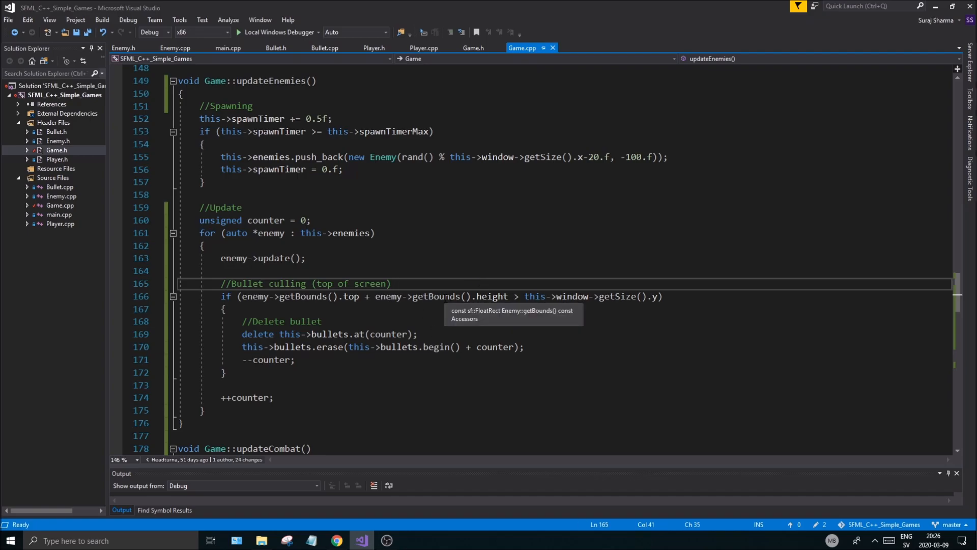
pyautogui.doubleClick(235, 258)
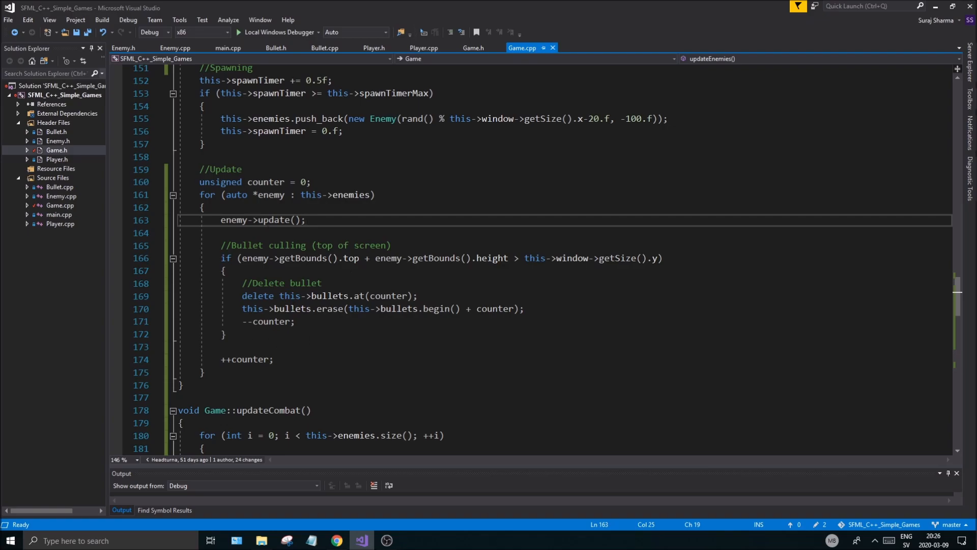
# Make the culling body delete and erase from this->enemies rather than bullets
pyautogui.doubleClick(330, 295)
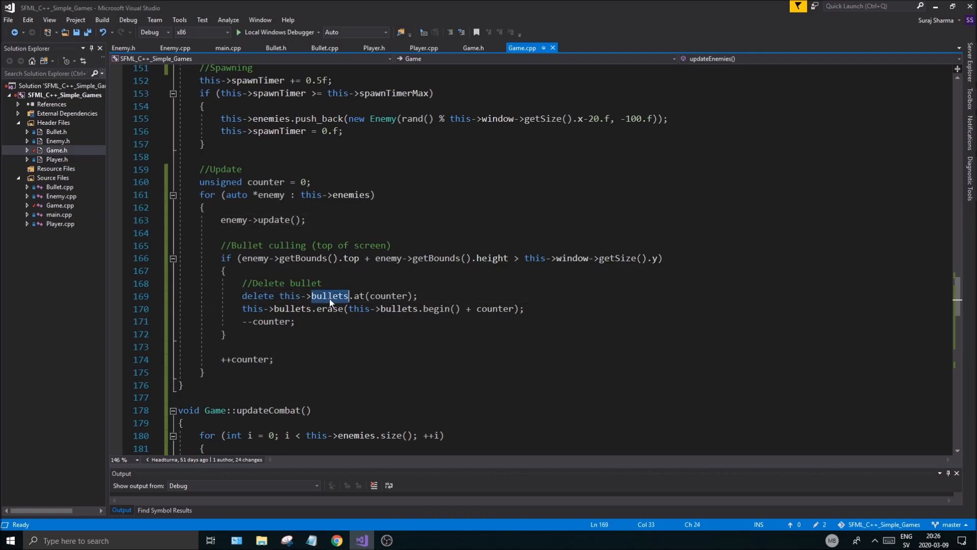
pyautogui.write('enemies')
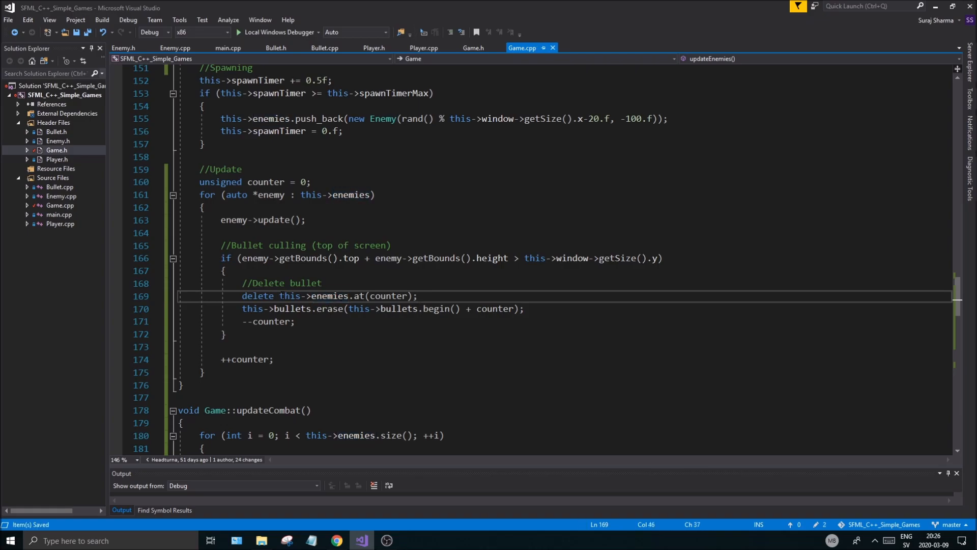
pyautogui.scroll(3)
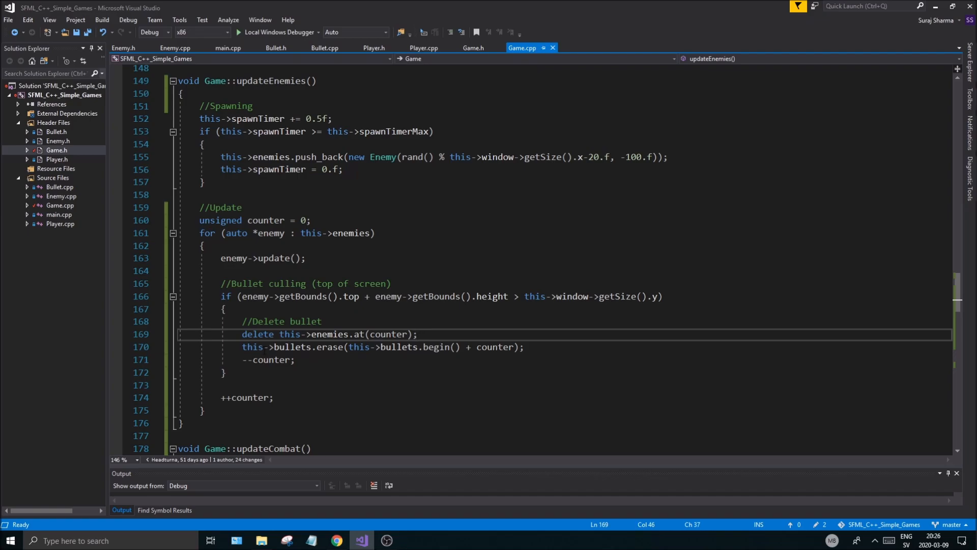
pyautogui.write('enemie')
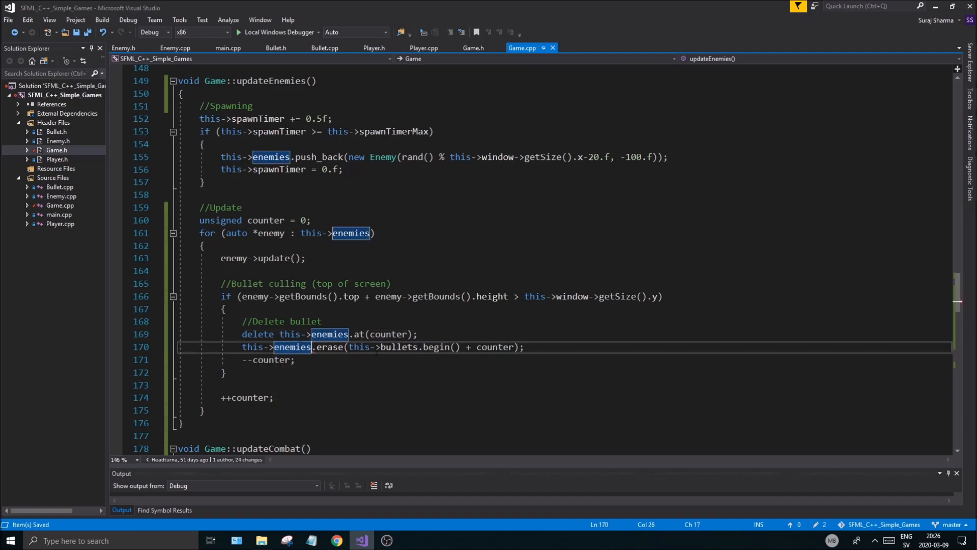
pyautogui.moveTo(328, 347)
pyautogui.write('nemie')
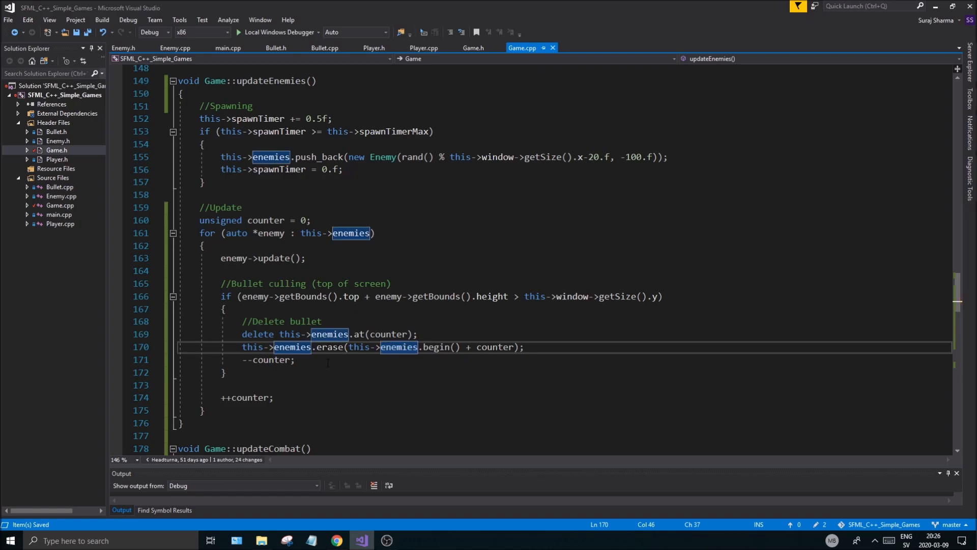
pyautogui.click(293, 359)
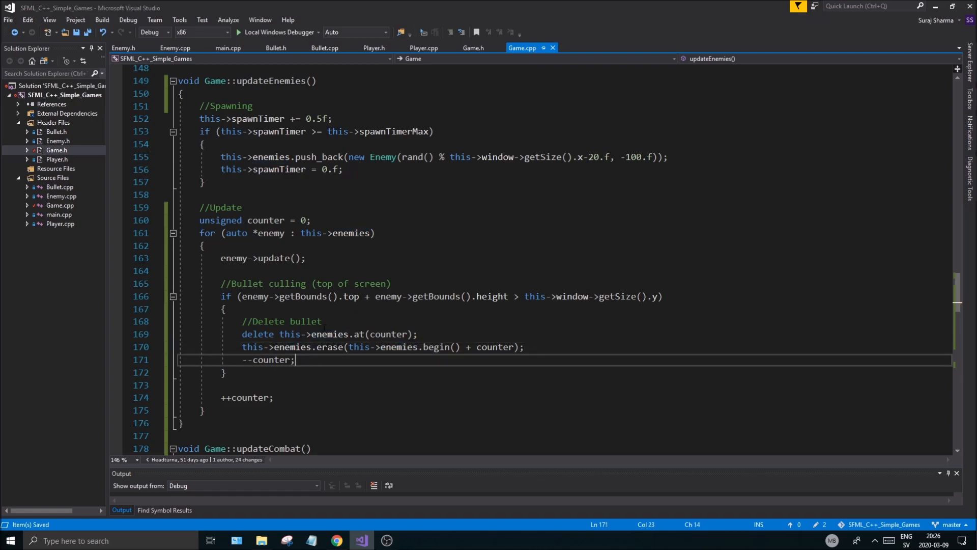
# Review the enemy spawning push_back and the delete line in updateEnemies
pyautogui.scroll(3)
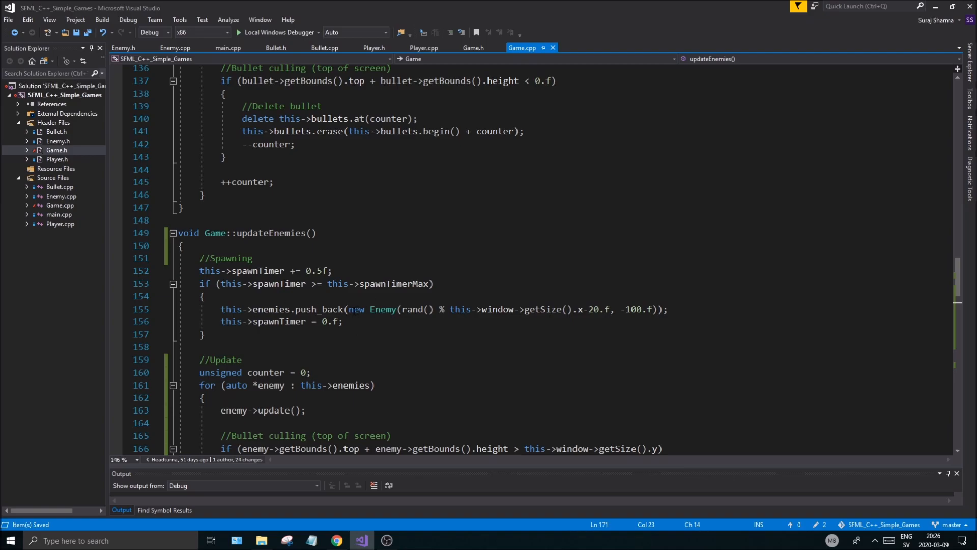
pyautogui.doubleClick(318, 309)
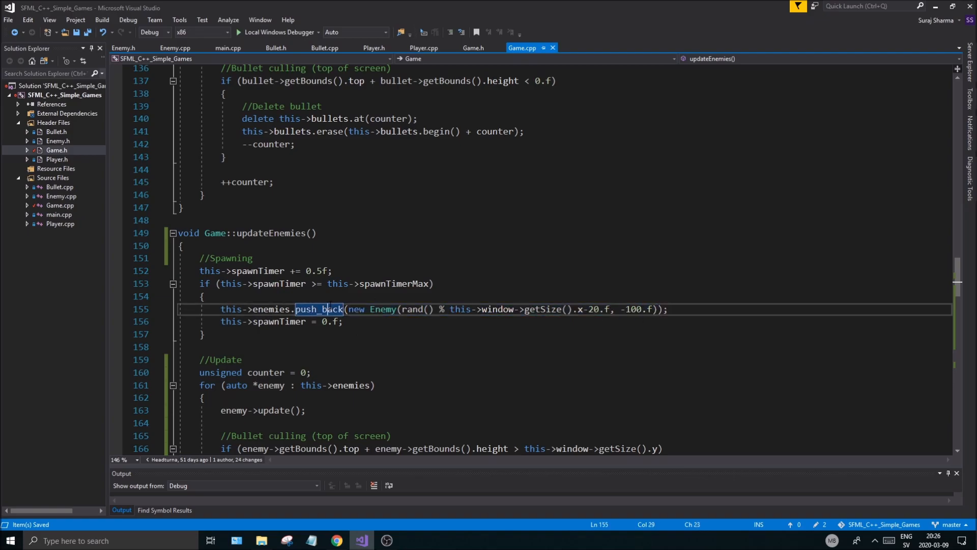
pyautogui.scroll(-3)
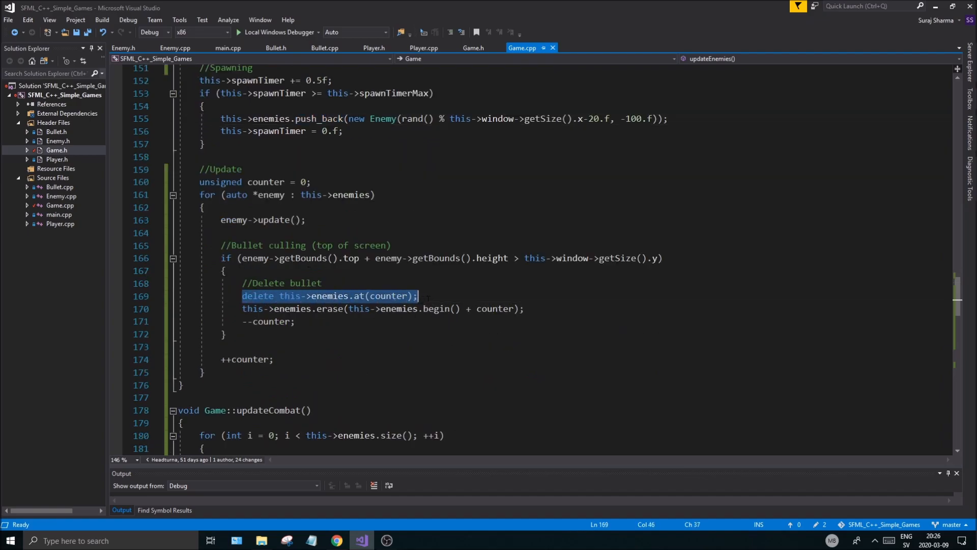
pyautogui.click(293, 320)
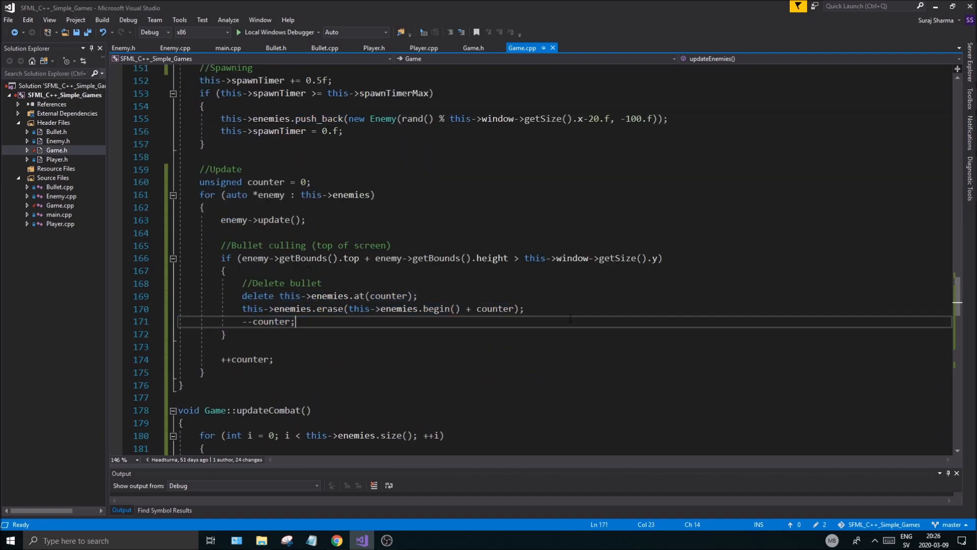
pyautogui.scroll(3)
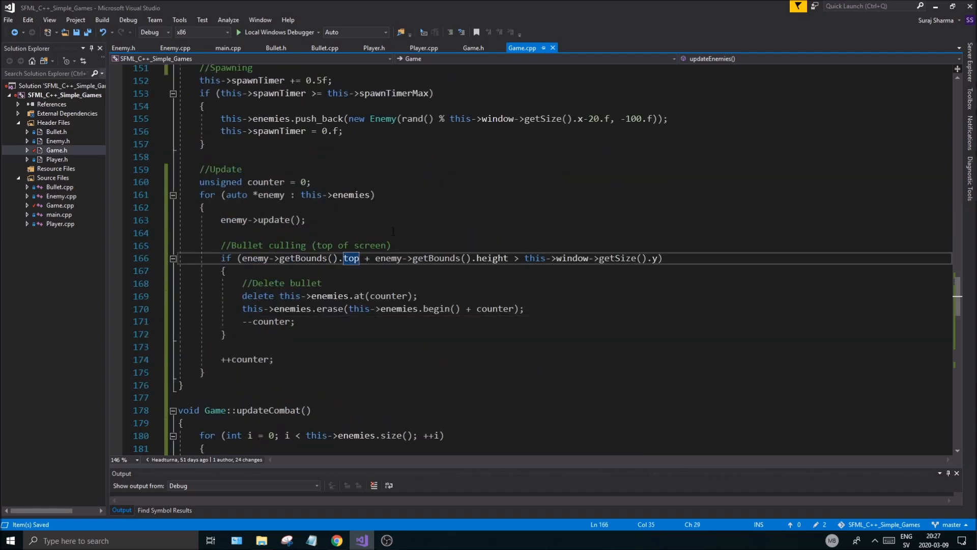
pyautogui.scroll(3)
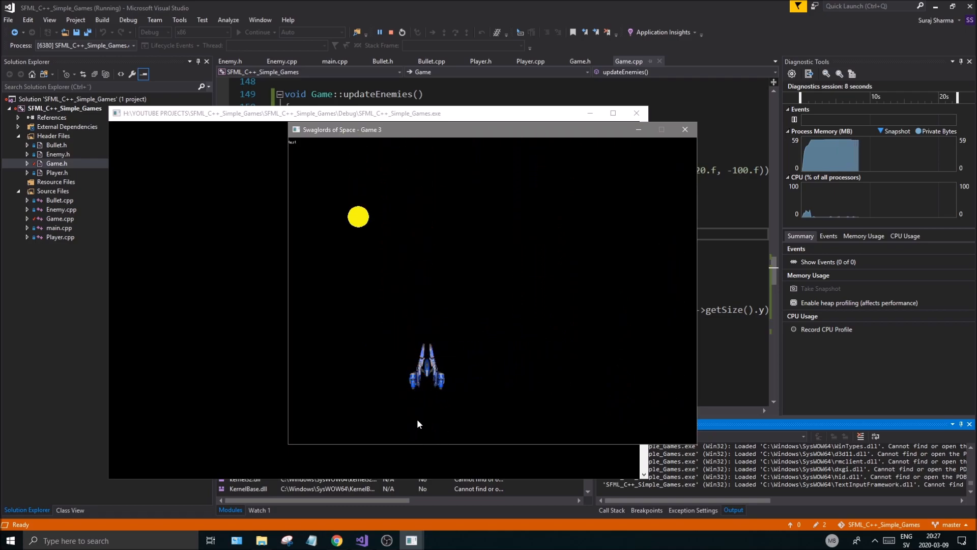
pyautogui.click(389, 31)
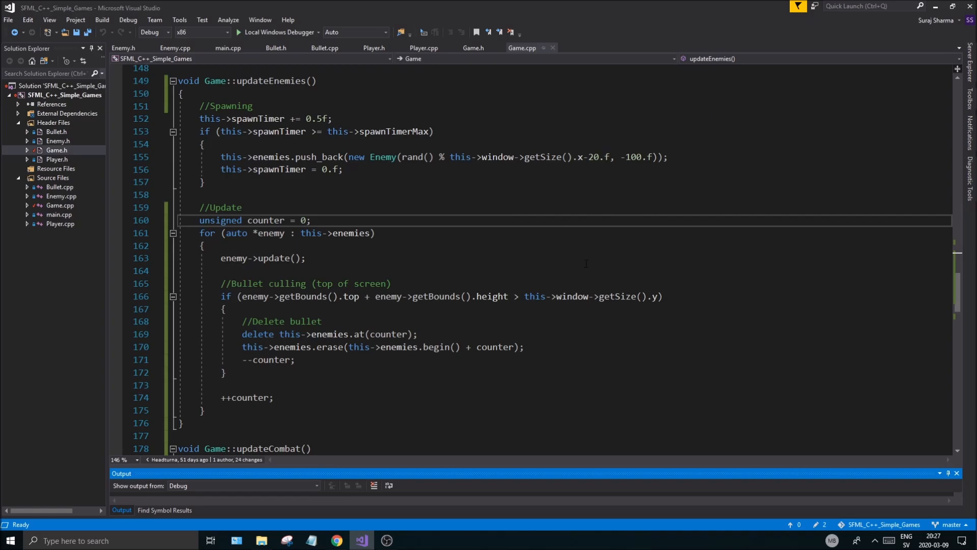
# Reduce the condition to enemy->getBounds().top > this->window->getSize().y, dropping the height term
pyautogui.doubleClick(440, 296)
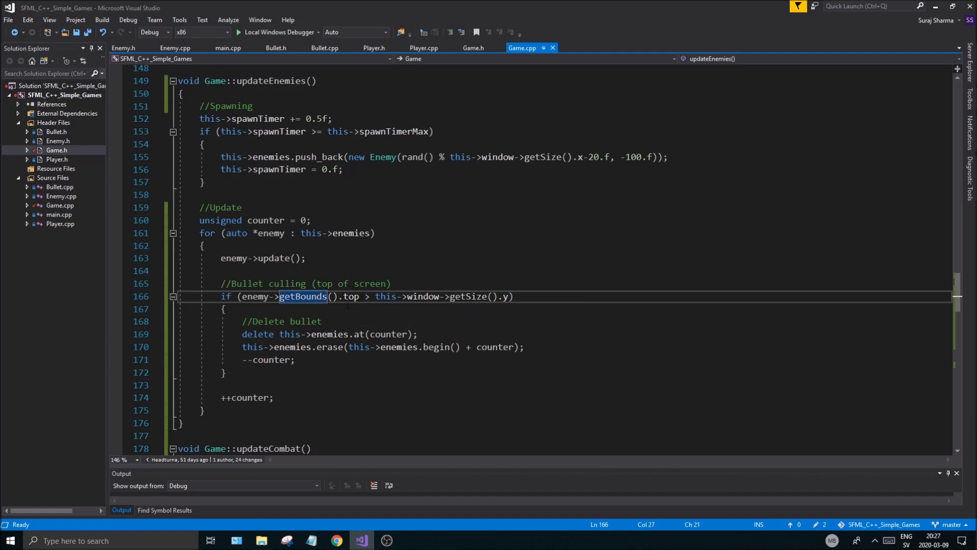
pyautogui.click(513, 296)
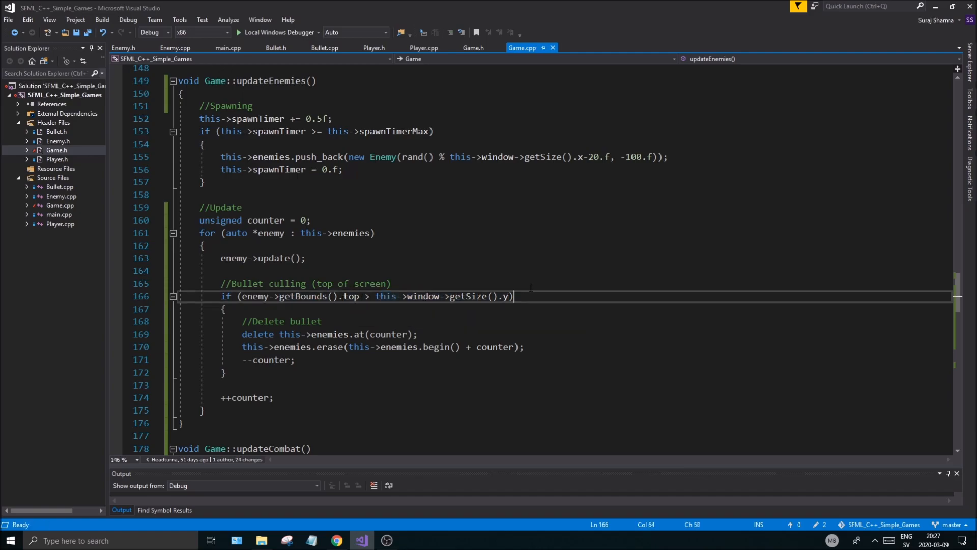
# Save Game.cpp and bring updateCombat's collision and removal loop into view
pyautogui.press('ctrl+s')
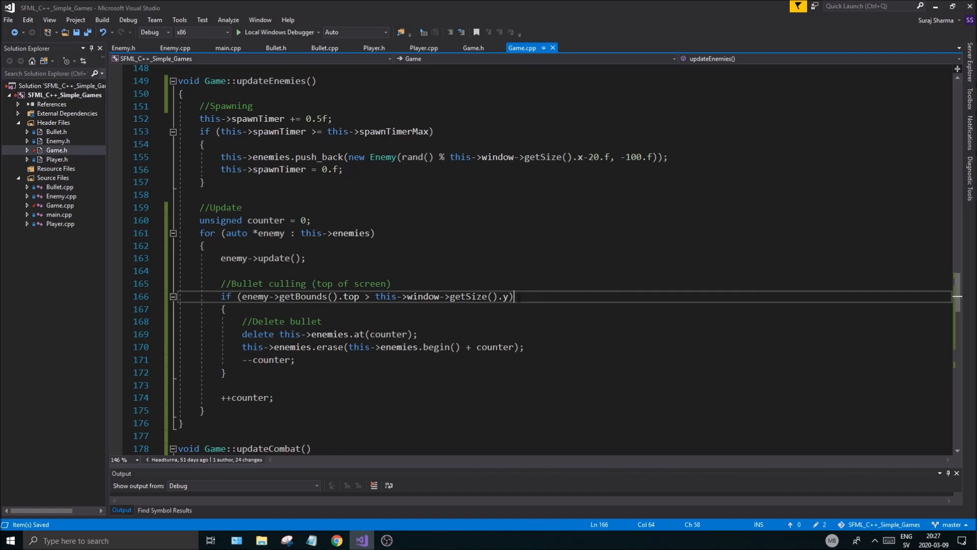
pyautogui.scroll(3)
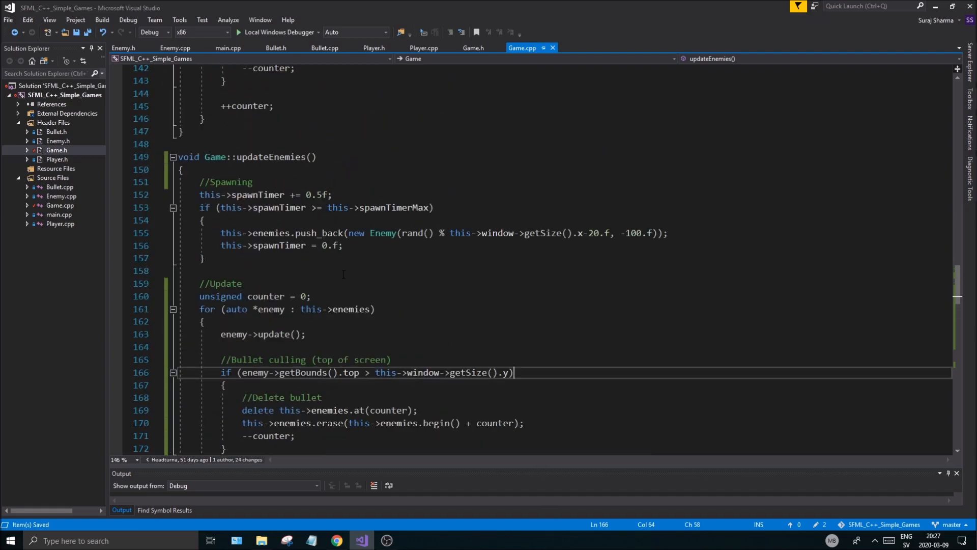
pyautogui.scroll(3)
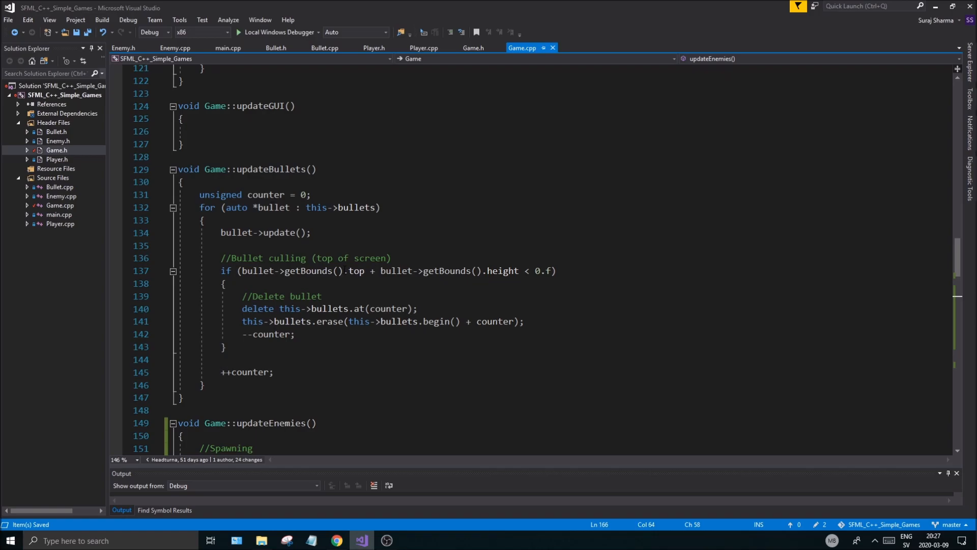
pyautogui.scroll(-3)
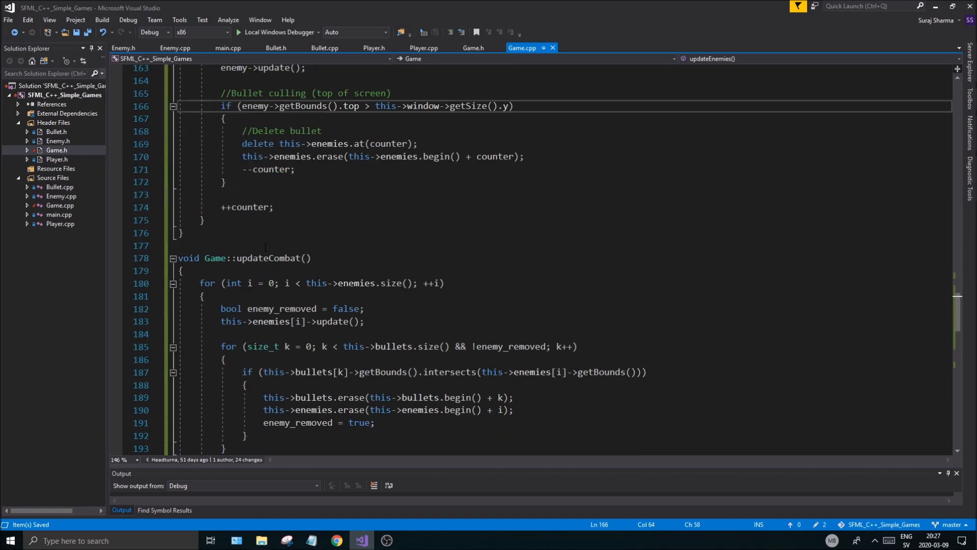
pyautogui.scroll(-3)
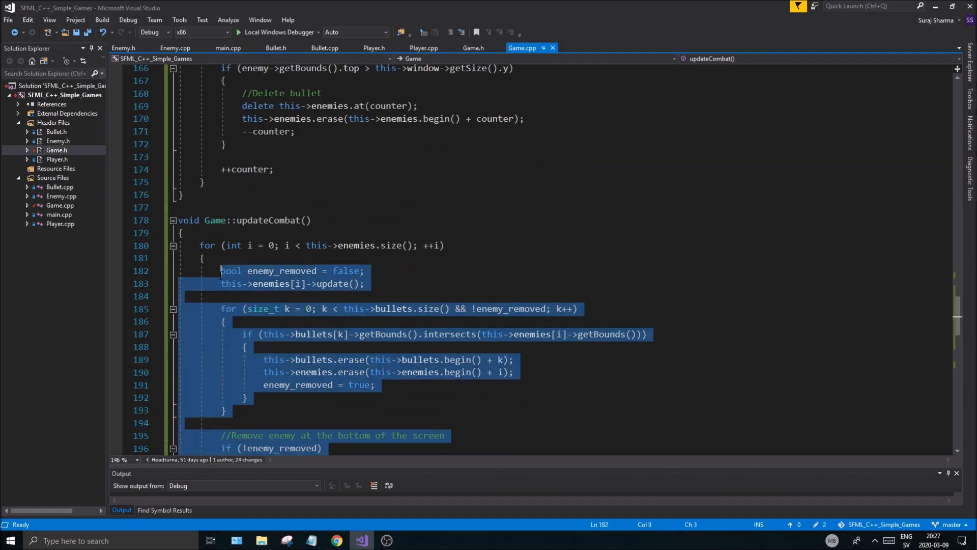
# Clear the enemy loop body and nest an empty for loop over this->bullets.size() indexed by k
pyautogui.press('Delete')
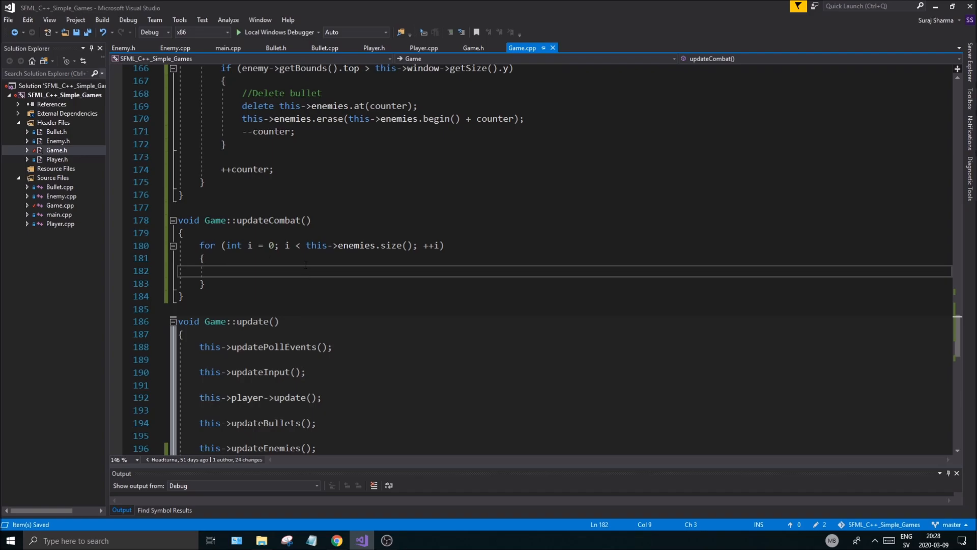
pyautogui.write('for (size_t i = 0; i < length; i++)')
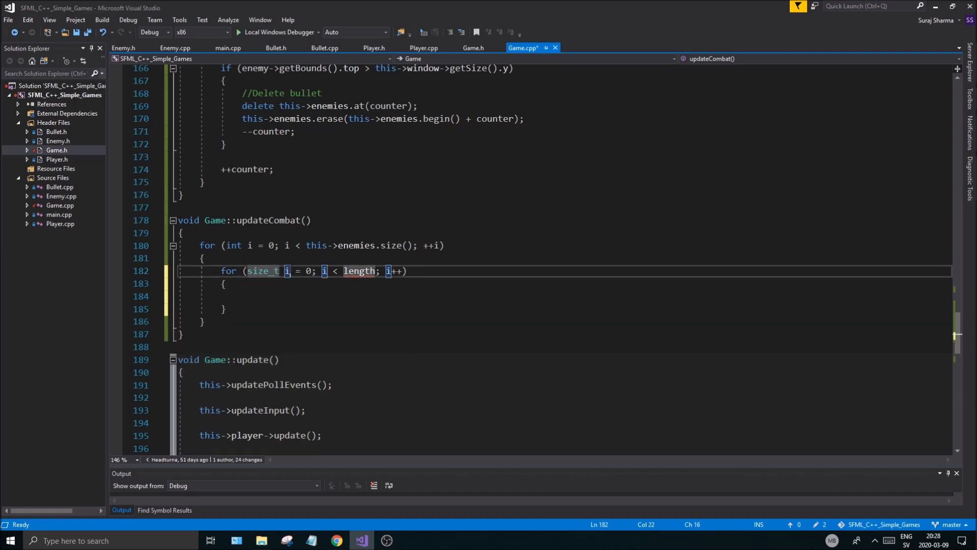
pyautogui.write('k')
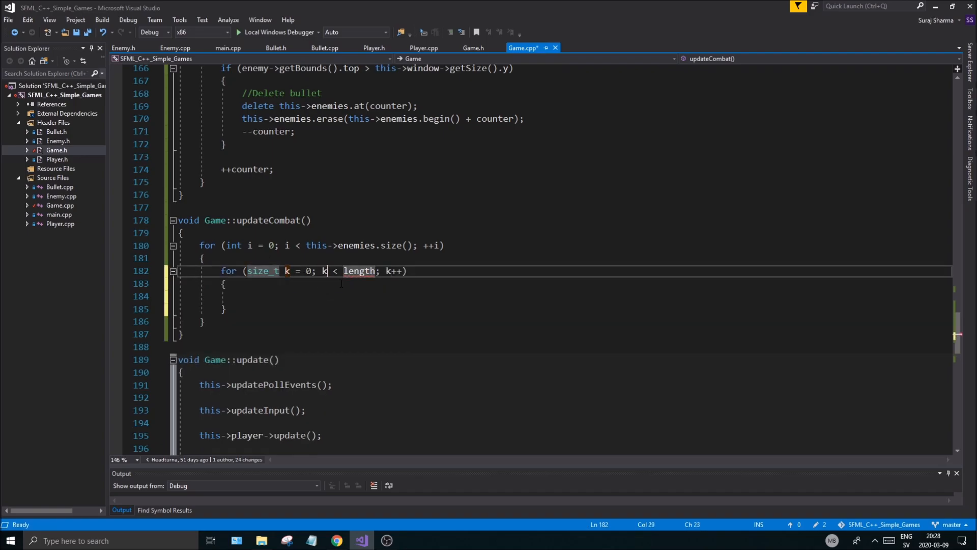
pyautogui.write('this')
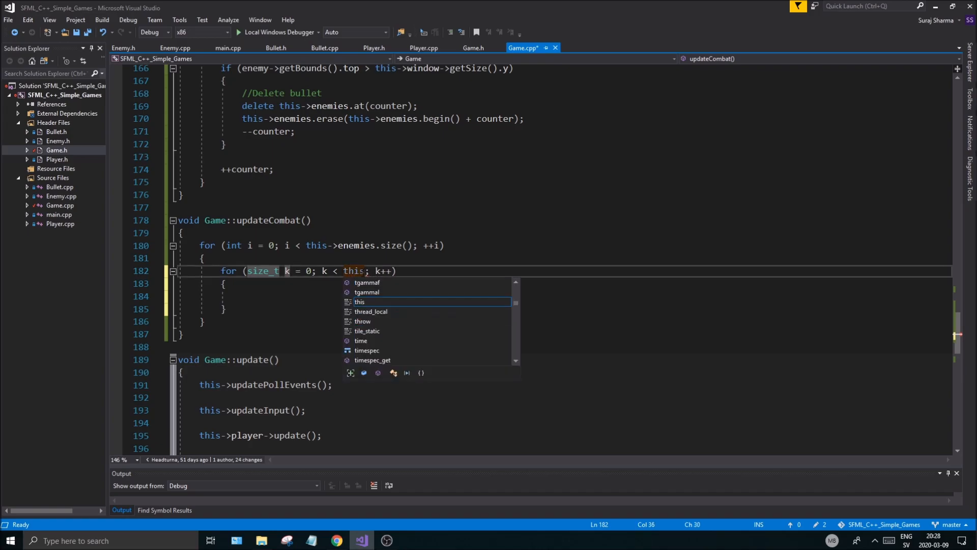
pyautogui.write('->bullets')
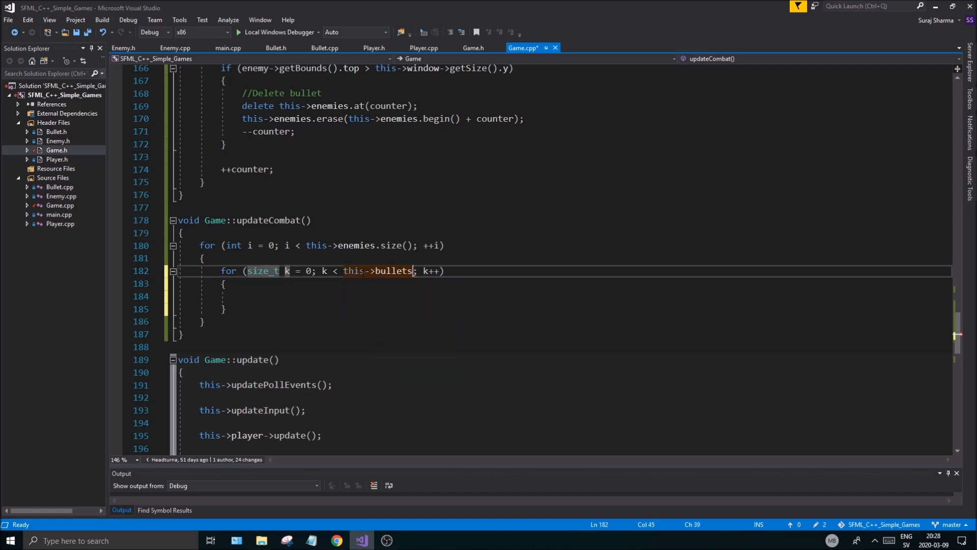
pyautogui.write('.size()')
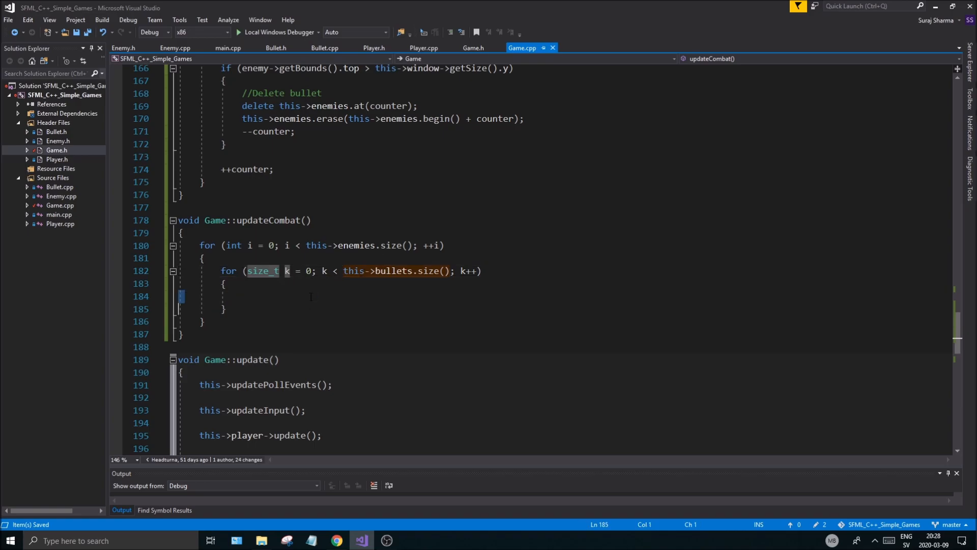
pyautogui.click(311, 296)
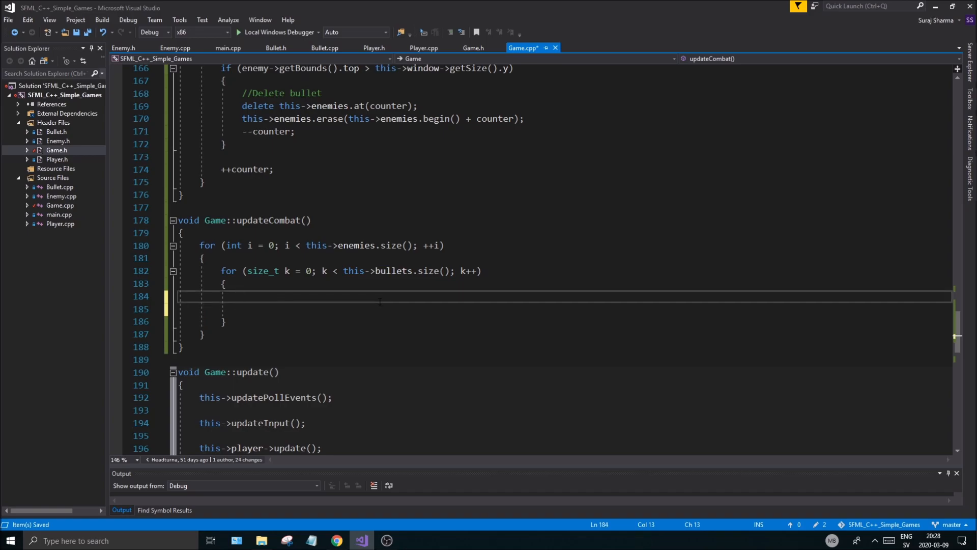
# Add if(this->enemies[i]->getBounds().intersects(this->bullets[k]->getBounds())) with an empty braced body
pyautogui.write('if(this->')
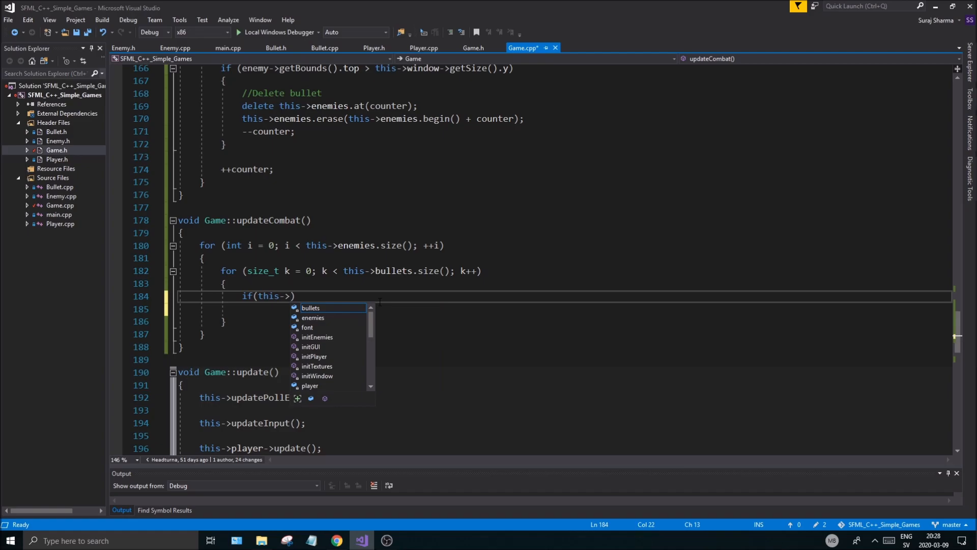
pyautogui.write('enemies.')
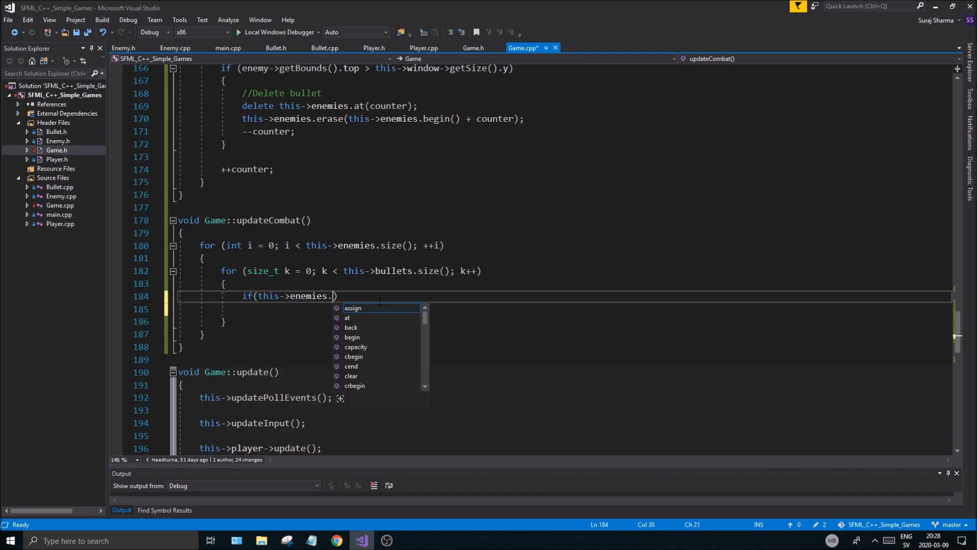
pyautogui.write('[i])')
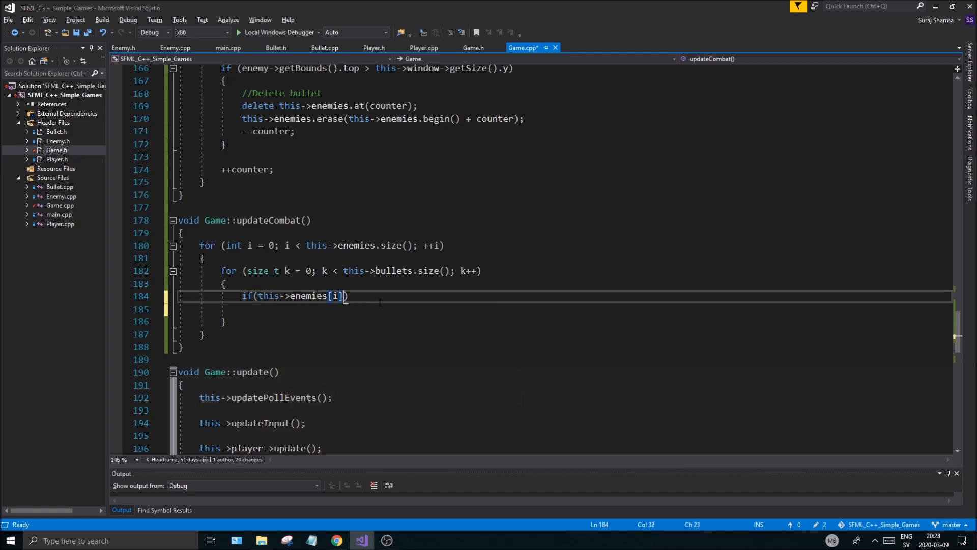
pyautogui.write('->getBounds()')
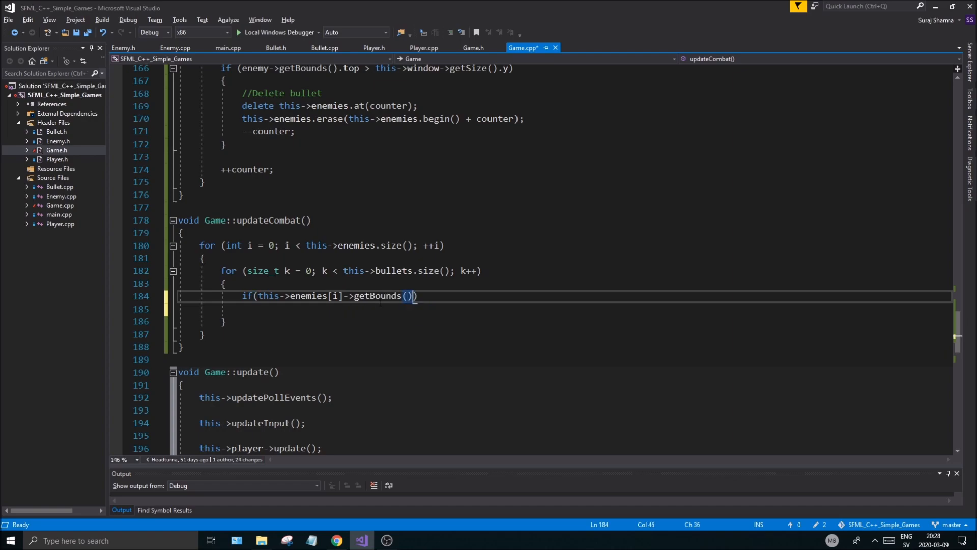
pyautogui.write('.intersects(')
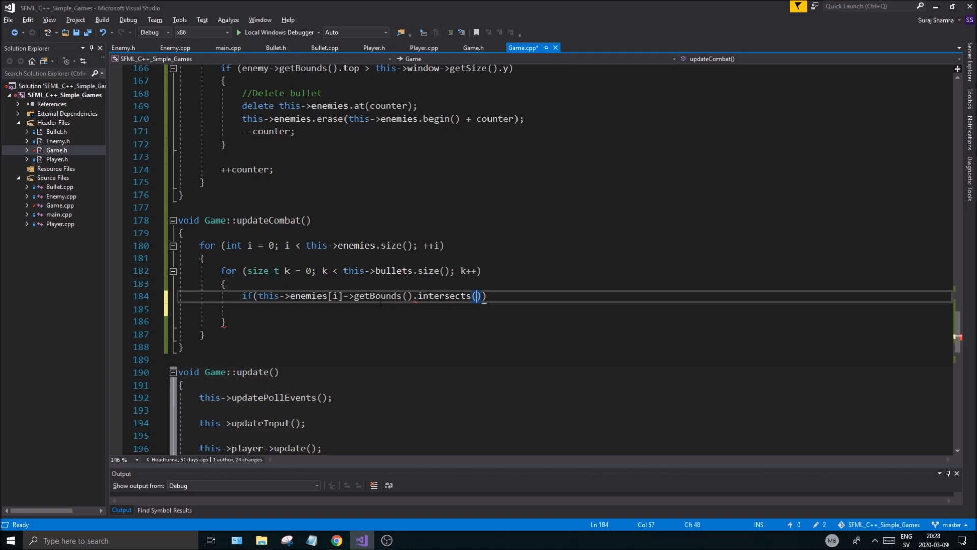
pyautogui.write('this.')
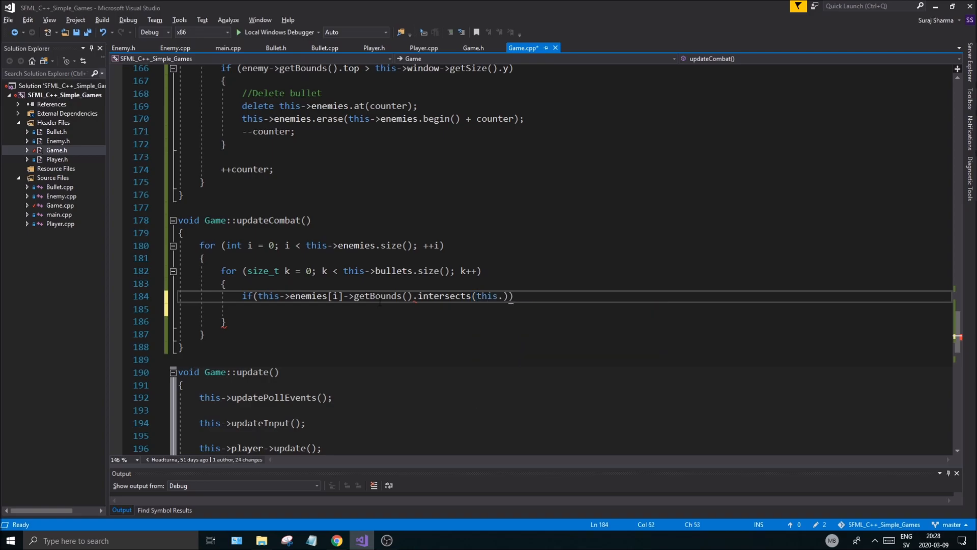
pyautogui.write('bullets[')
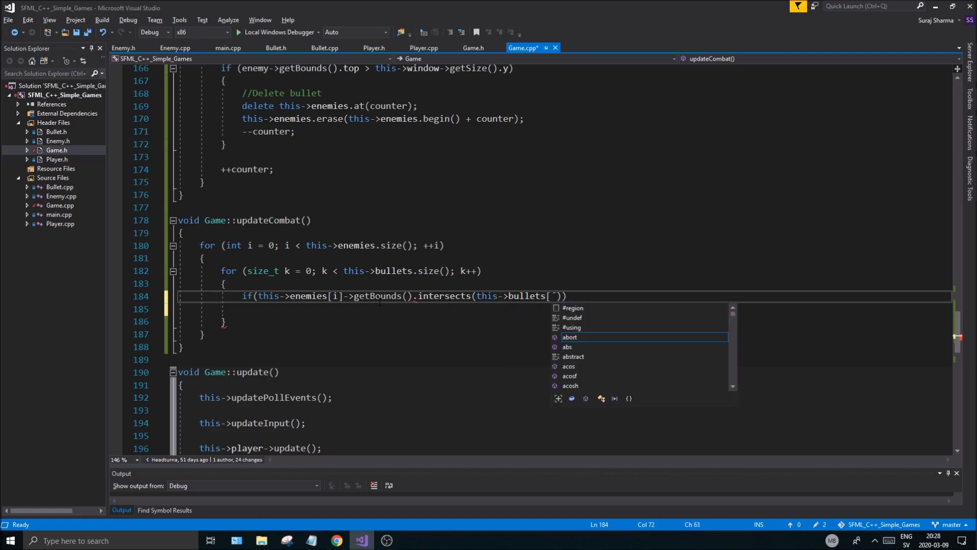
pyautogui.write('k')
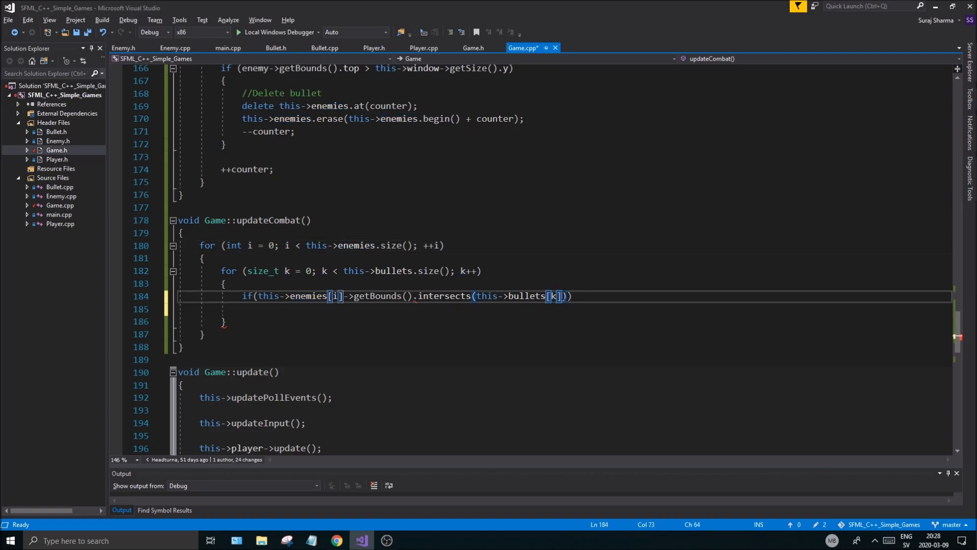
pyautogui.write('.')
pyautogui.click(565, 308)
pyautogui.write('{')
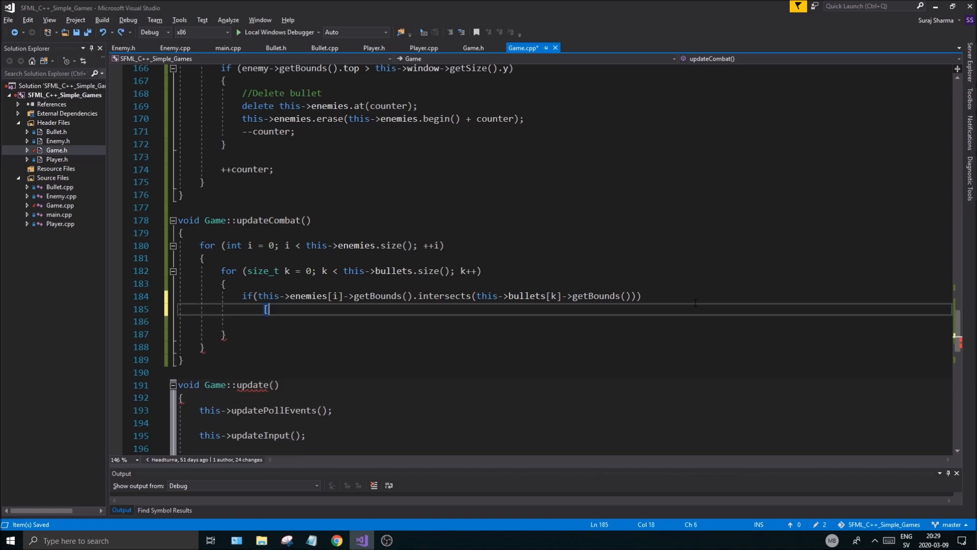
pyautogui.press('Backspace')
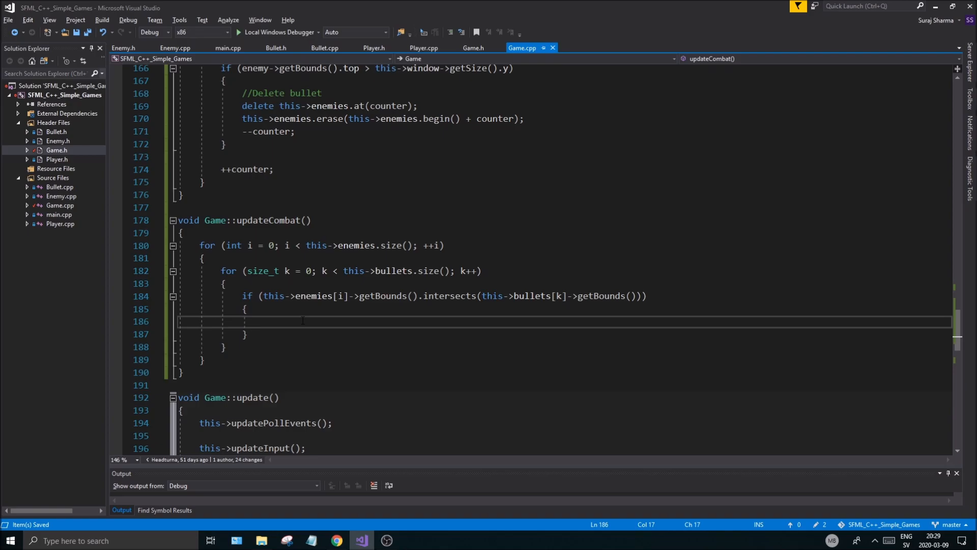
# Write delete this->enemies[i] and enemies.erase(begin() + i), then duplicate both lines for bullets
pyautogui.write('this->enemies.erase(')
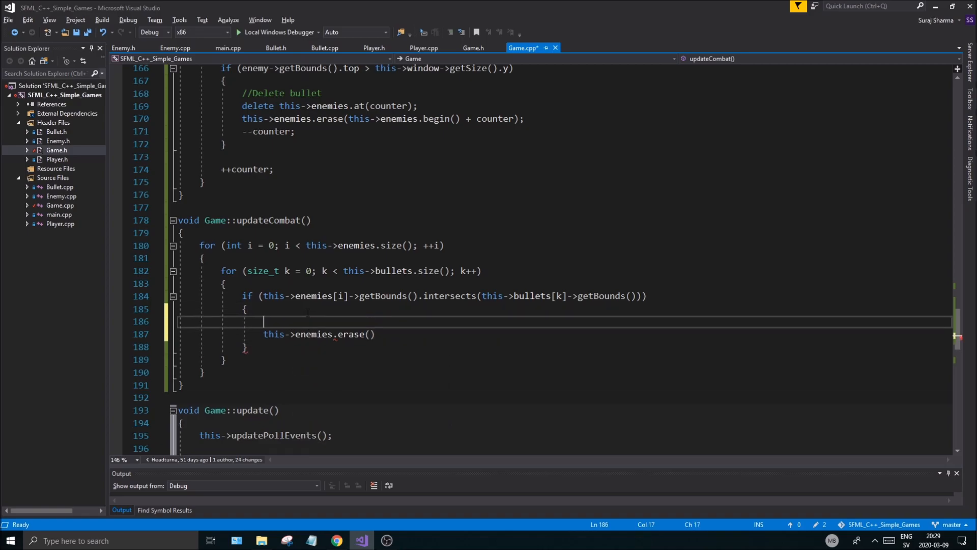
pyautogui.write('this->enemies')
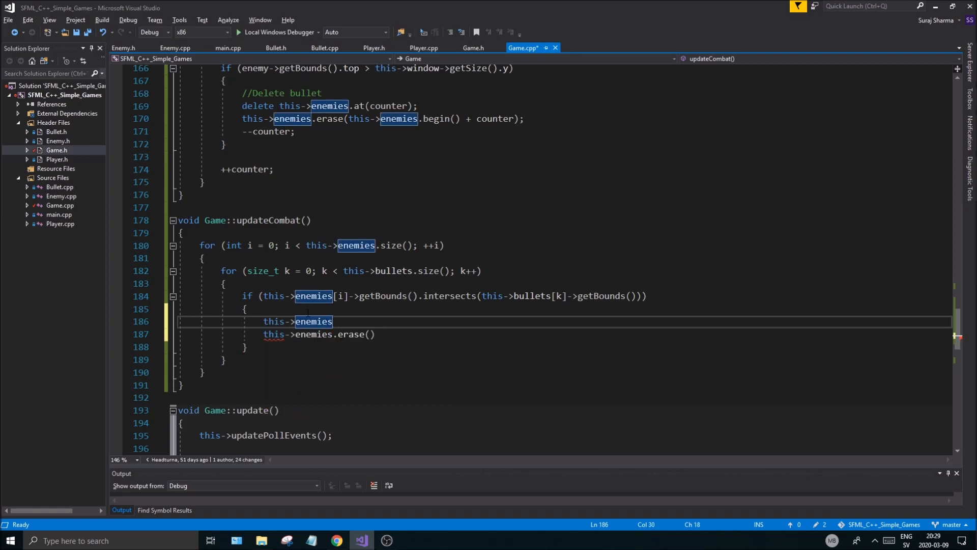
pyautogui.write('[i];')
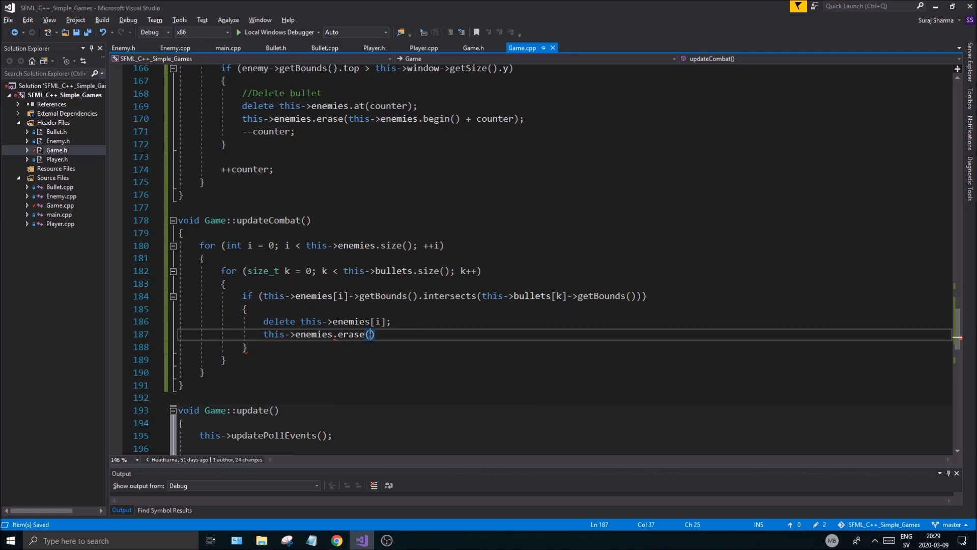
pyautogui.write('this->enemies.begin(')
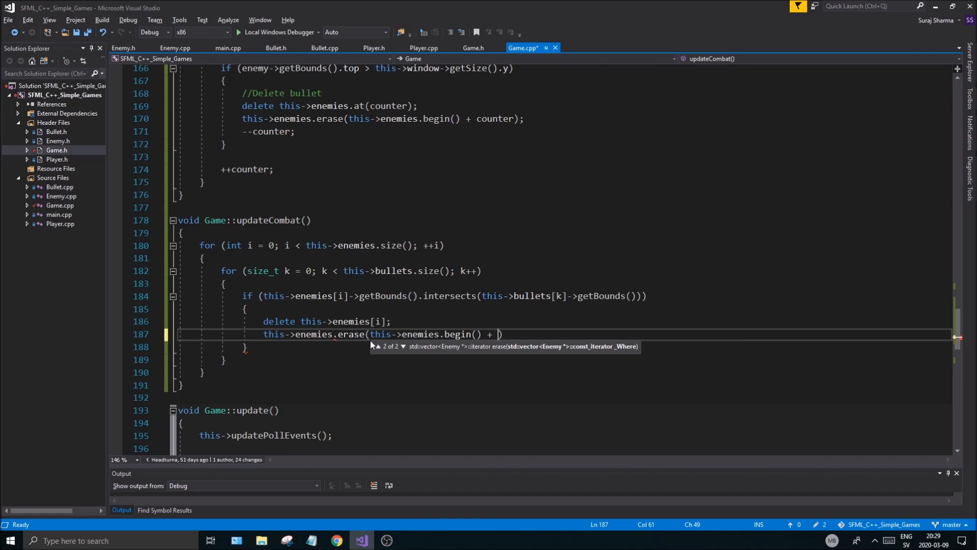
pyautogui.write('i')
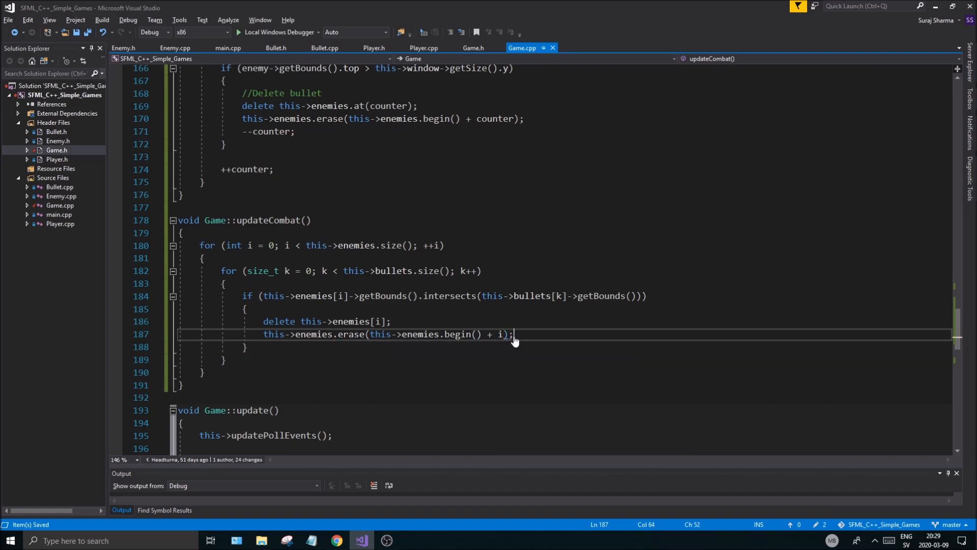
pyautogui.moveTo(529, 347)
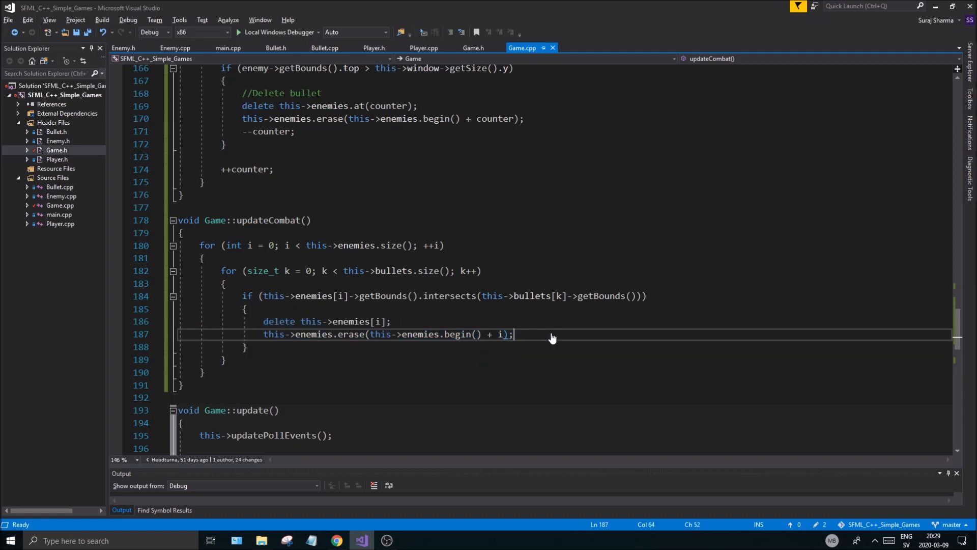
pyautogui.moveTo(526, 342)
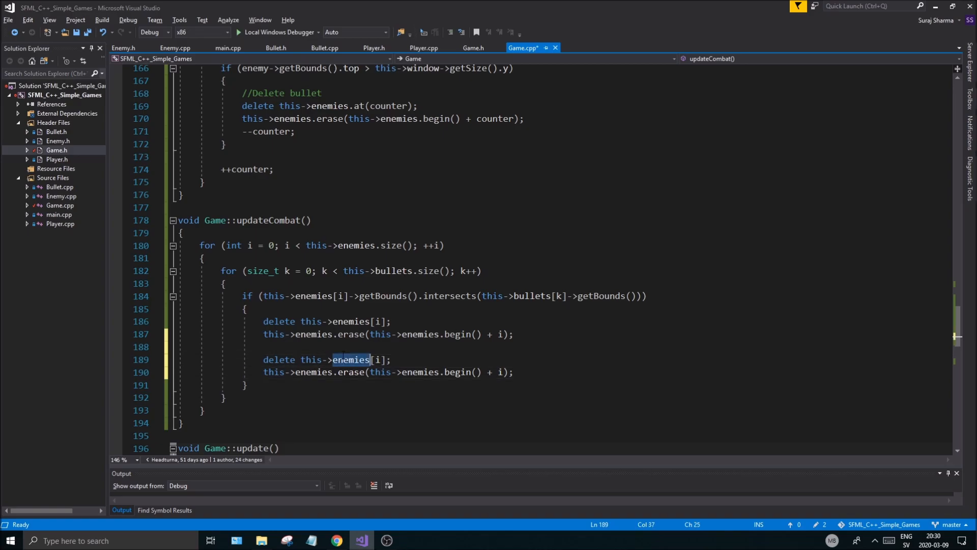
pyautogui.write('bullets')
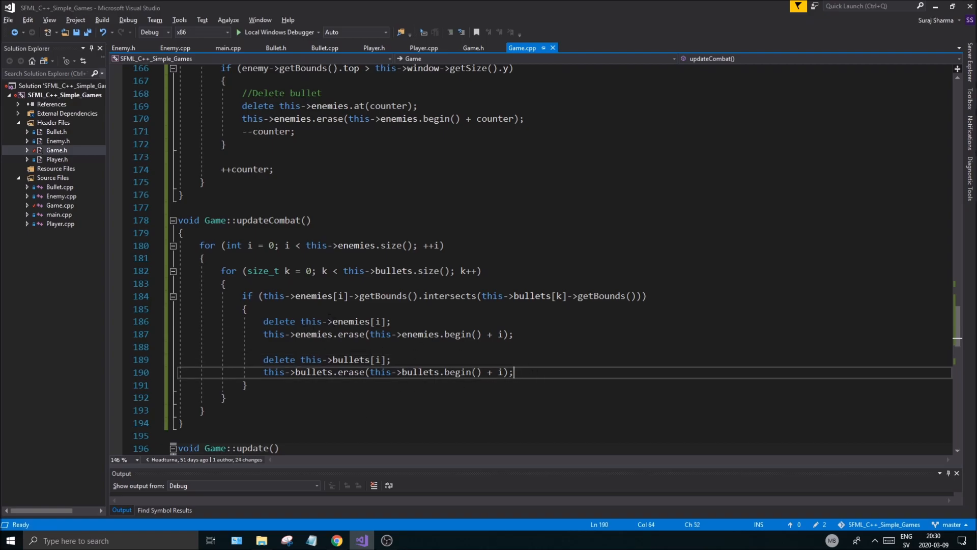
# Scroll through Game.cpp to review it and switch to the Player.h header
pyautogui.scroll(-3)
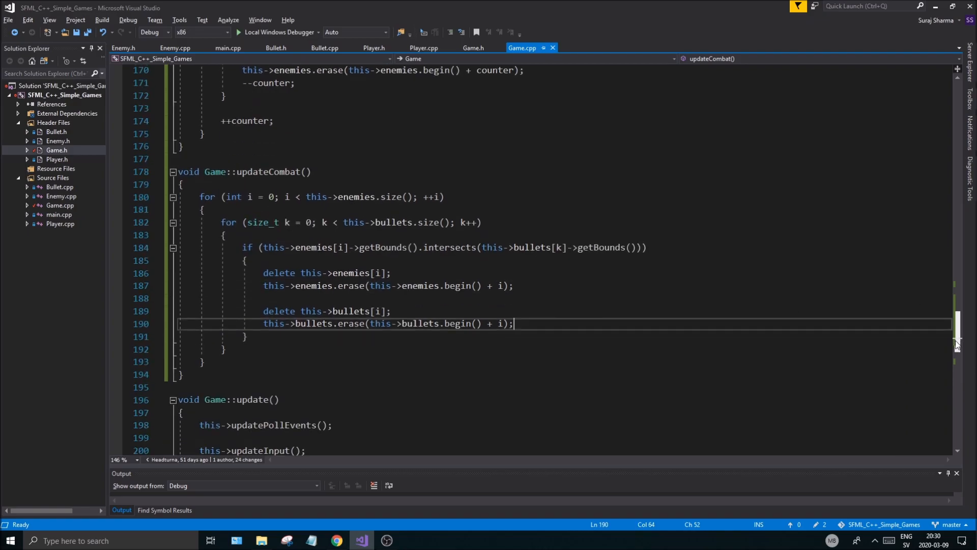
pyautogui.scroll(3)
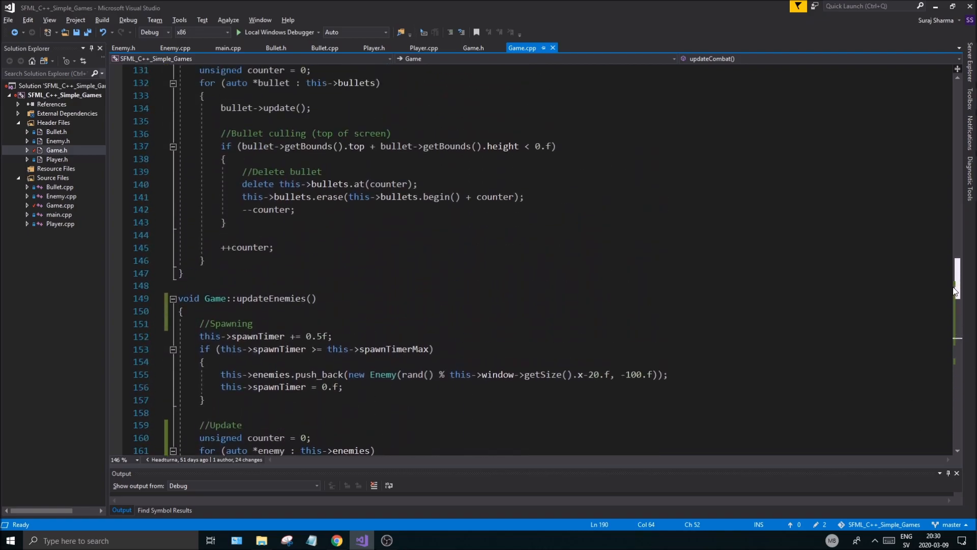
pyautogui.scroll(3)
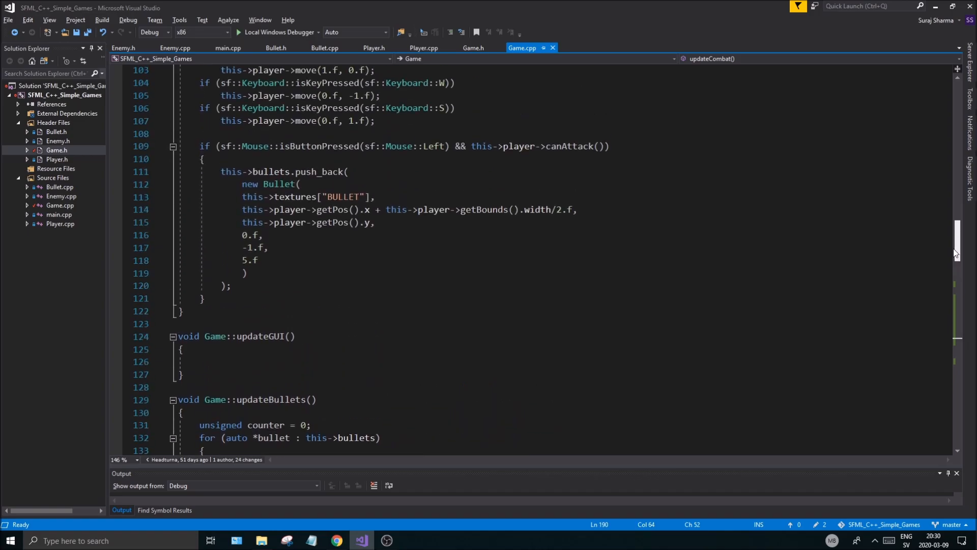
pyautogui.scroll(3)
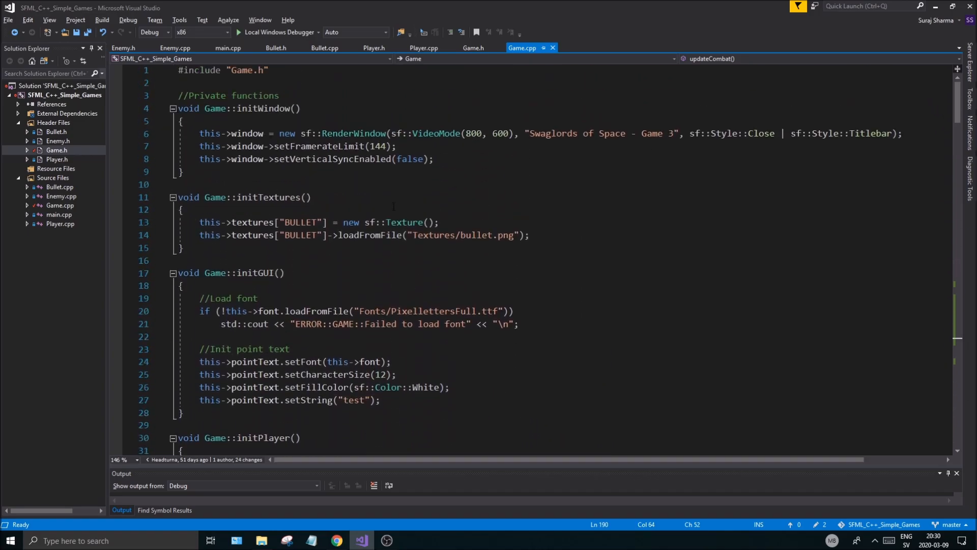
pyautogui.scroll(-3)
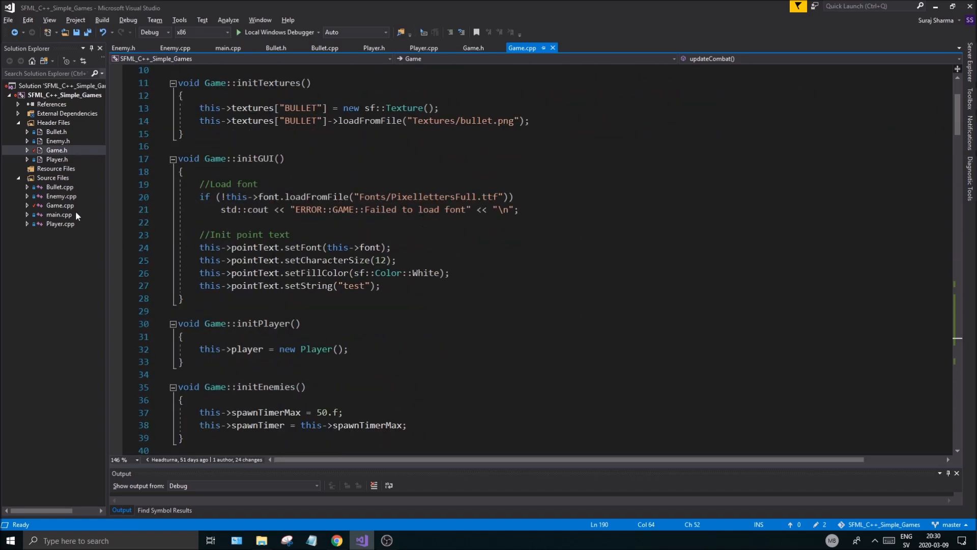
pyautogui.scroll(-3)
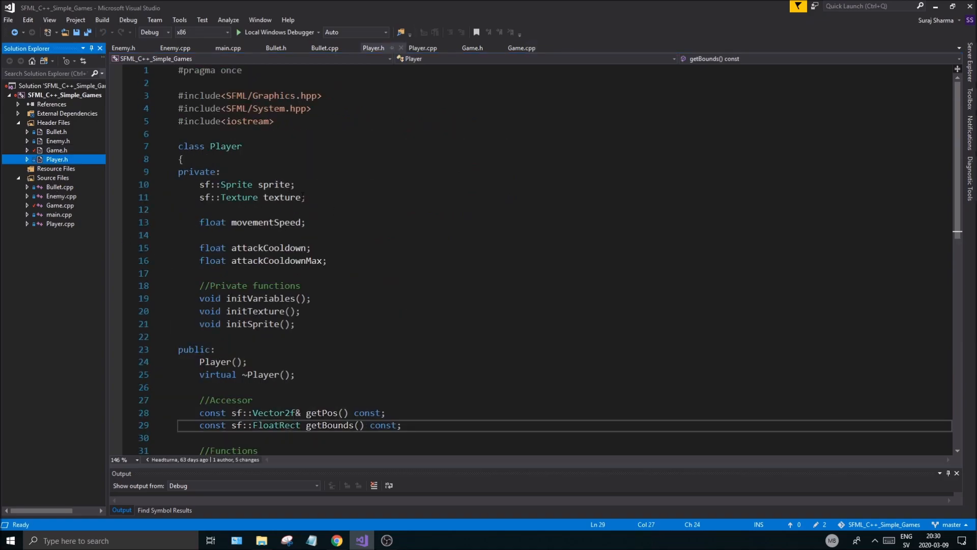
pyautogui.scroll(-3)
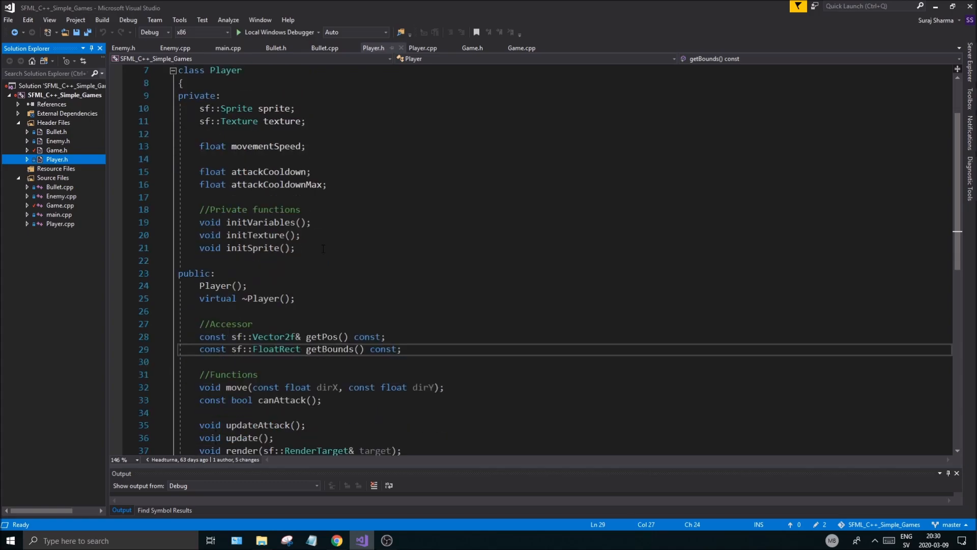
pyautogui.scroll(-3)
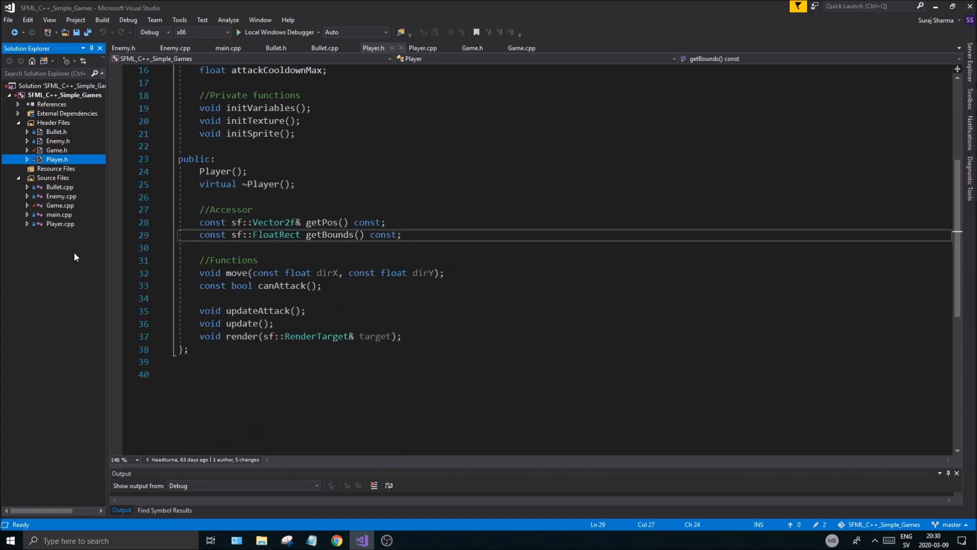
pyautogui.click(422, 48)
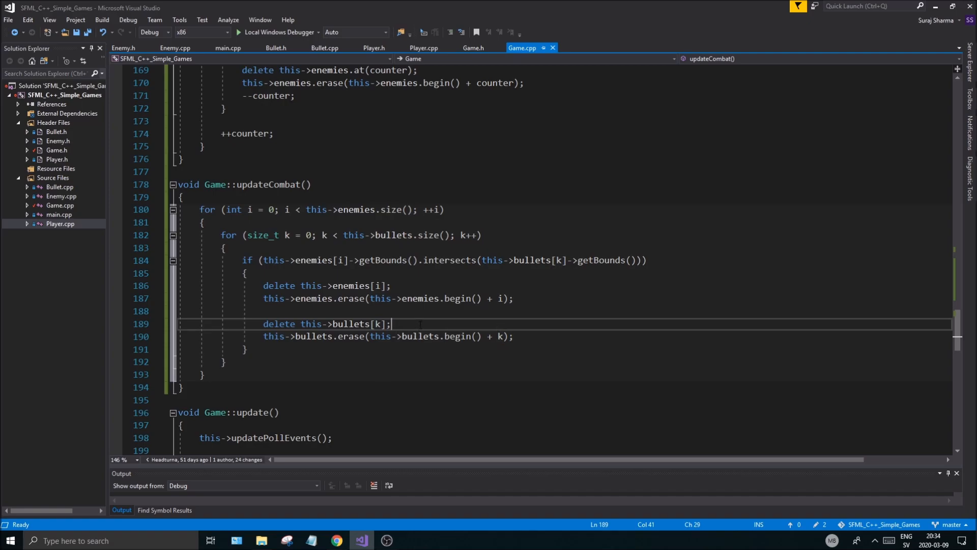
# Switch the bullet delete and erase lines to index k, then search Windows for 'pain' to launch Paint
pyautogui.doubleClick(379, 324)
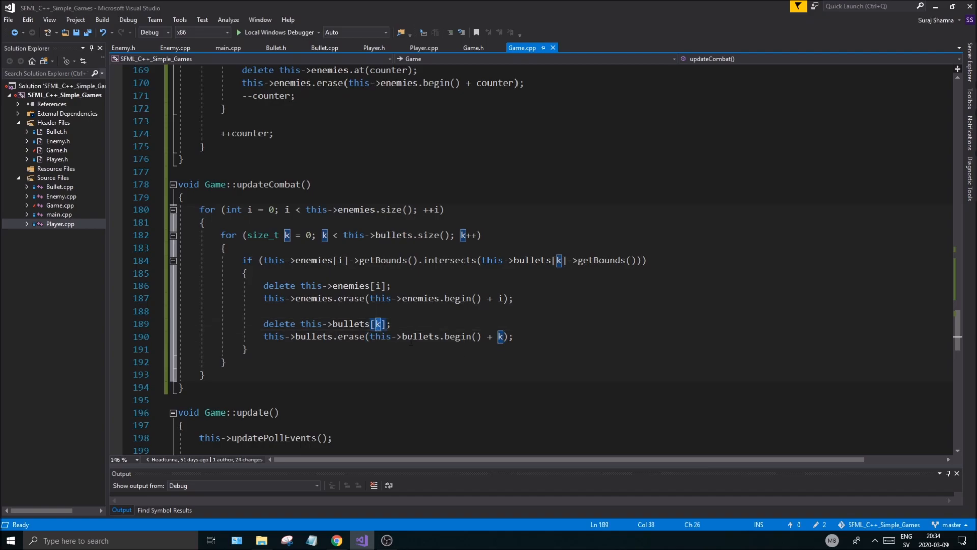
pyautogui.click(224, 247)
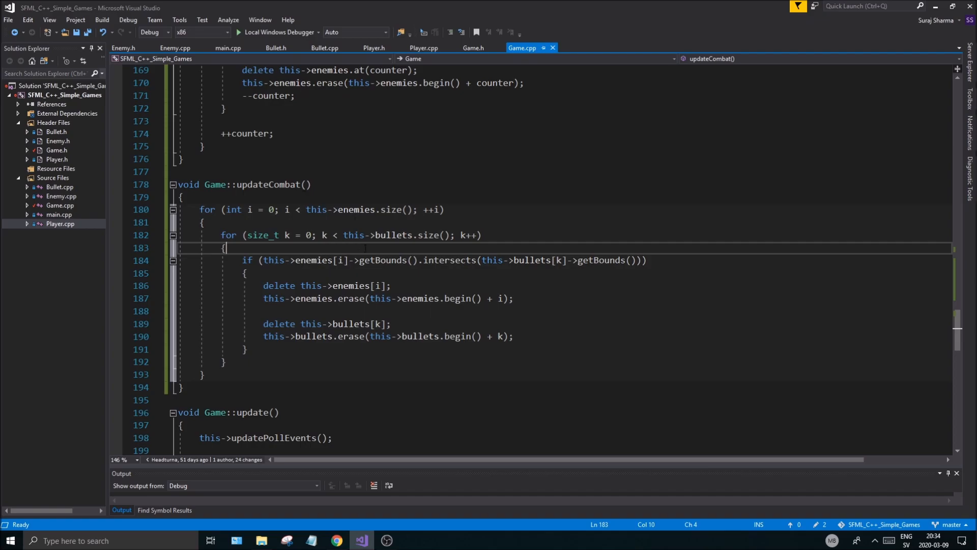
pyautogui.moveTo(384, 259)
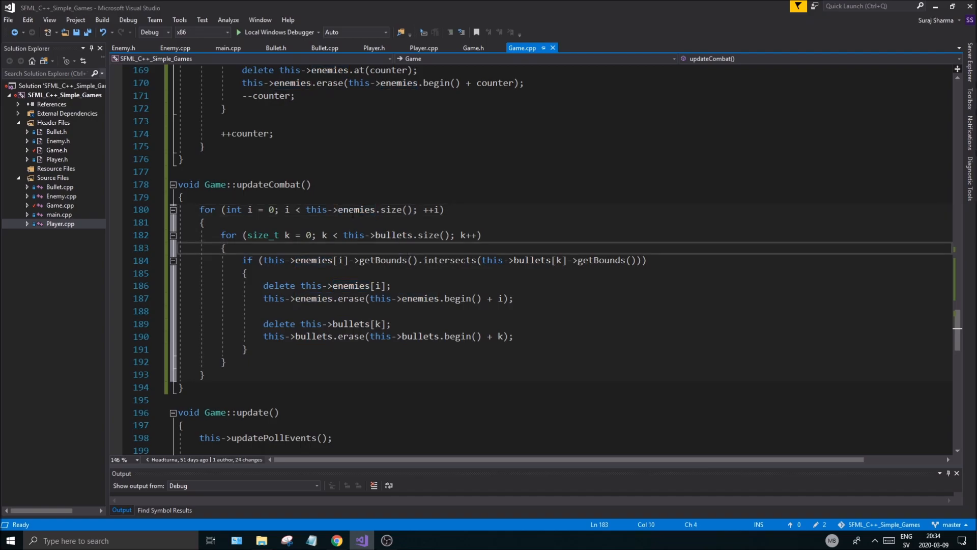
pyautogui.click(182, 197)
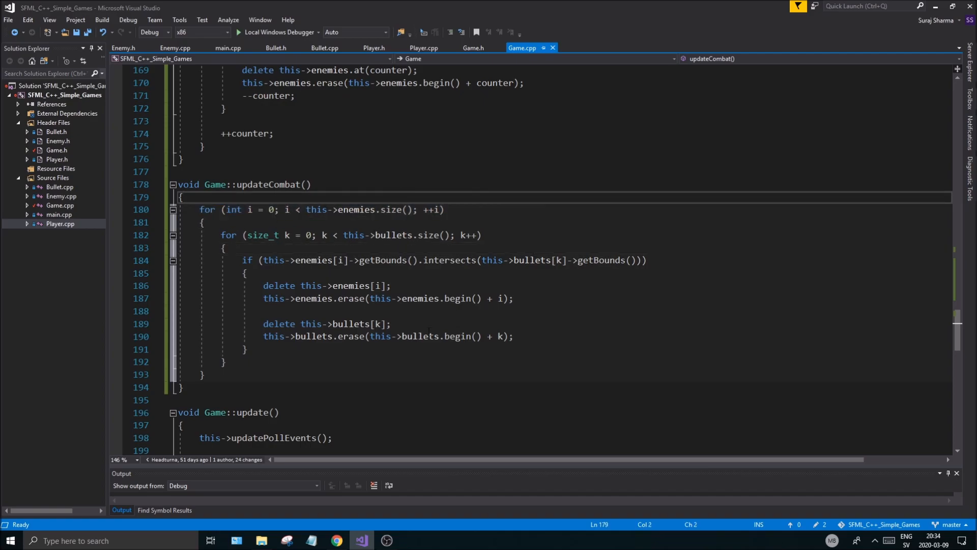
pyautogui.write('pain')
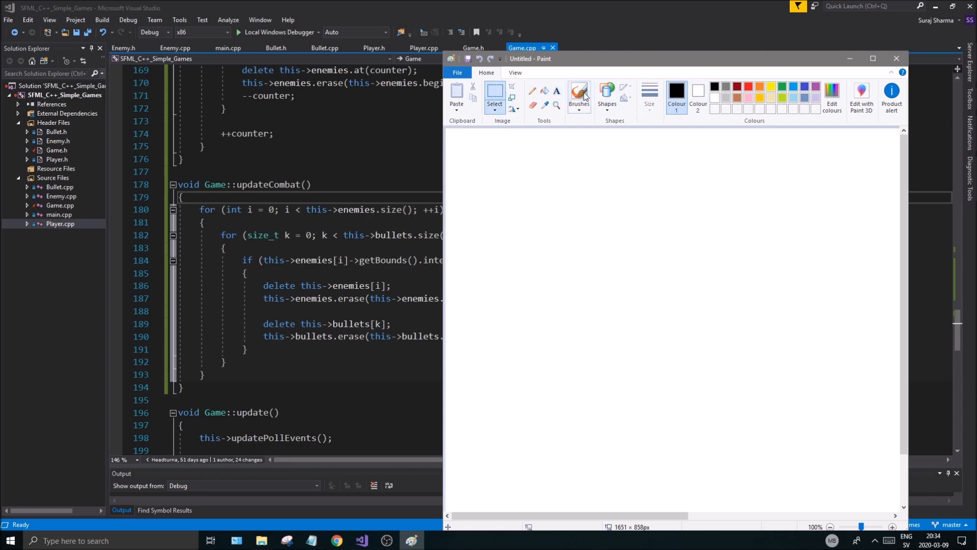
# Launch Paint and sketch enemy circles and bullet ovals with one collision ringed in red
pyautogui.click(605, 94)
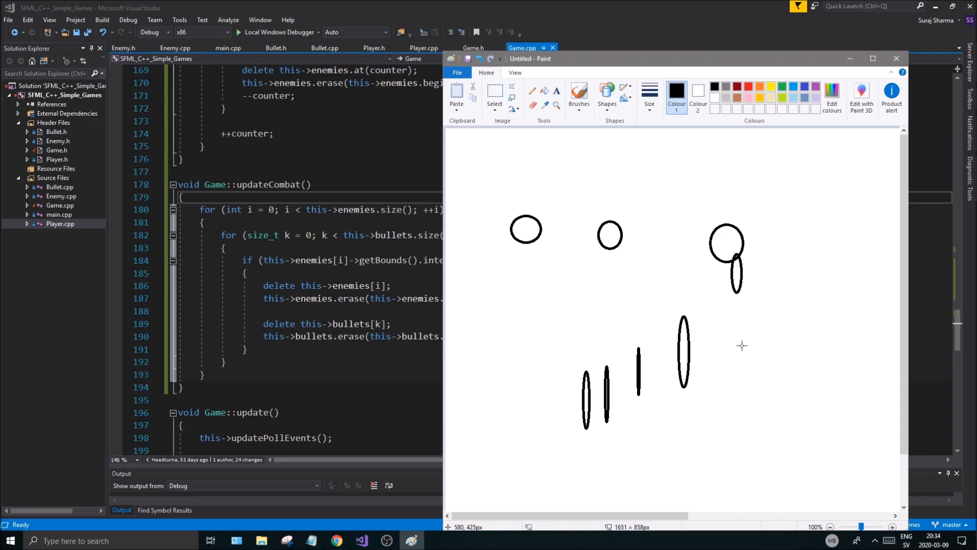
pyautogui.moveTo(529, 234)
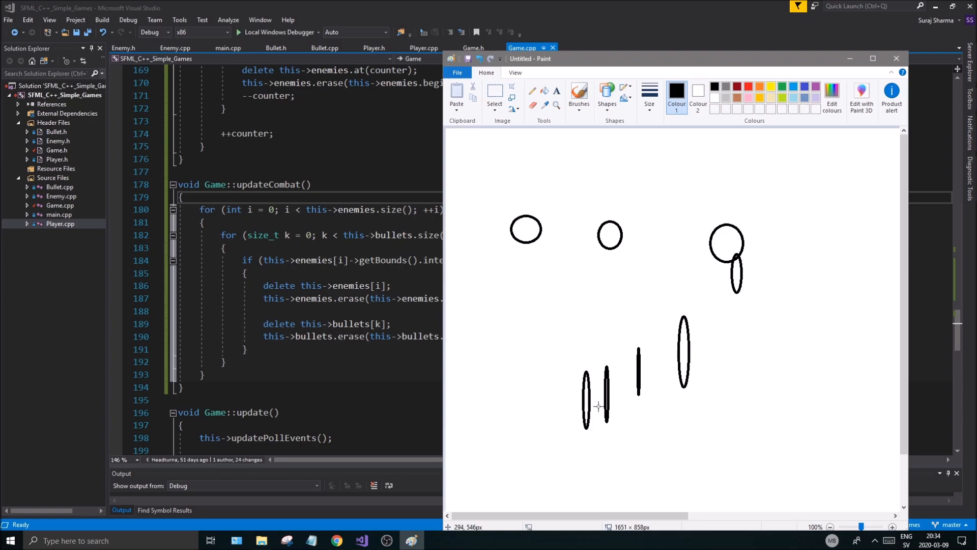
pyautogui.moveTo(610, 238)
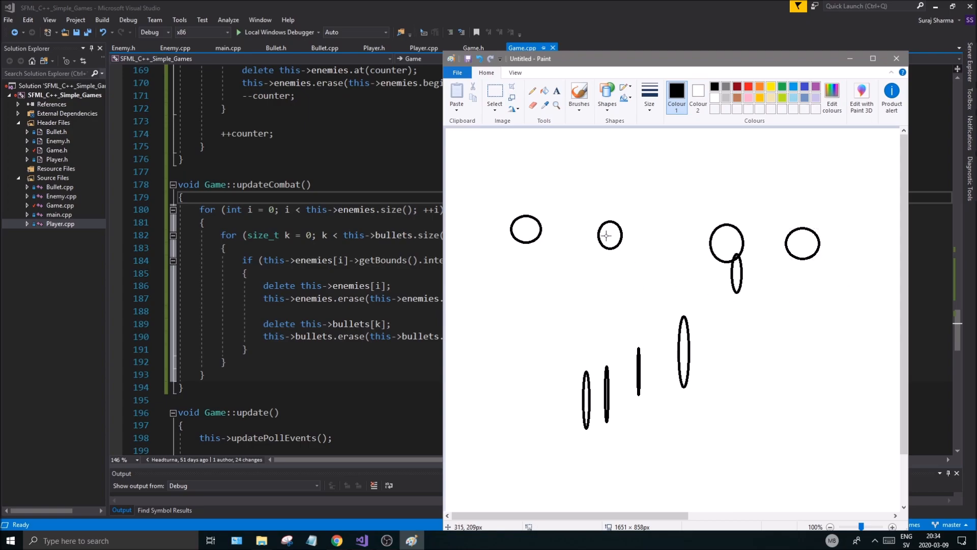
pyautogui.moveTo(742, 262)
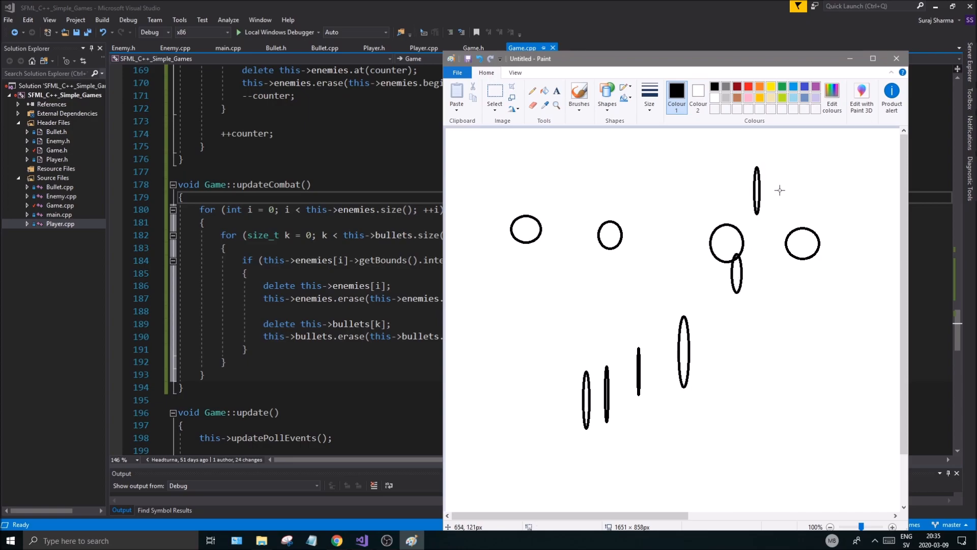
pyautogui.moveTo(726, 238)
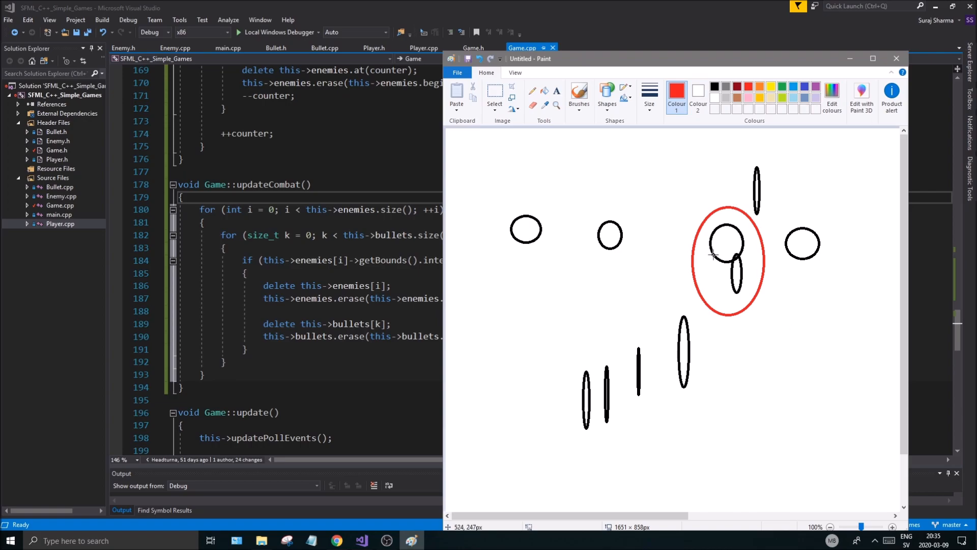
pyautogui.moveTo(712, 255)
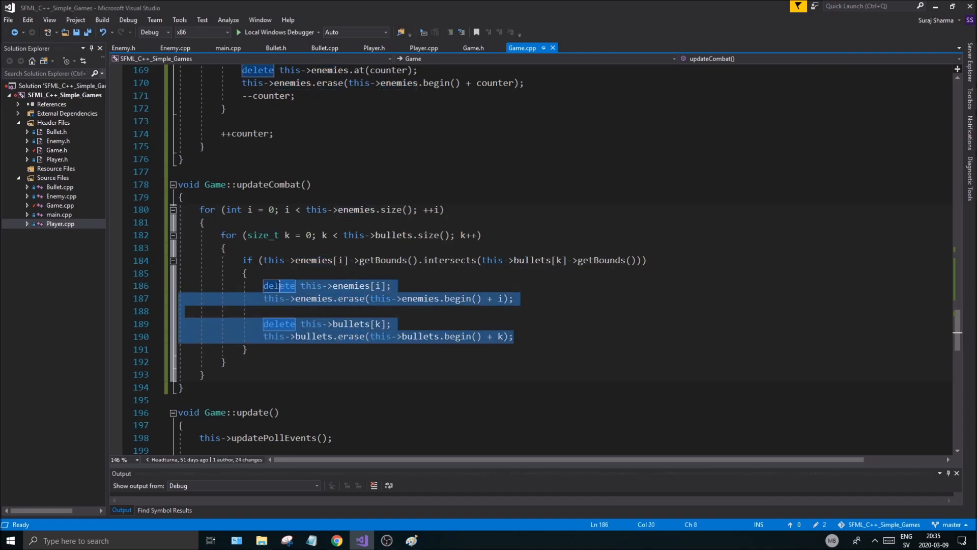
pyautogui.click(515, 298)
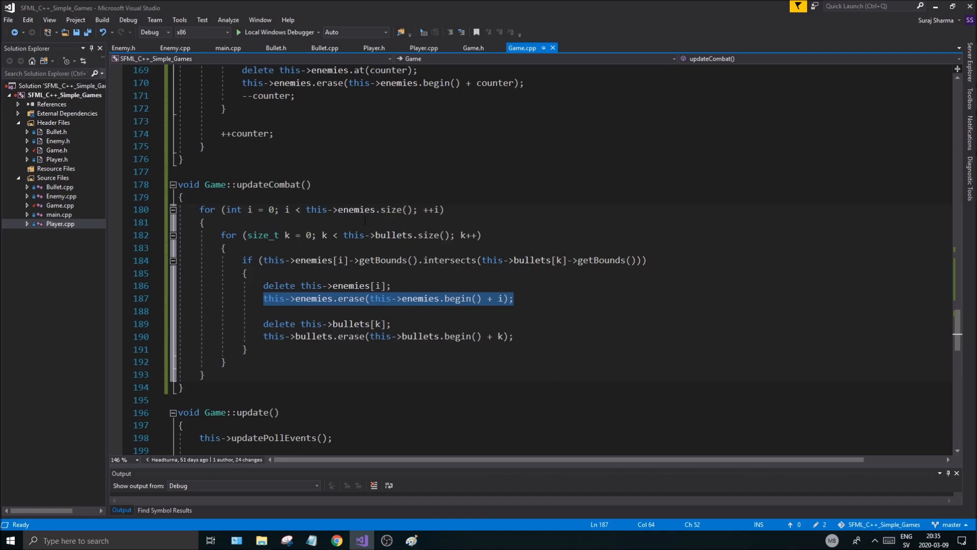
pyautogui.click(355, 323)
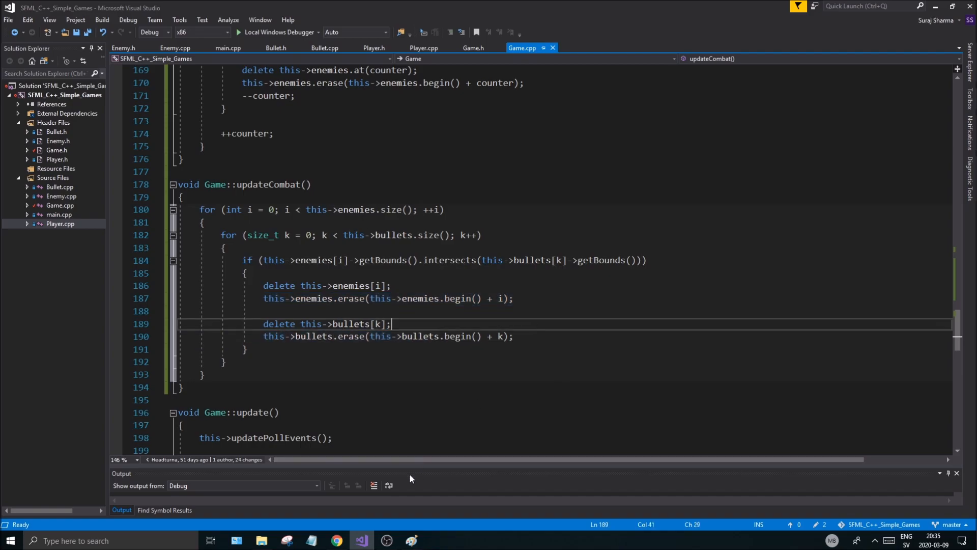
pyautogui.click(410, 540)
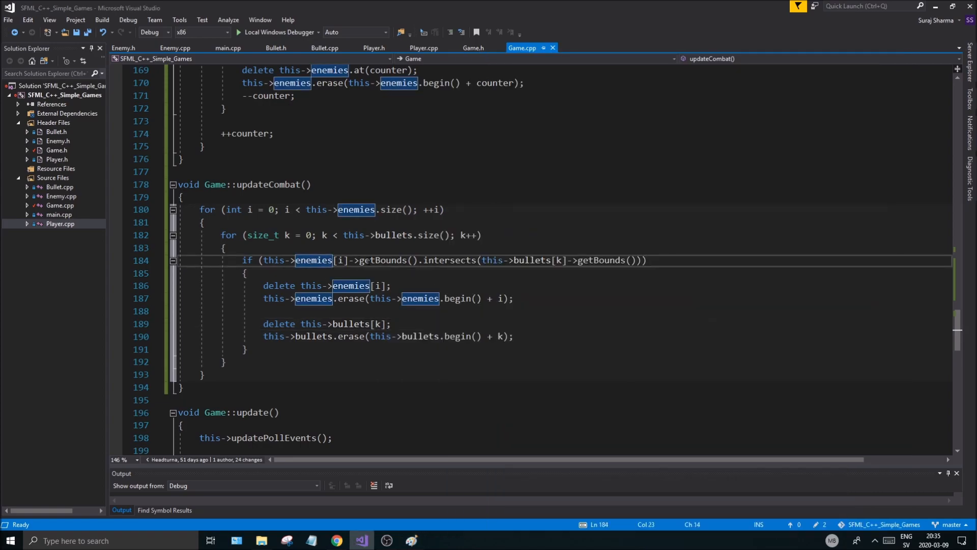
pyautogui.click(342, 259)
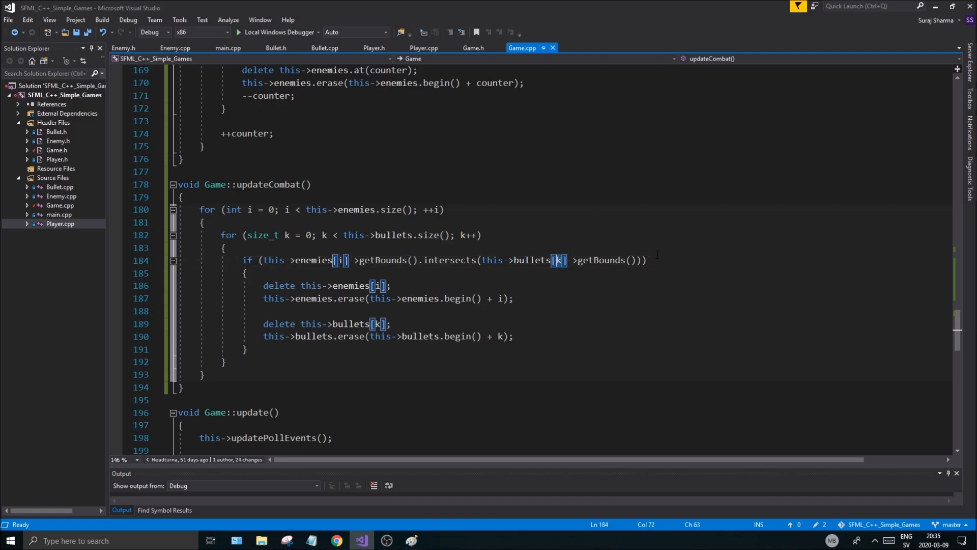
pyautogui.click(251, 209)
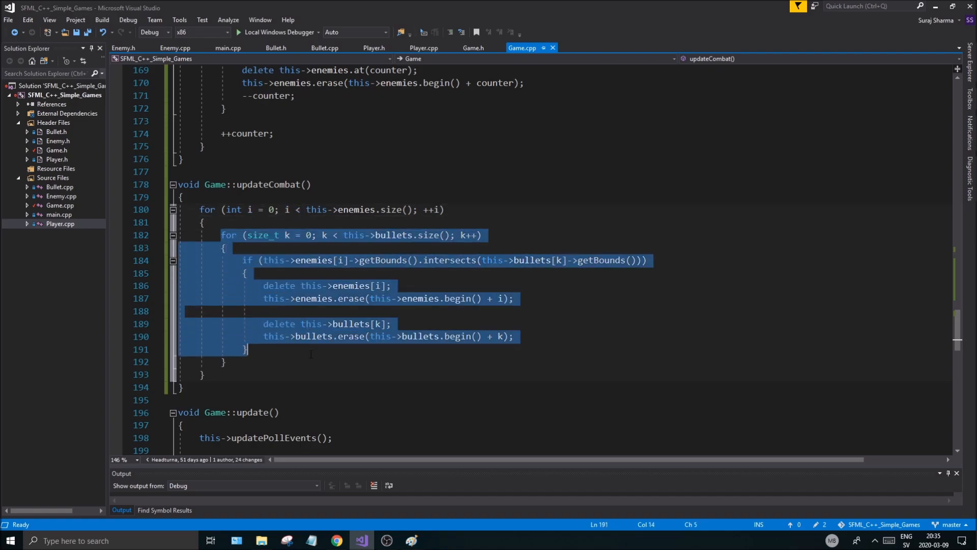
pyautogui.doubleClick(357, 209)
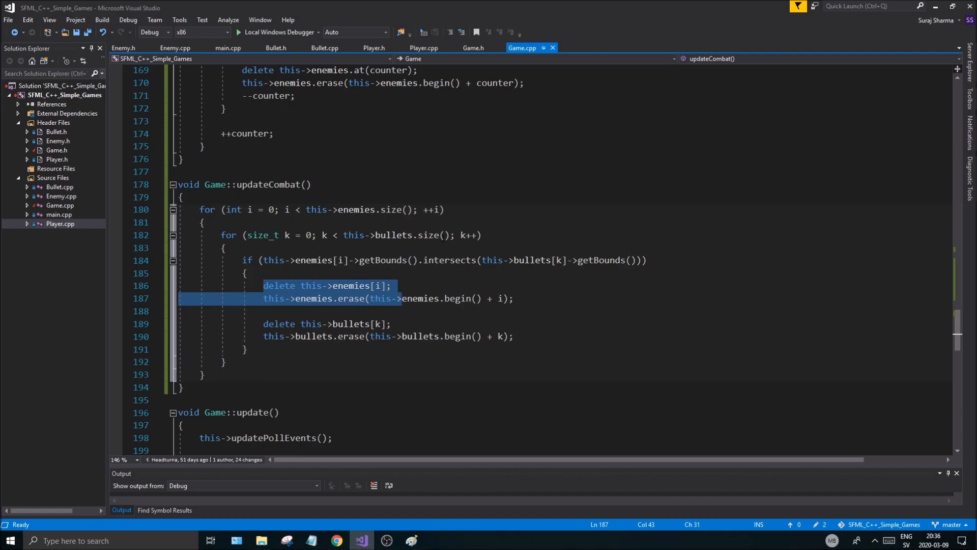
pyautogui.click(337, 235)
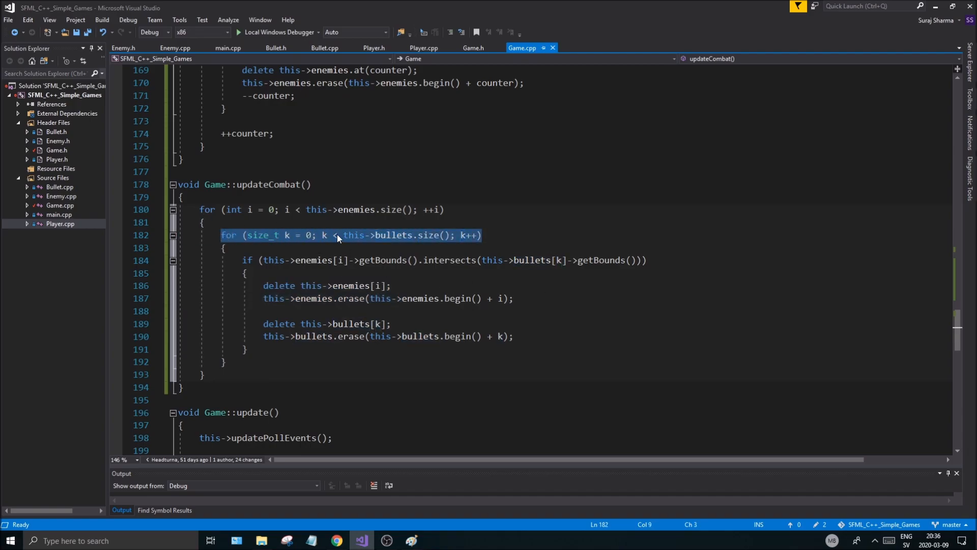
pyautogui.doubleClick(393, 235)
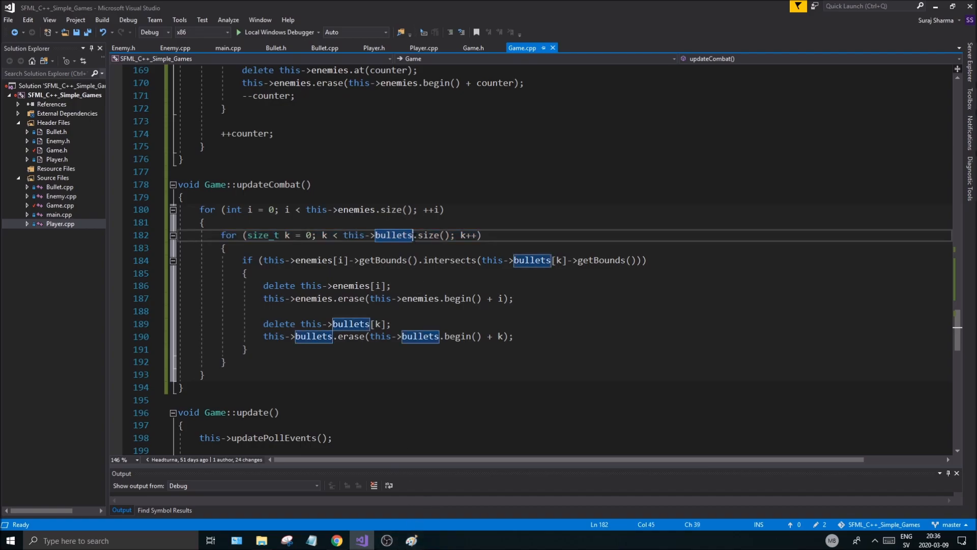
pyautogui.click(206, 222)
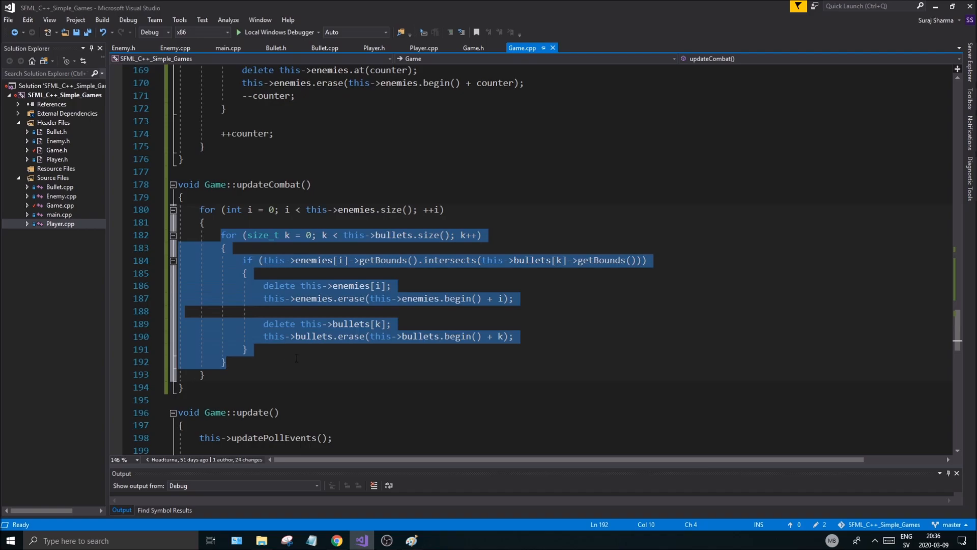
pyautogui.click(205, 222)
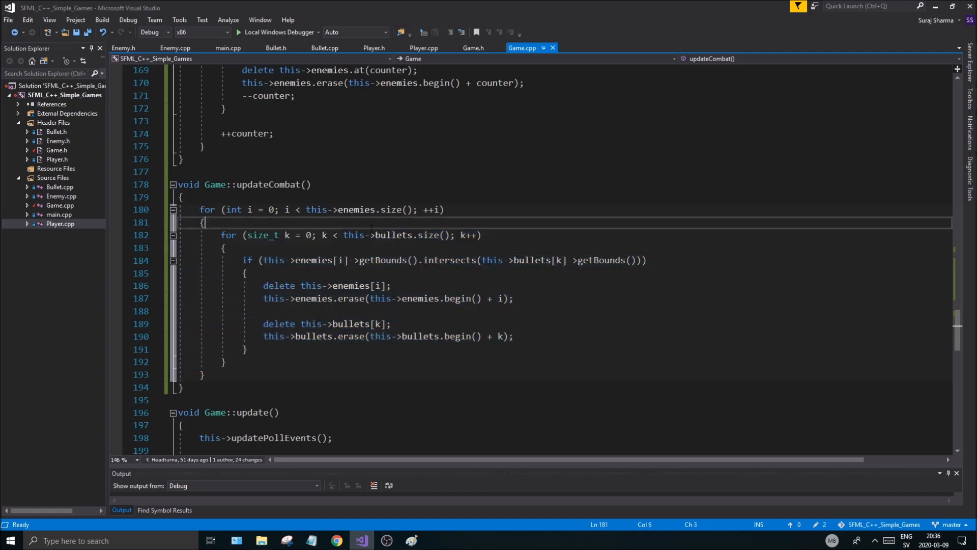
# Declare bool enemy_deleted = false and append && enemy_deleted == false to the bullet loop condition
pyautogui.write('bool enemy_delete')
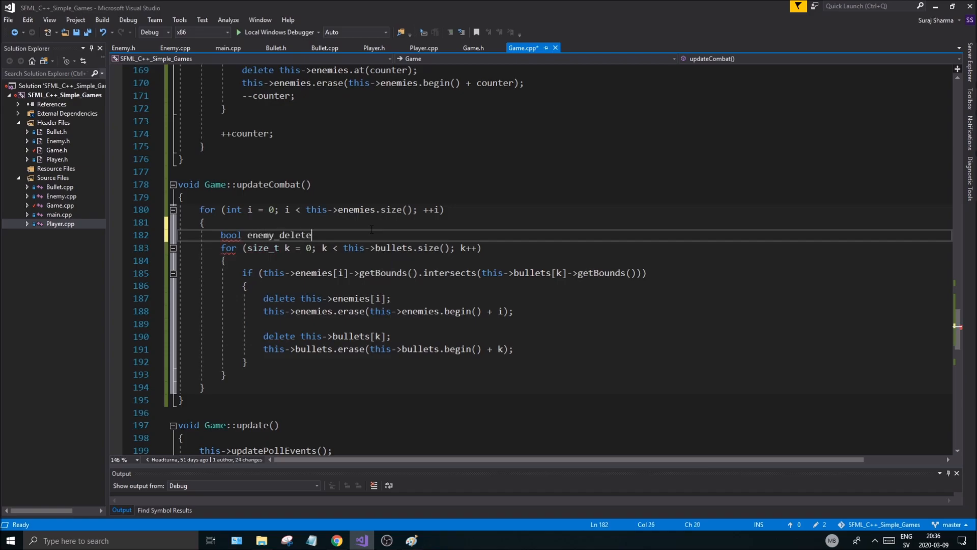
pyautogui.write('d = false;')
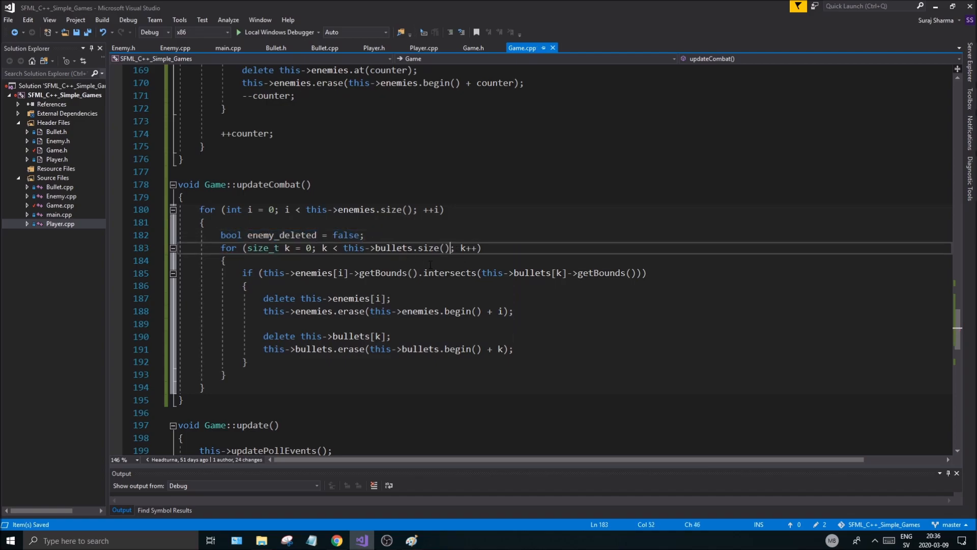
pyautogui.write('&& t')
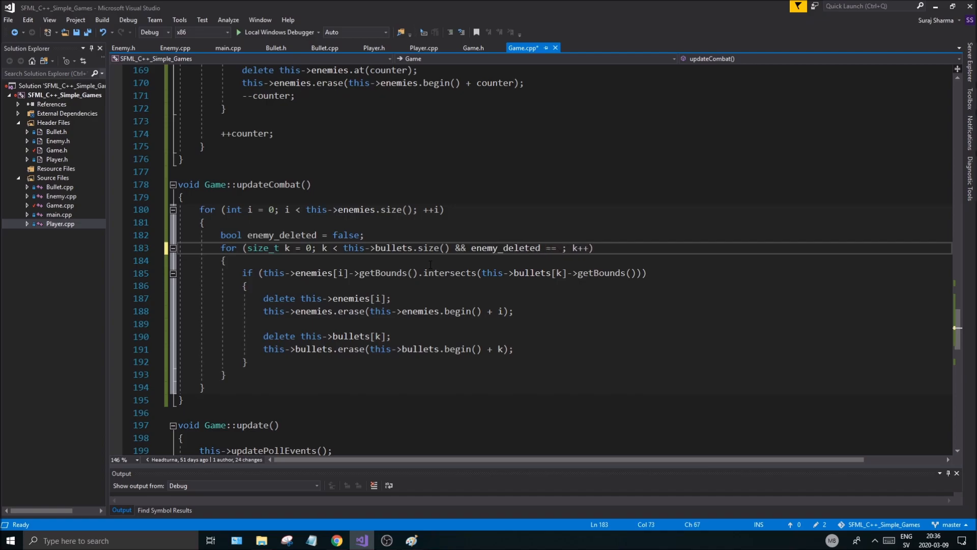
pyautogui.write('false')
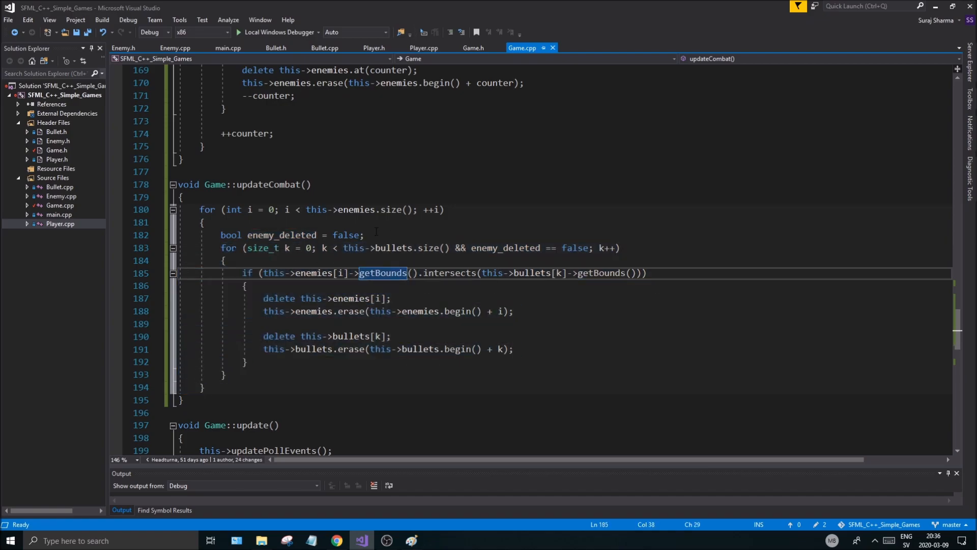
# Highlight the extended loop condition and return the cursor to the collision check line
pyautogui.click(448, 247)
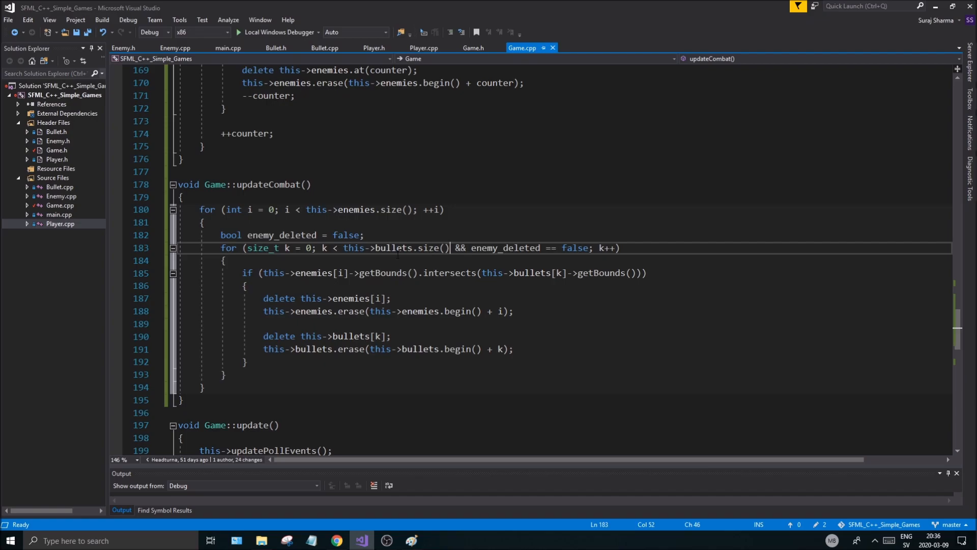
pyautogui.doubleClick(506, 247)
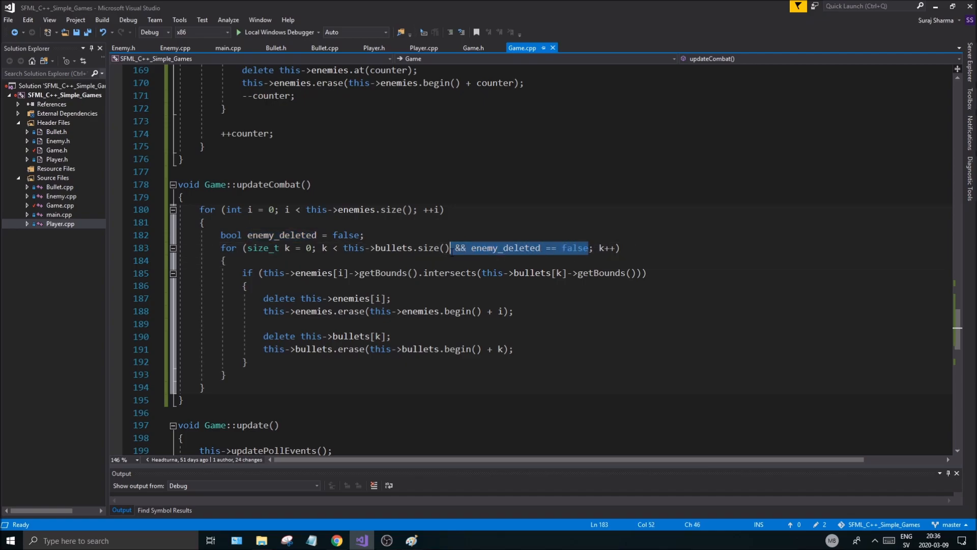
pyautogui.click(484, 272)
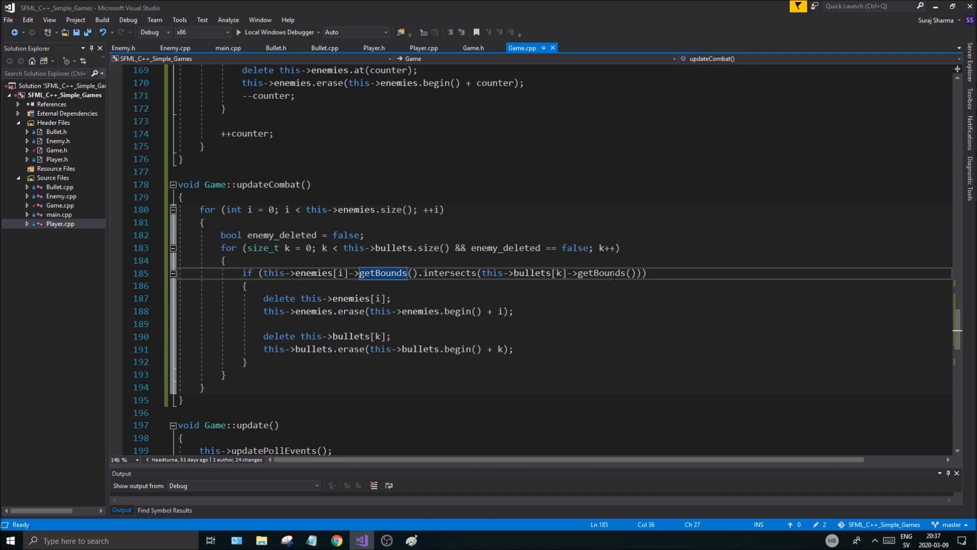
# Add enemy_deleted = true; after the bullet erase line and highlight the flag's declaration
pyautogui.click(513, 349)
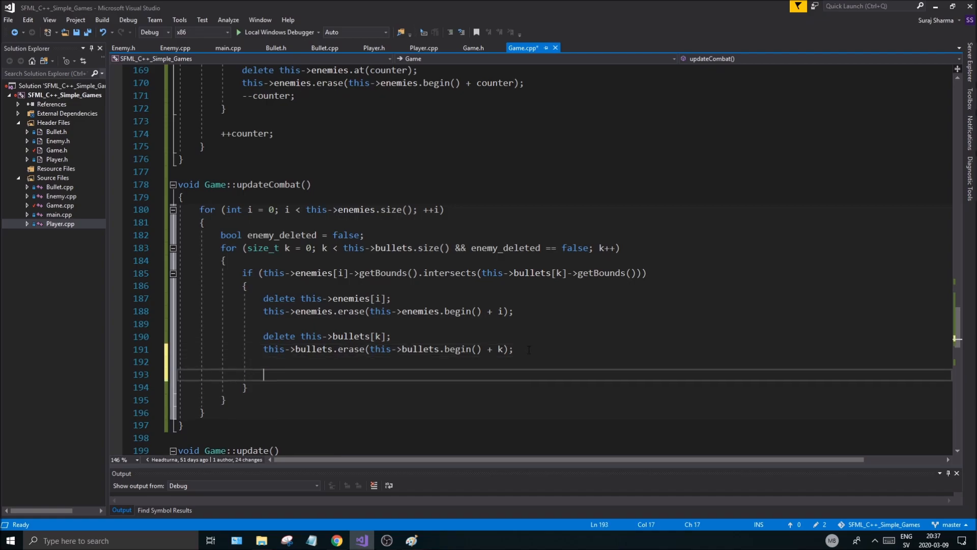
pyautogui.write('enemy_deleted =')
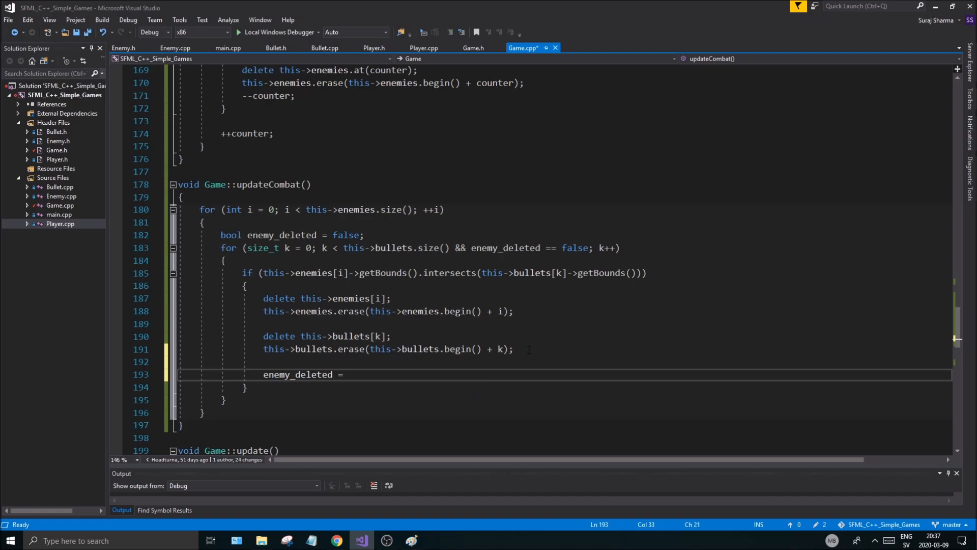
pyautogui.write('true;')
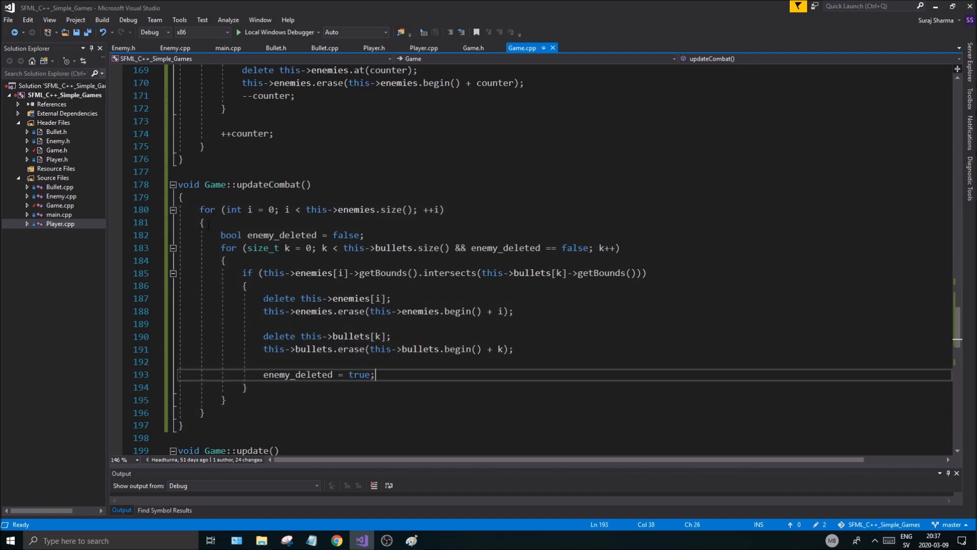
pyautogui.click(364, 235)
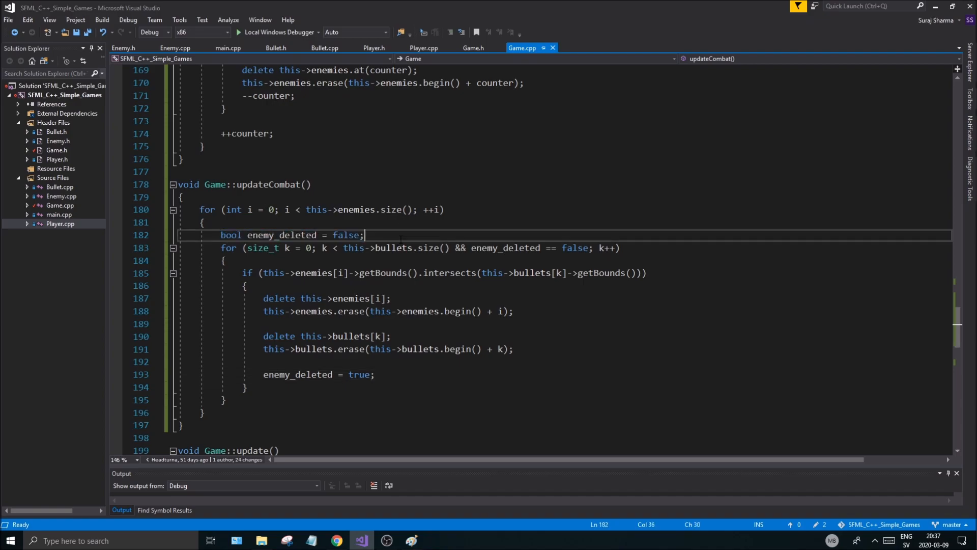
pyautogui.doubleClick(428, 247)
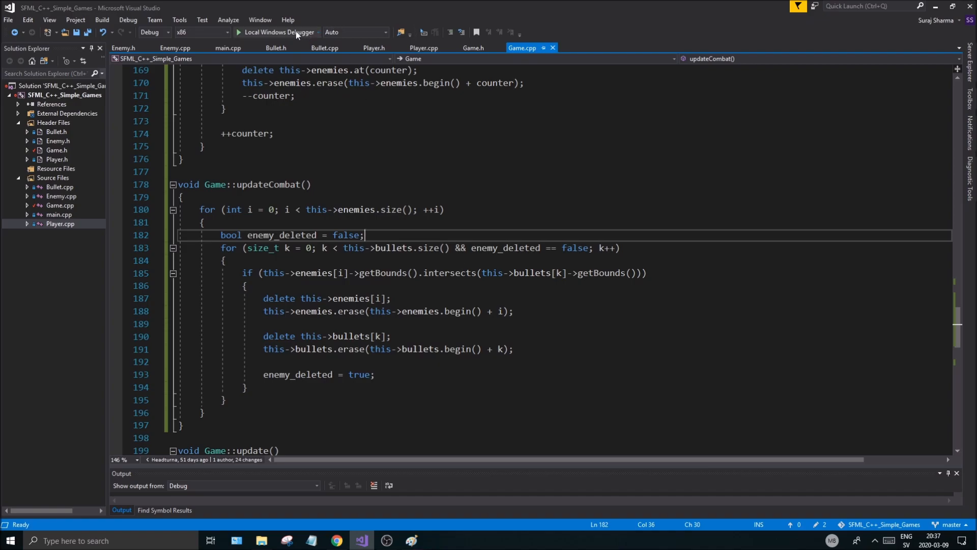
pyautogui.click(238, 31)
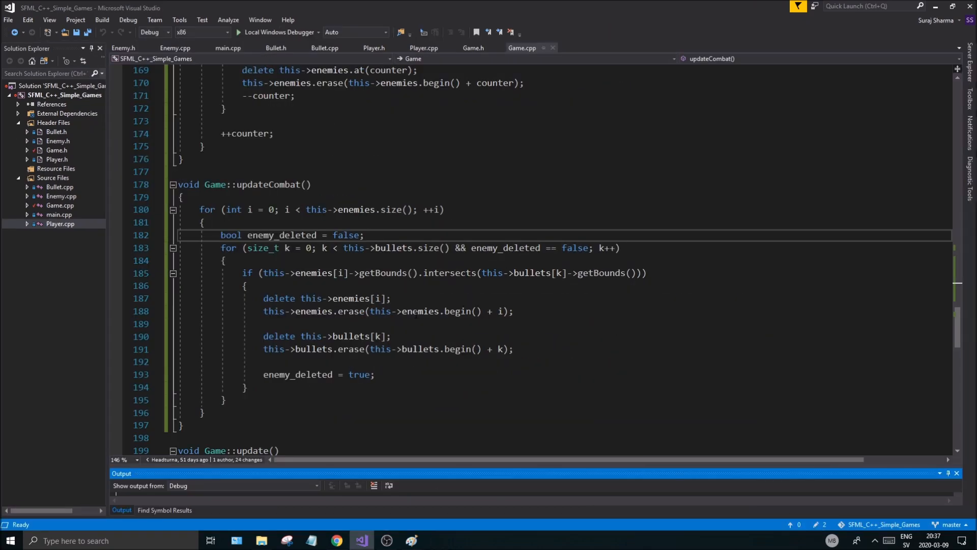
pyautogui.scroll(-3)
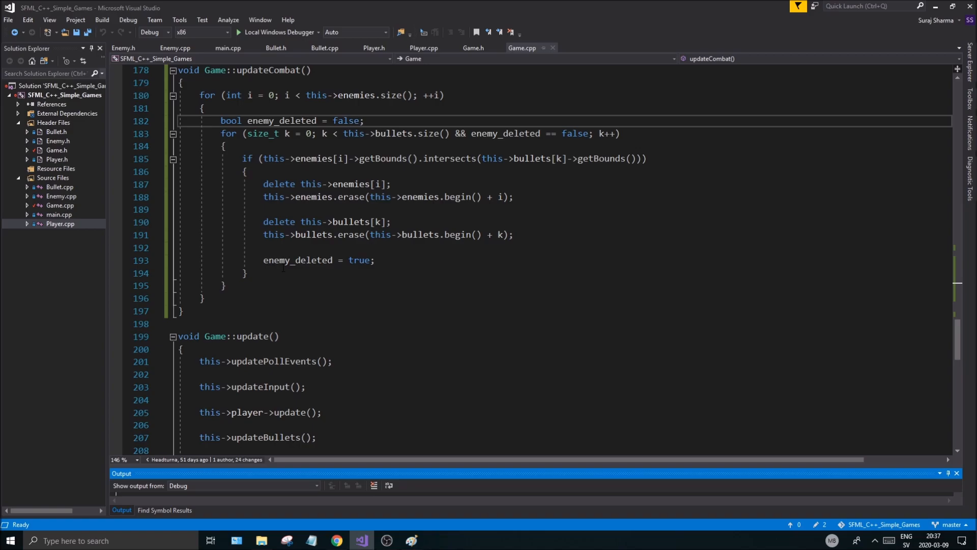
pyautogui.moveTo(302, 260)
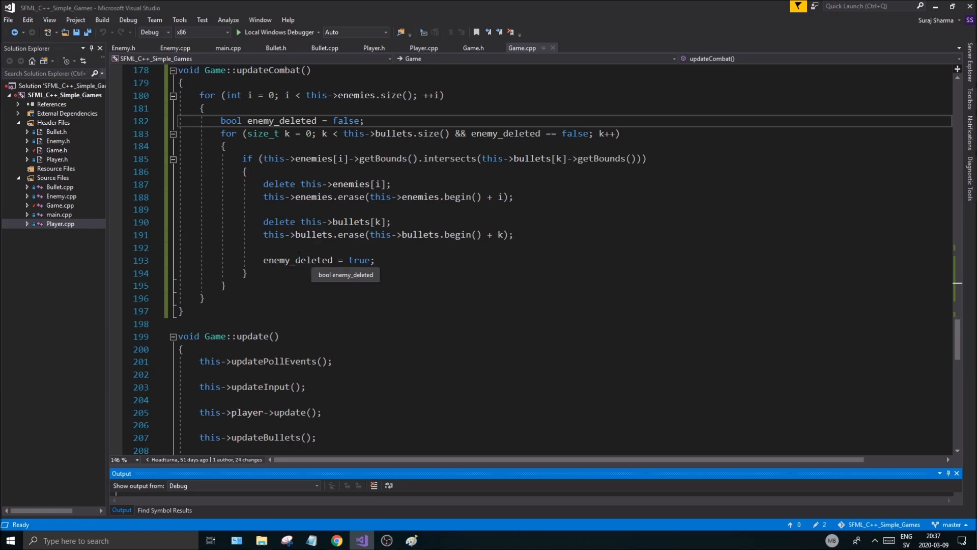